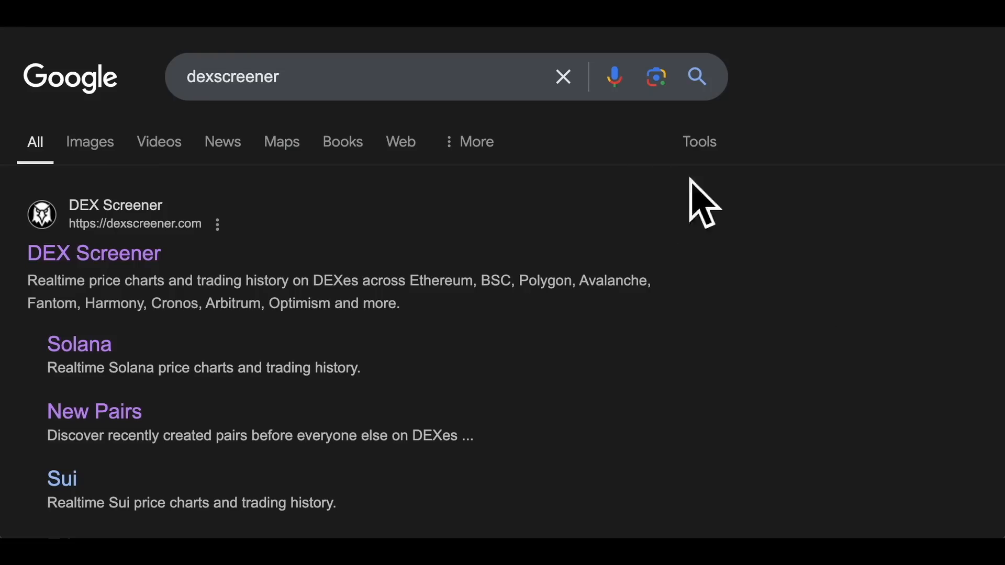
pyautogui.moveTo(336, 100)
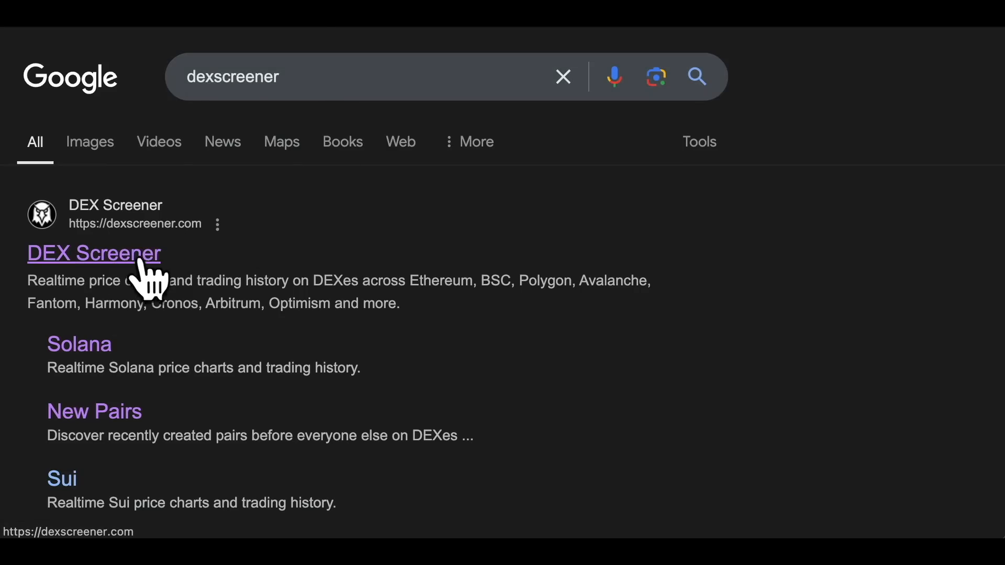
# Step: Restrict DEX Screener's token filters to the Solana platform only, with $1,000 minimum liquidity
pyautogui.click(93, 254)
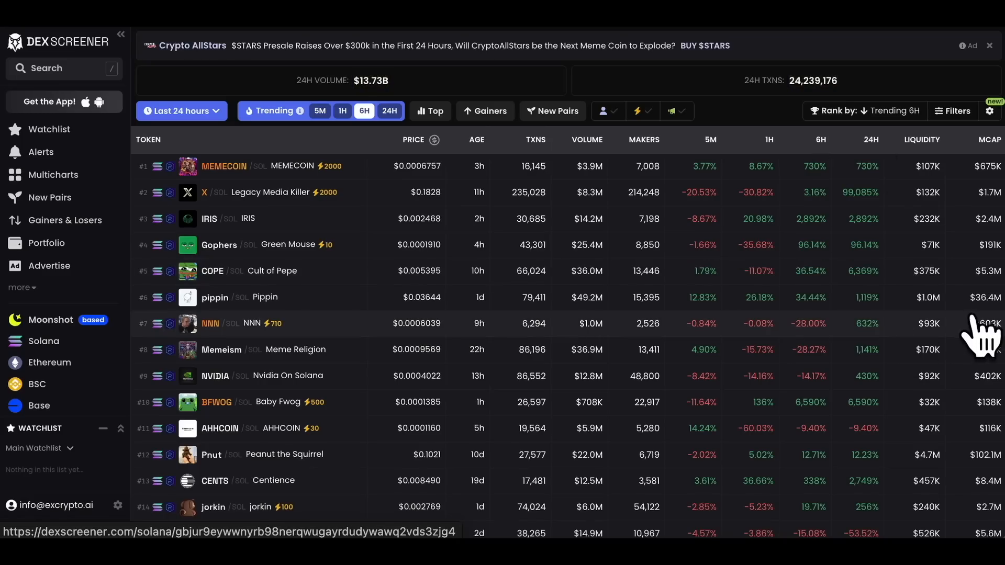
pyautogui.moveTo(808, 352)
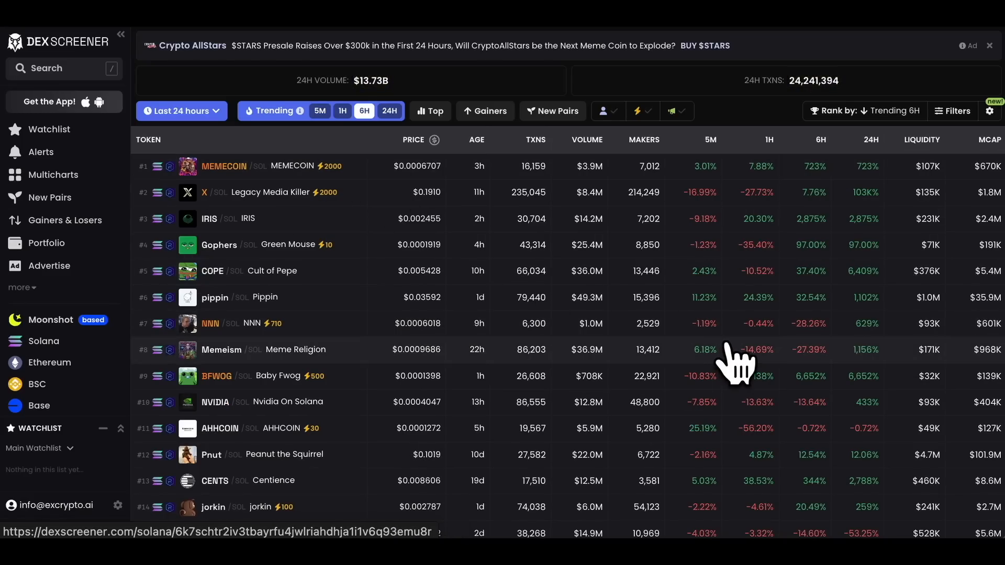
pyautogui.moveTo(920, 125)
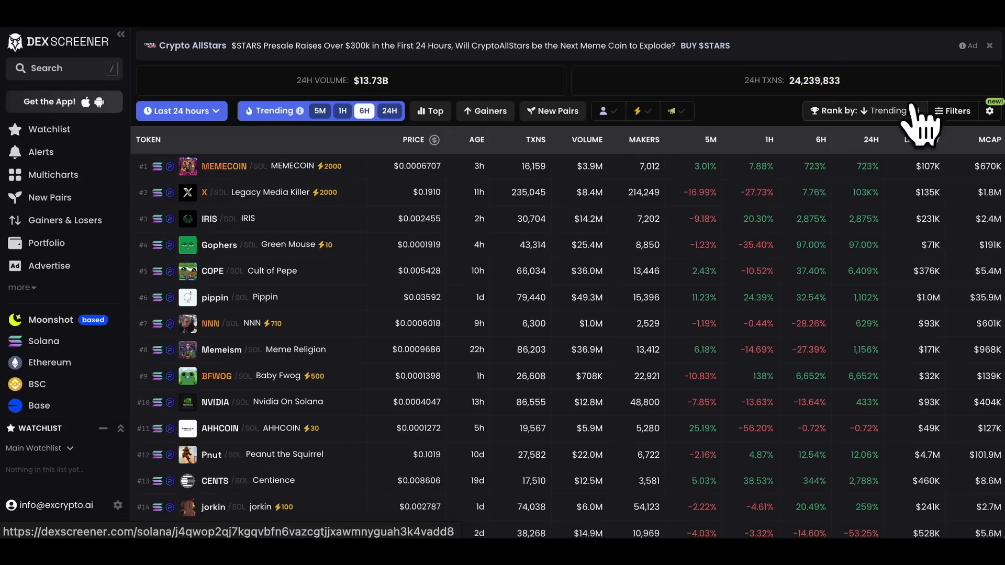
pyautogui.click(954, 111)
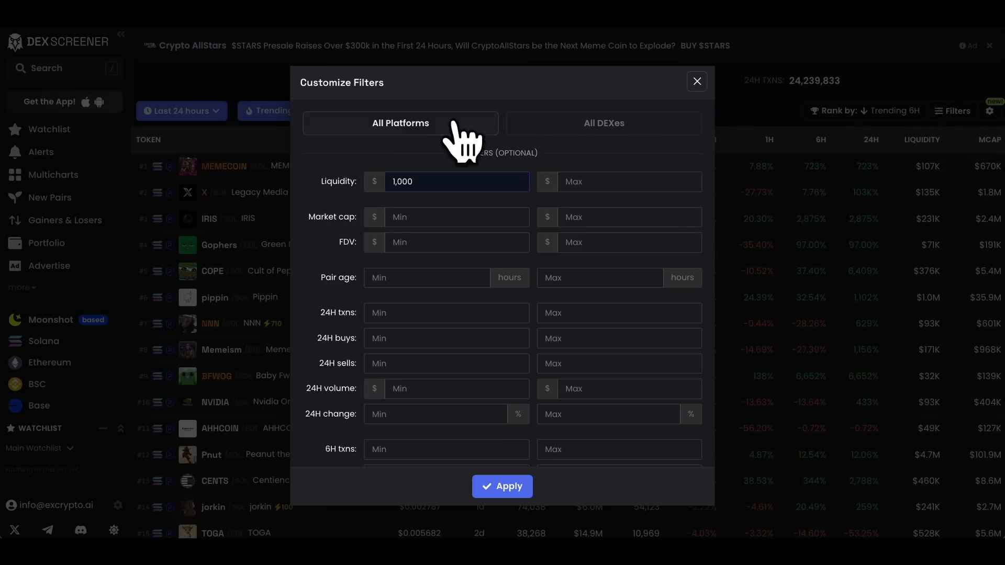
pyautogui.click(401, 123)
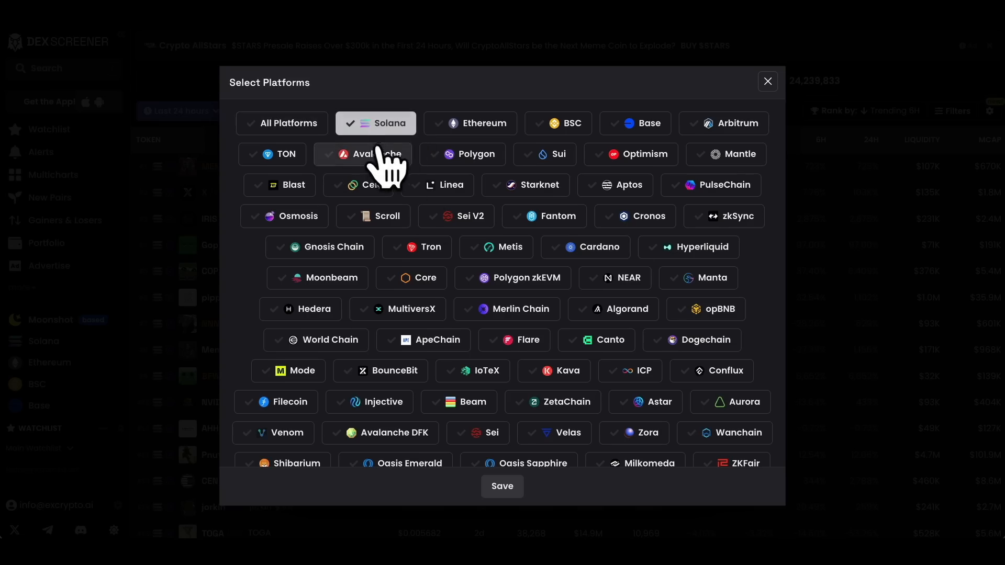
pyautogui.click(501, 486)
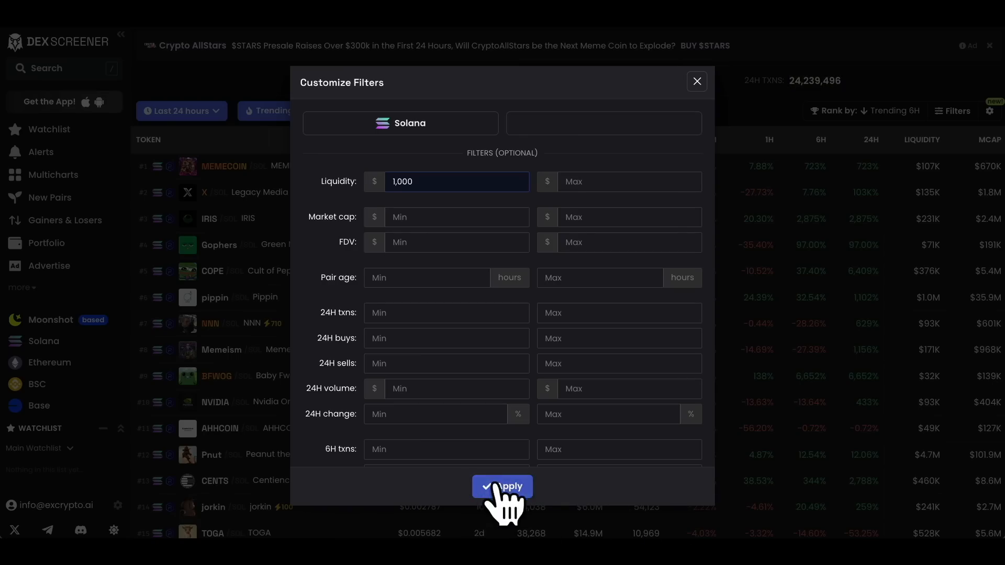
# Step: Apply the Solana filters and sort the trending list by VOLUME descending, putting pippin first
pyautogui.click(502, 486)
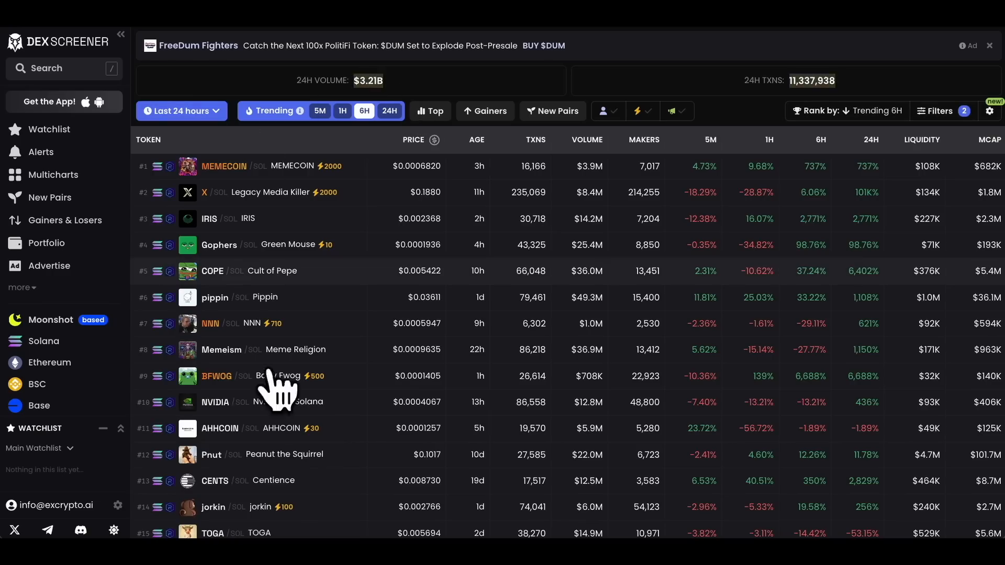
pyautogui.moveTo(350, 75)
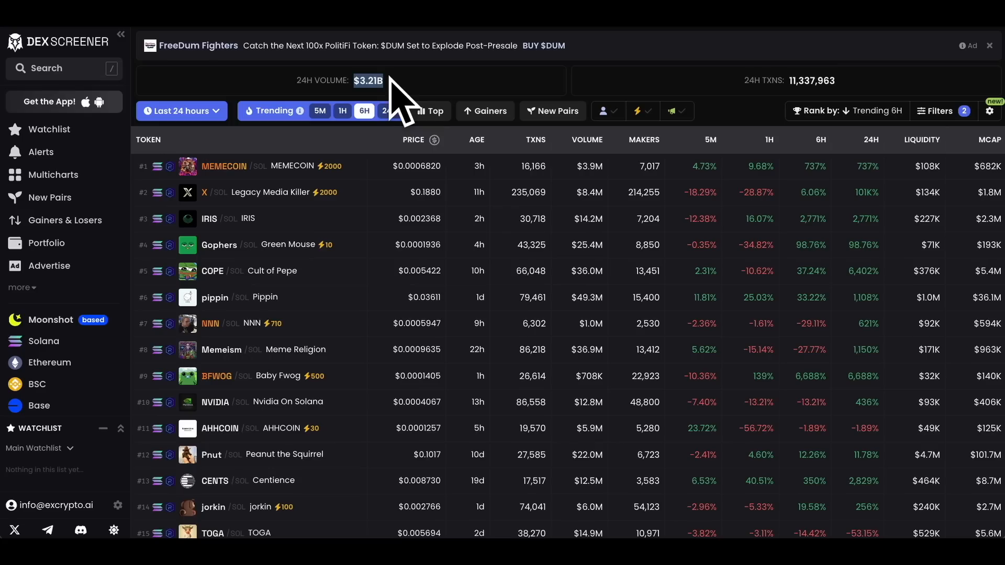
pyautogui.moveTo(371, 115)
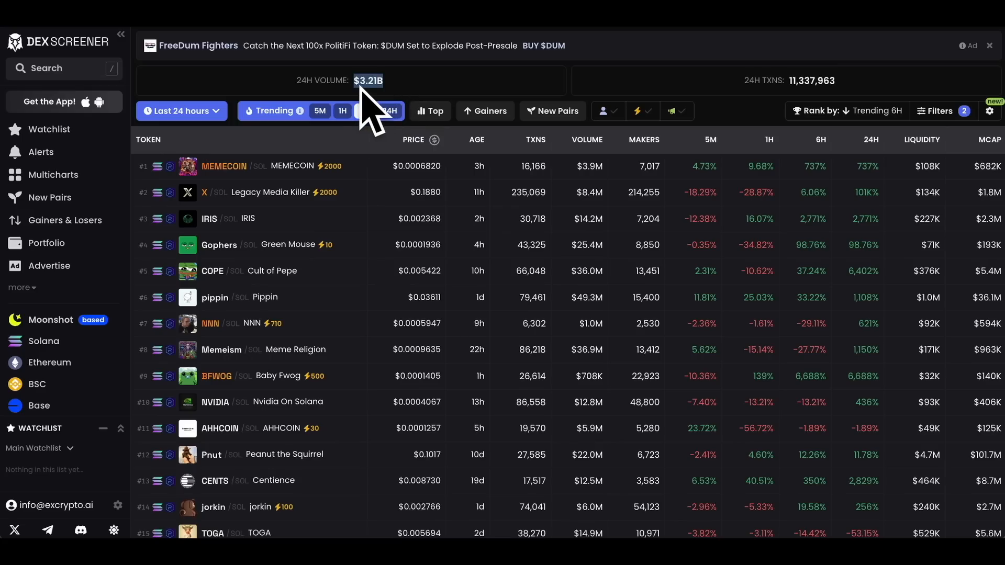
pyautogui.click(364, 111)
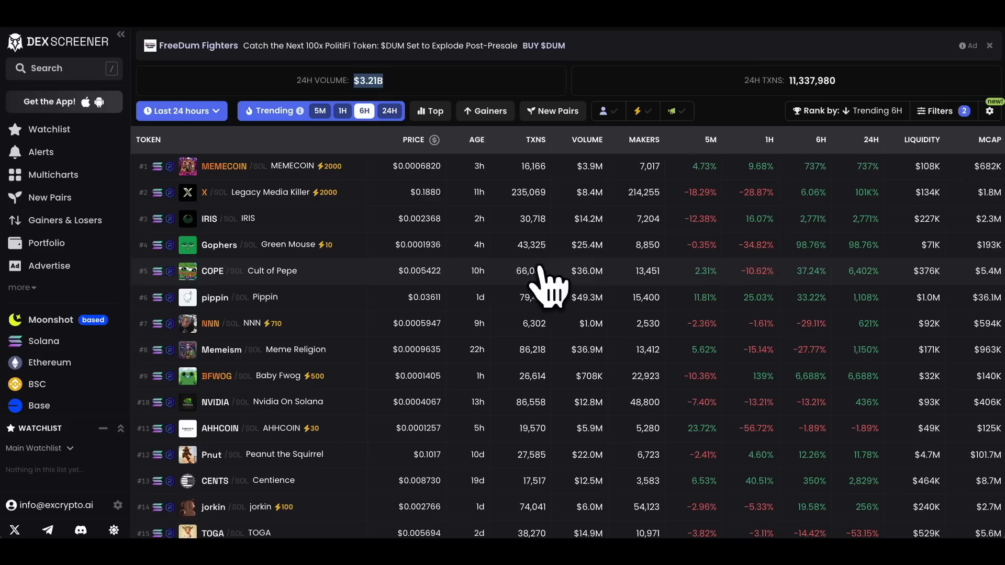
pyautogui.moveTo(954, 302)
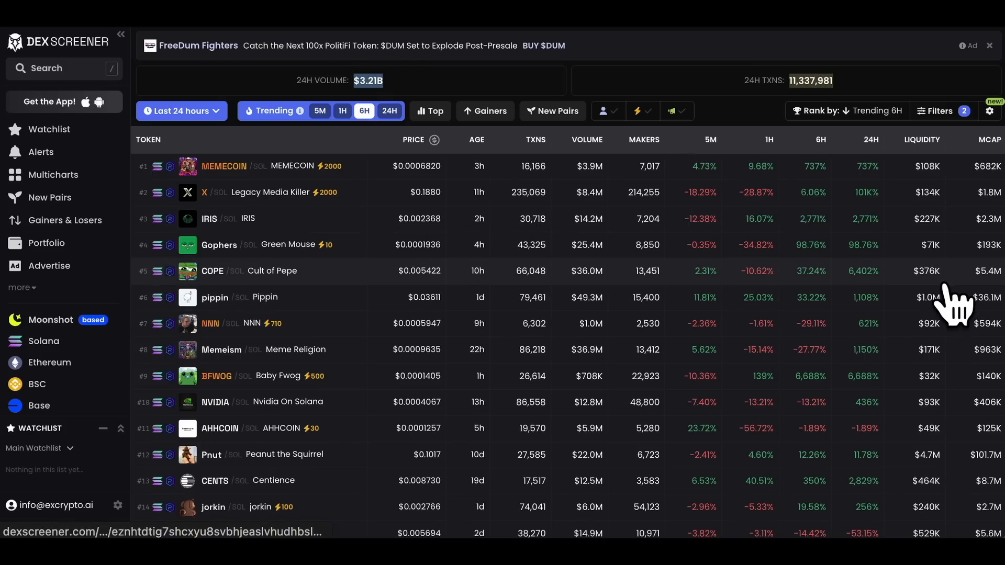
pyautogui.moveTo(586, 161)
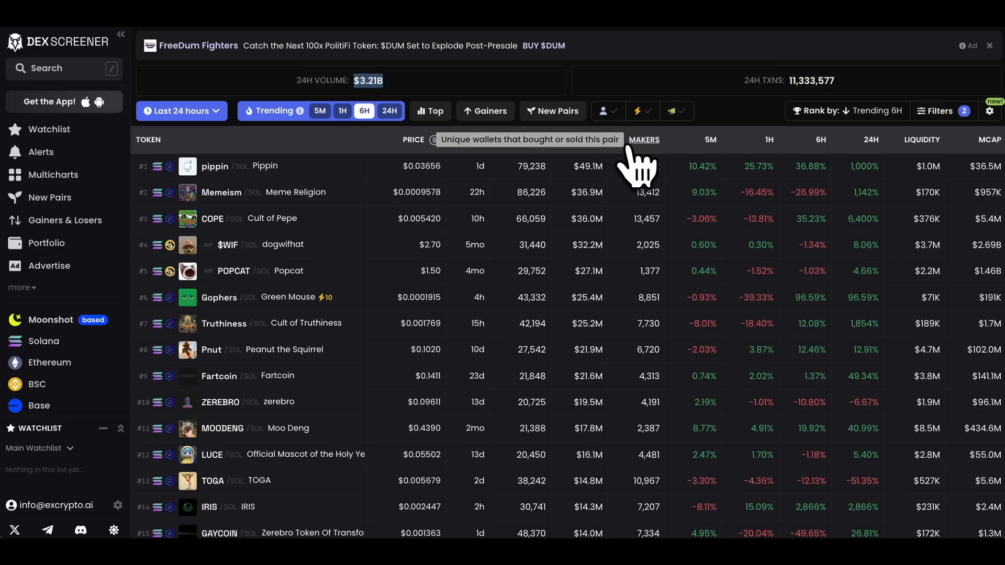
pyautogui.moveTo(599, 384)
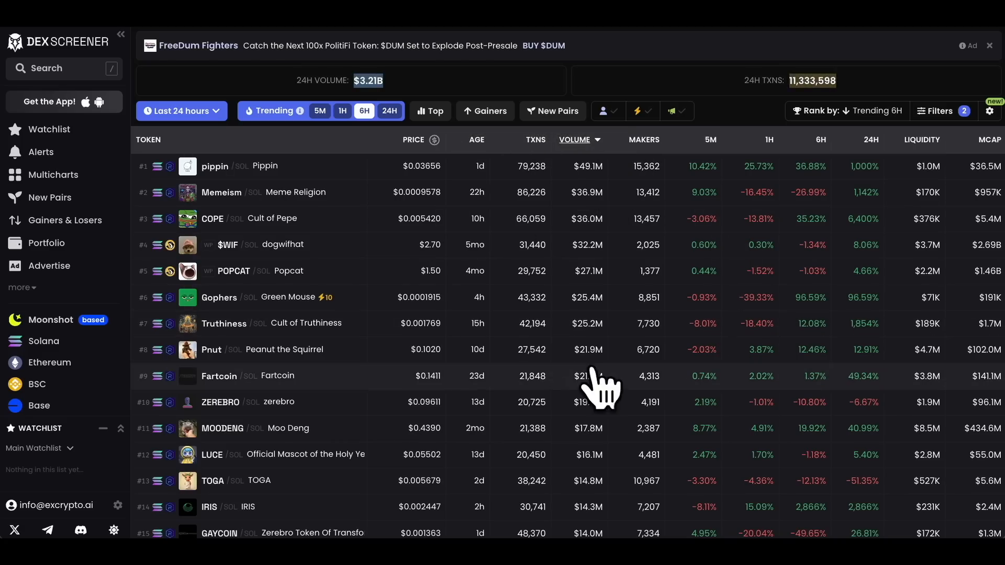
pyautogui.moveTo(211, 193)
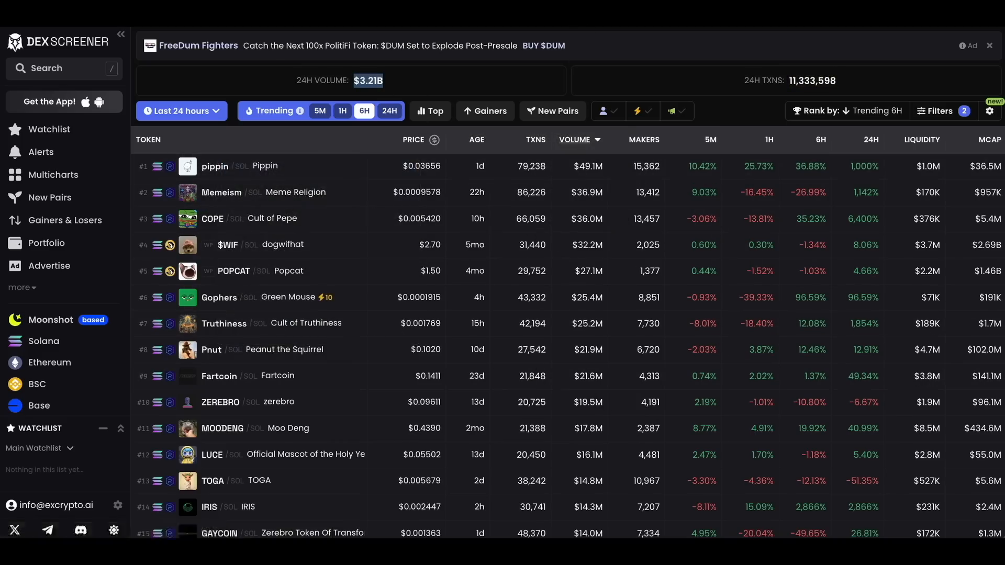
# Step: Open the pippin/SOL pair page and scroll through its Top Traders list
pyautogui.click(214, 167)
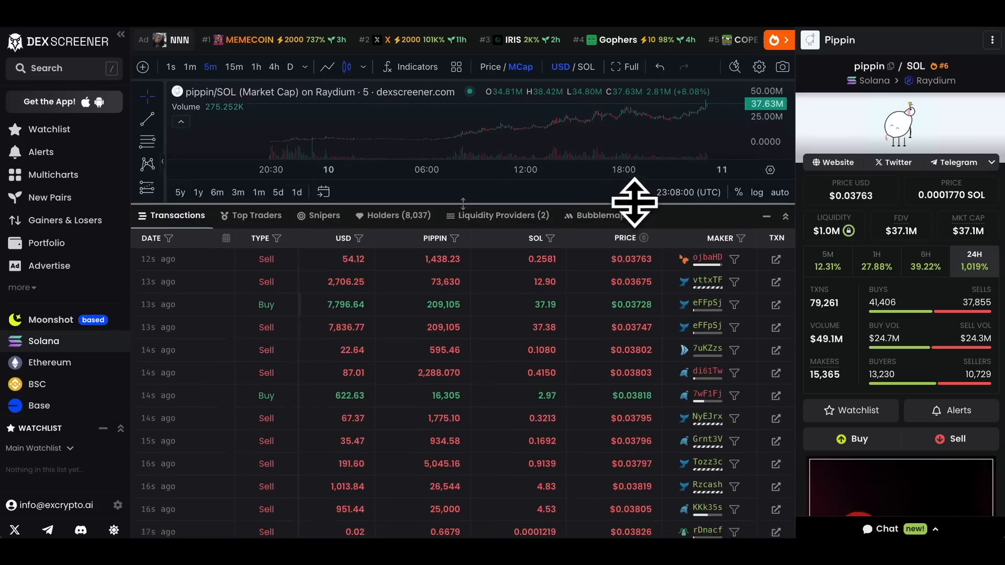
pyautogui.click(256, 215)
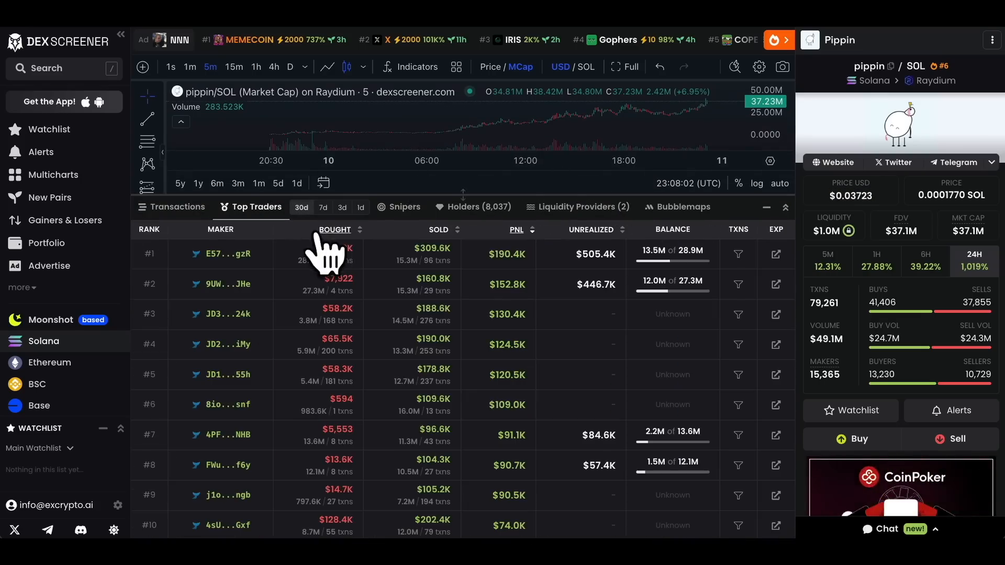
pyautogui.moveTo(510, 513)
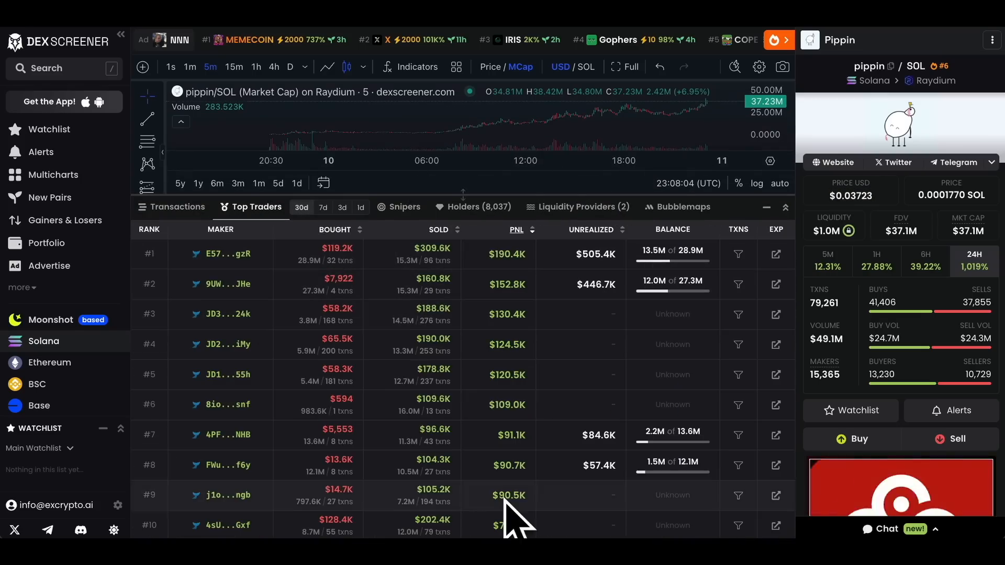
pyautogui.scroll(-3)
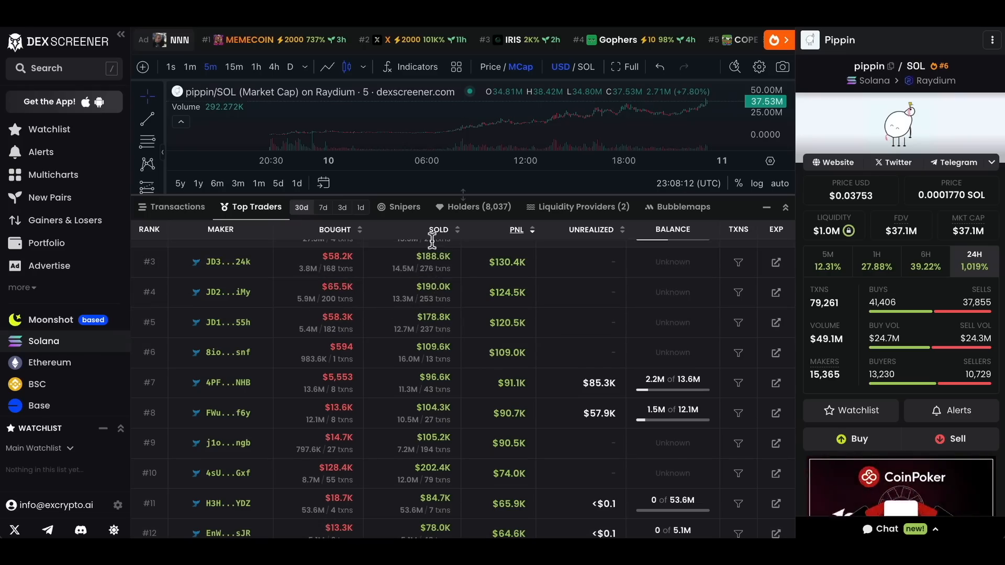
pyautogui.scroll(-3)
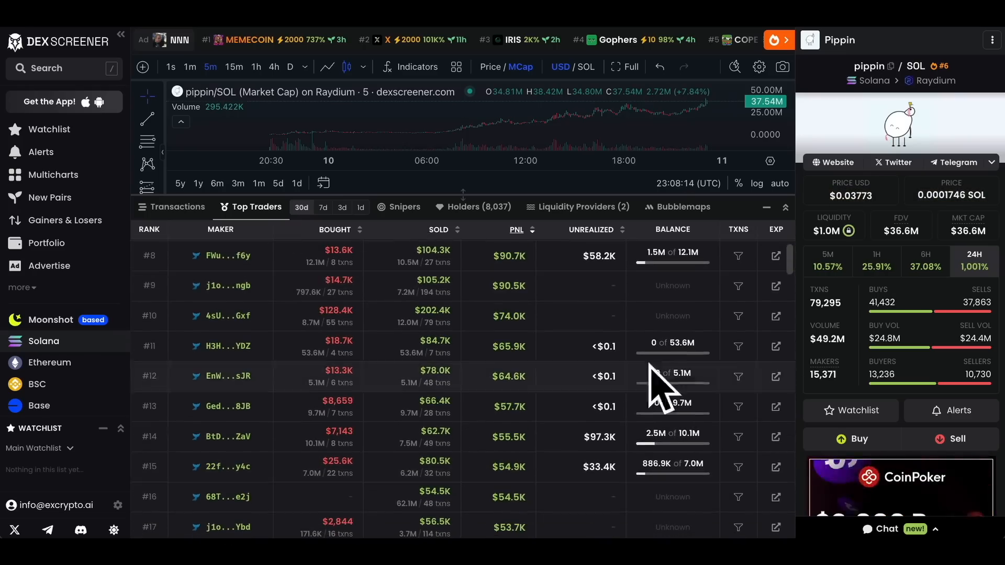
pyautogui.scroll(-3)
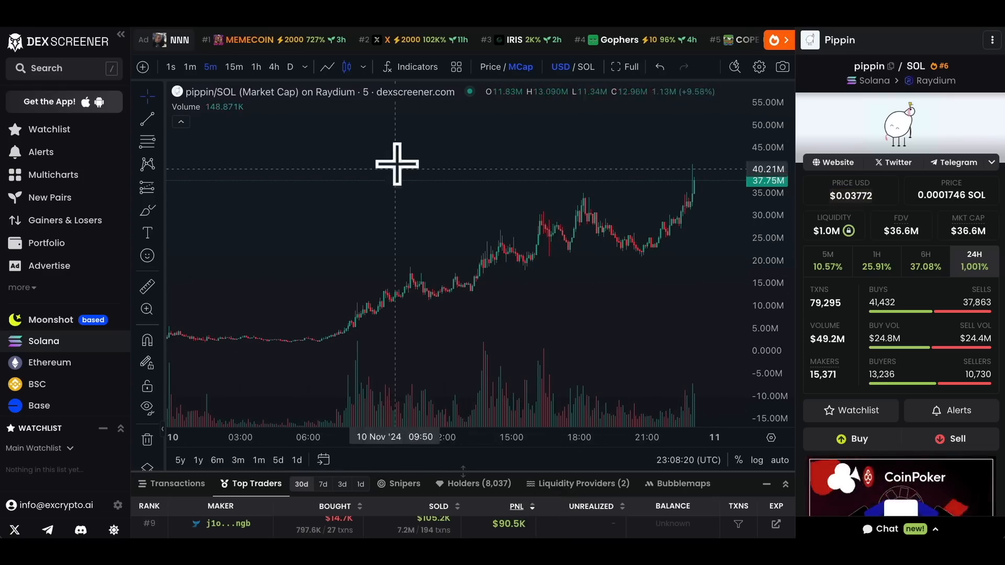
pyautogui.moveTo(971, 346)
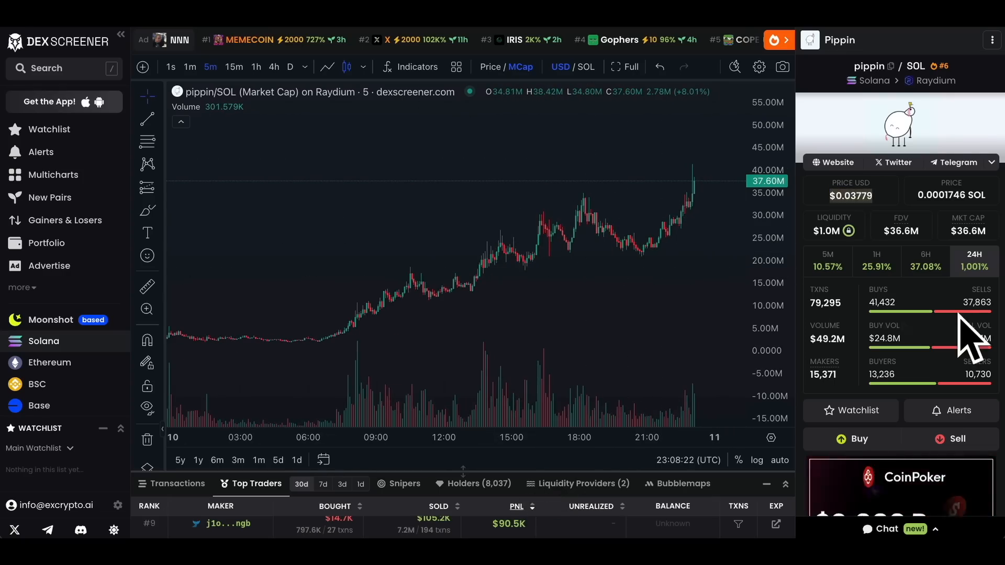
# Step: Bring up pippin's quick buy form with 0.1 SOL and 5% slippage, no wallet connected
pyautogui.scroll(-3)
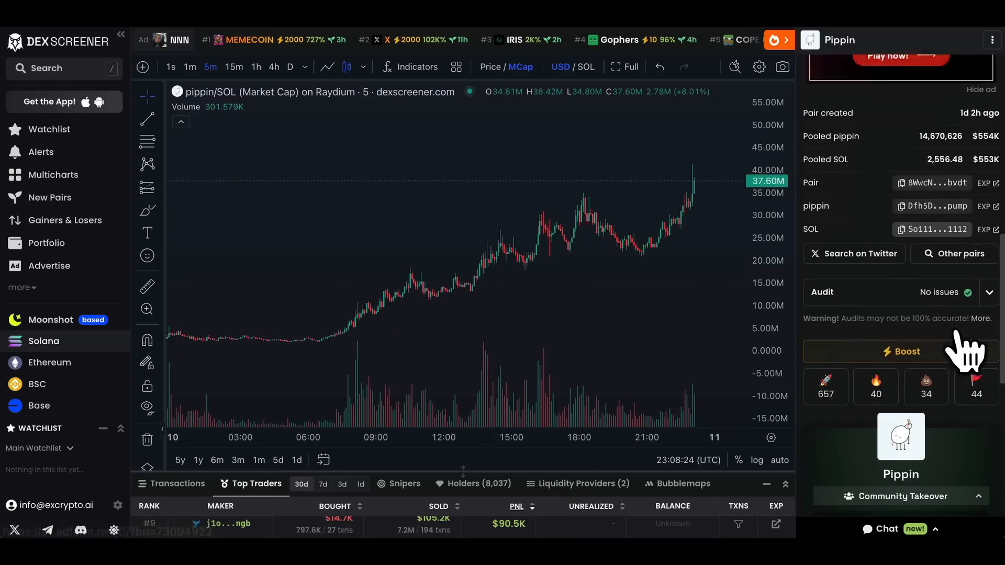
pyautogui.scroll(3)
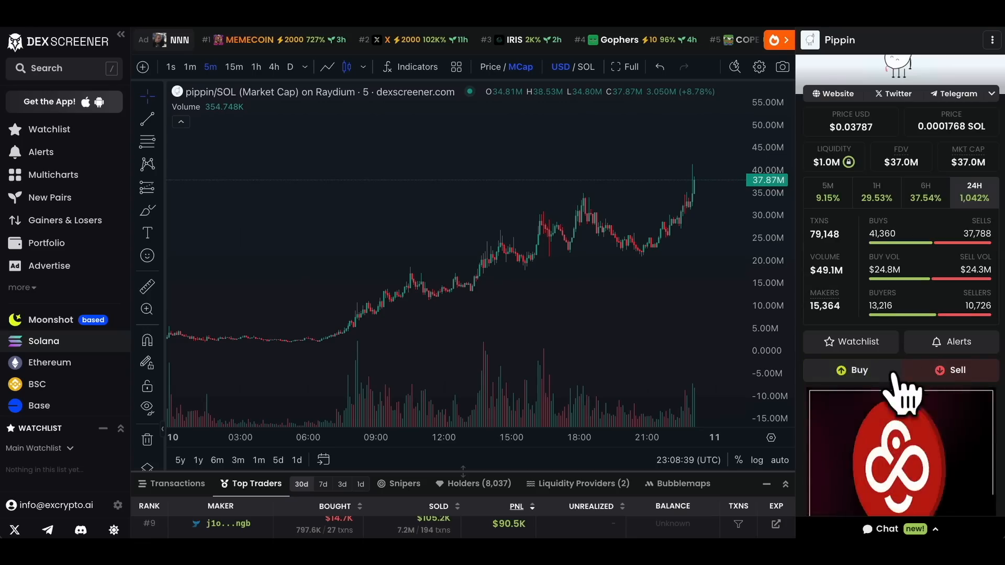
pyautogui.click(857, 370)
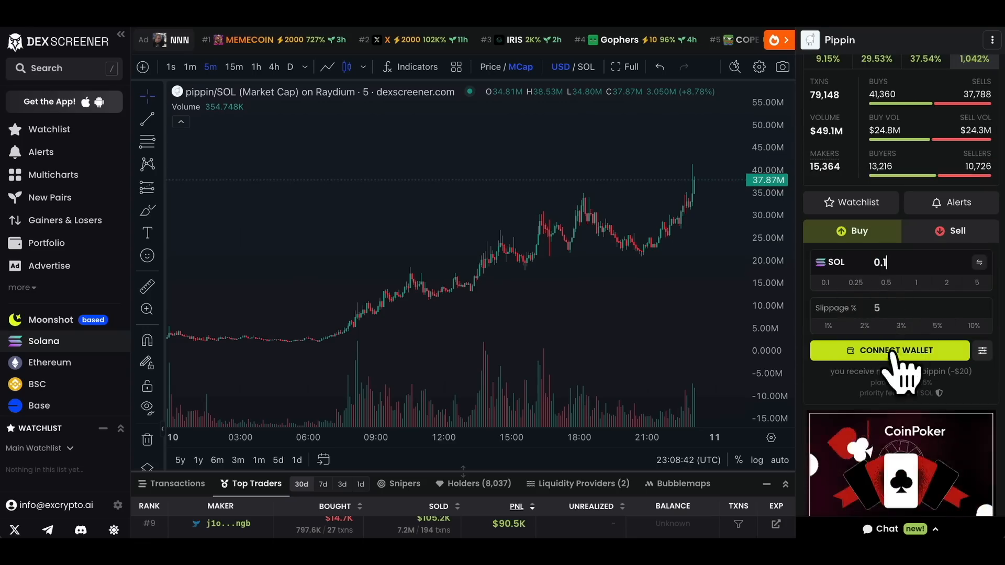
pyautogui.moveTo(967, 381)
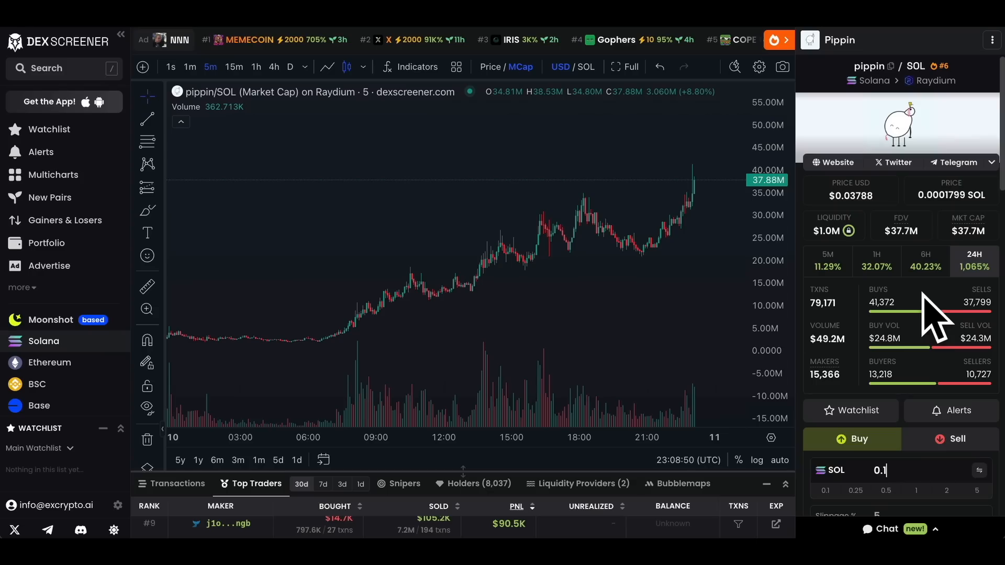
pyautogui.moveTo(850, 410)
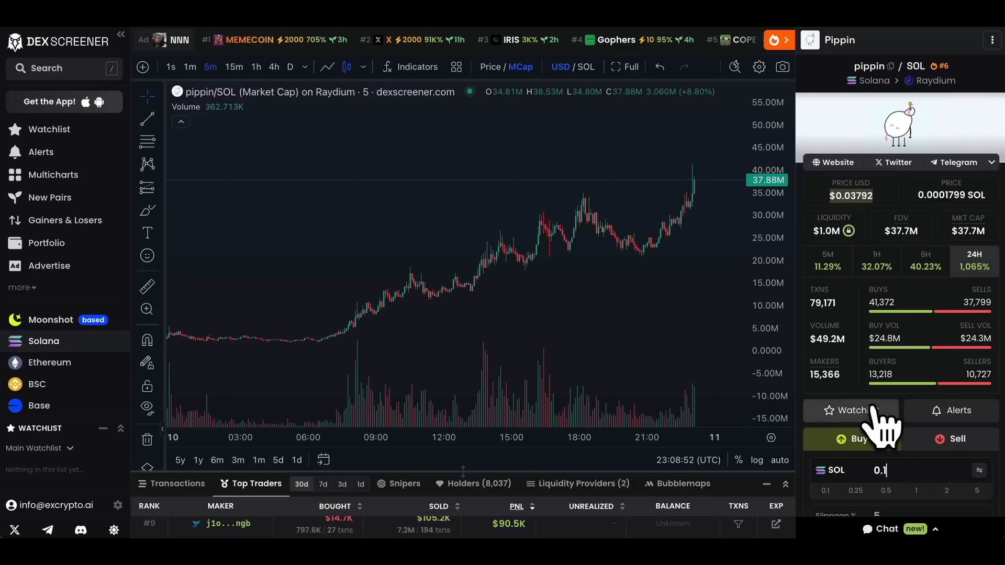
pyautogui.moveTo(938, 381)
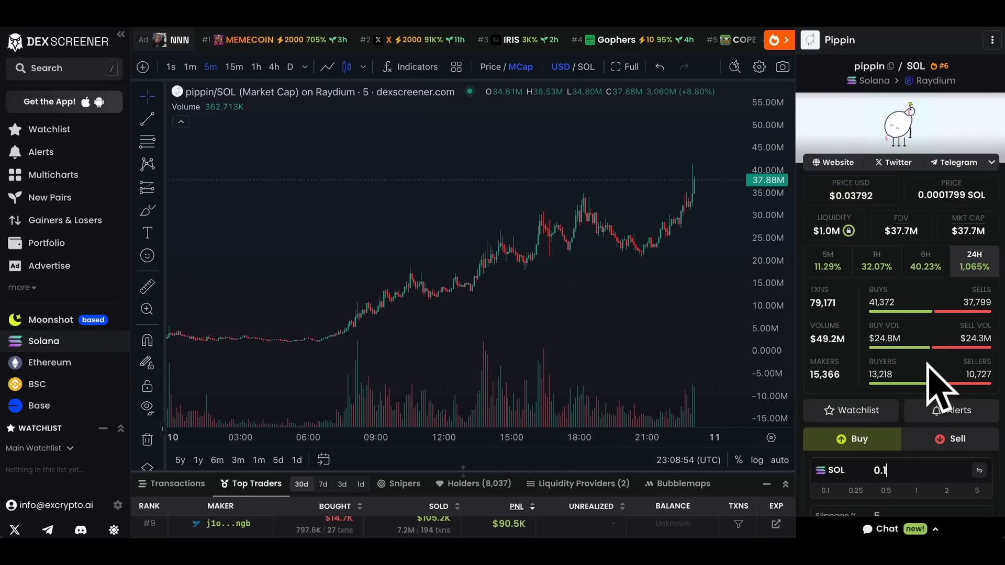
pyautogui.moveTo(687, 338)
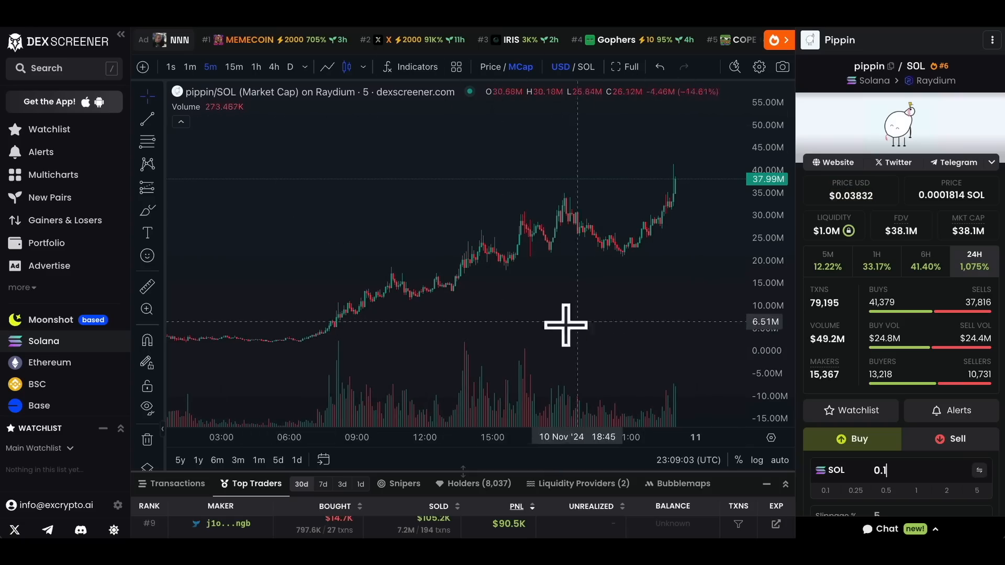
pyautogui.moveTo(554, 263)
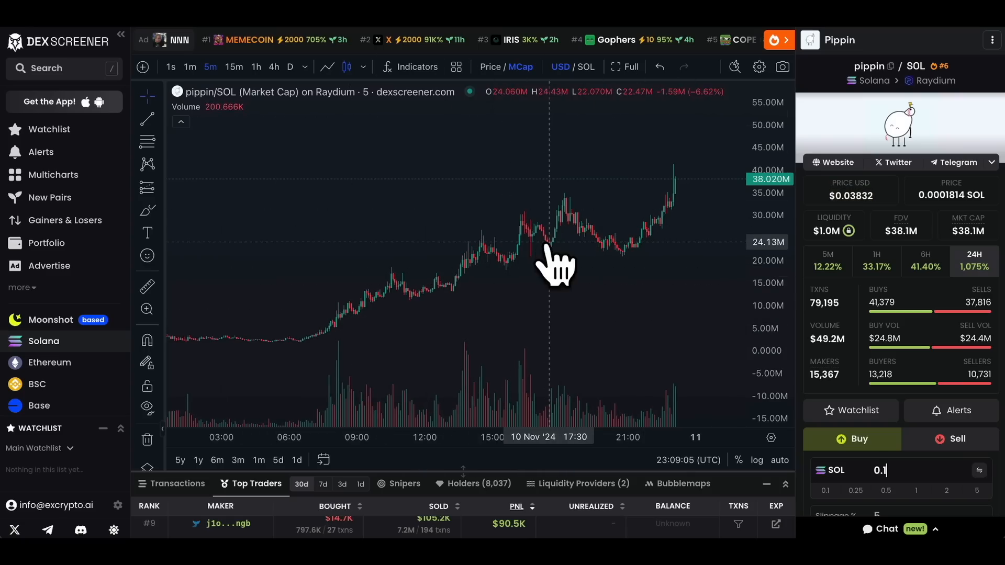
pyautogui.moveTo(705, 223)
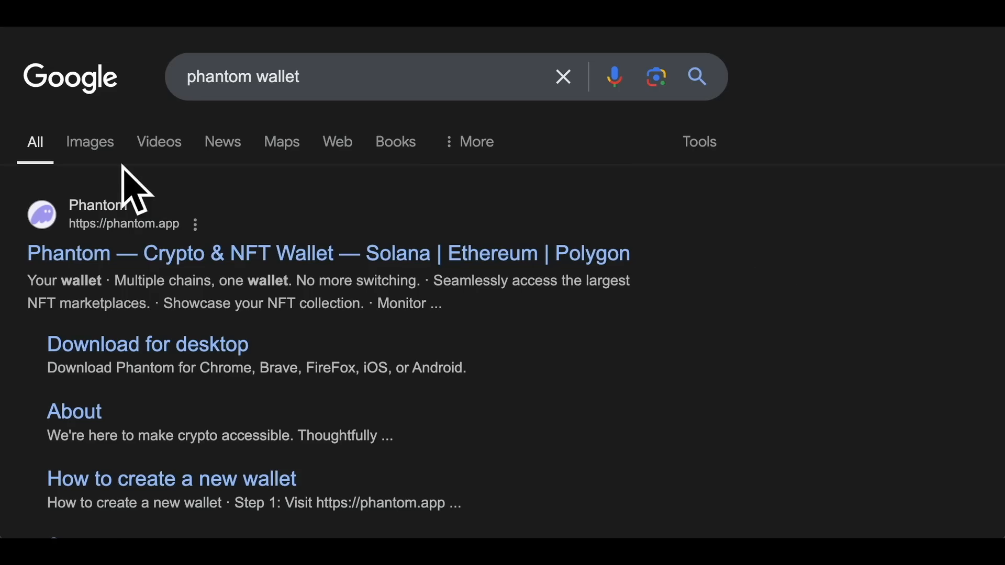
pyautogui.moveTo(273, 77)
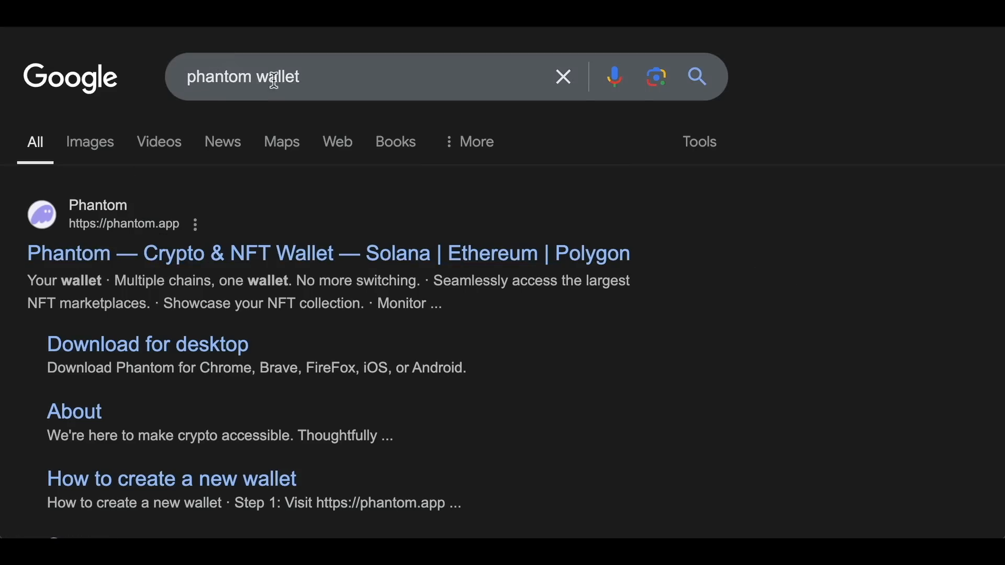
pyautogui.moveTo(127, 253)
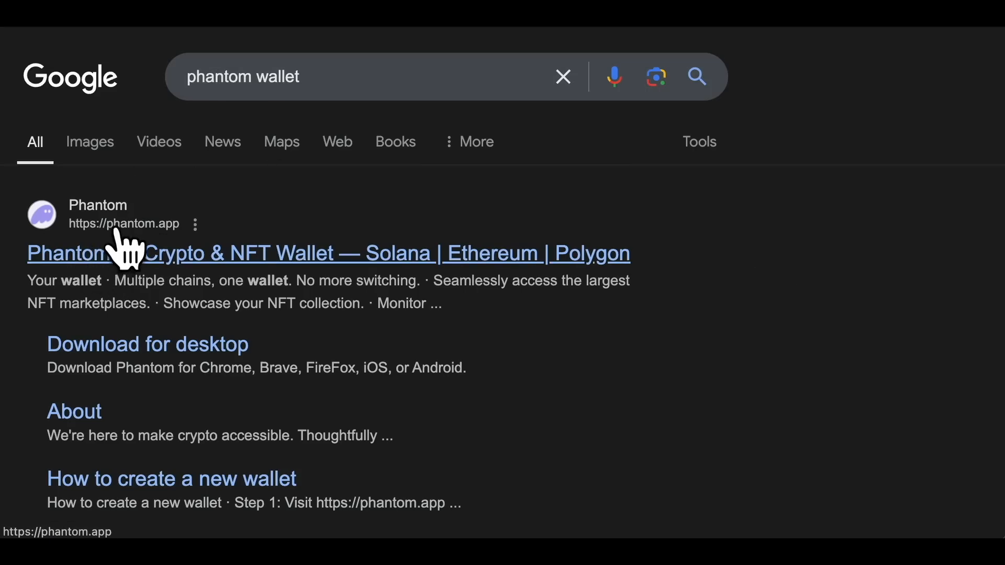
pyautogui.click(329, 253)
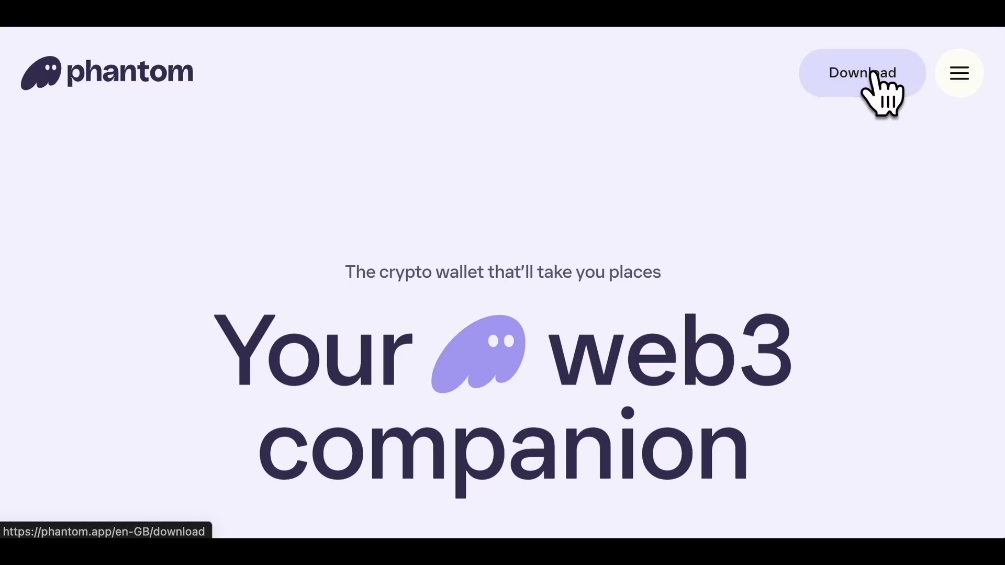
pyautogui.click(862, 72)
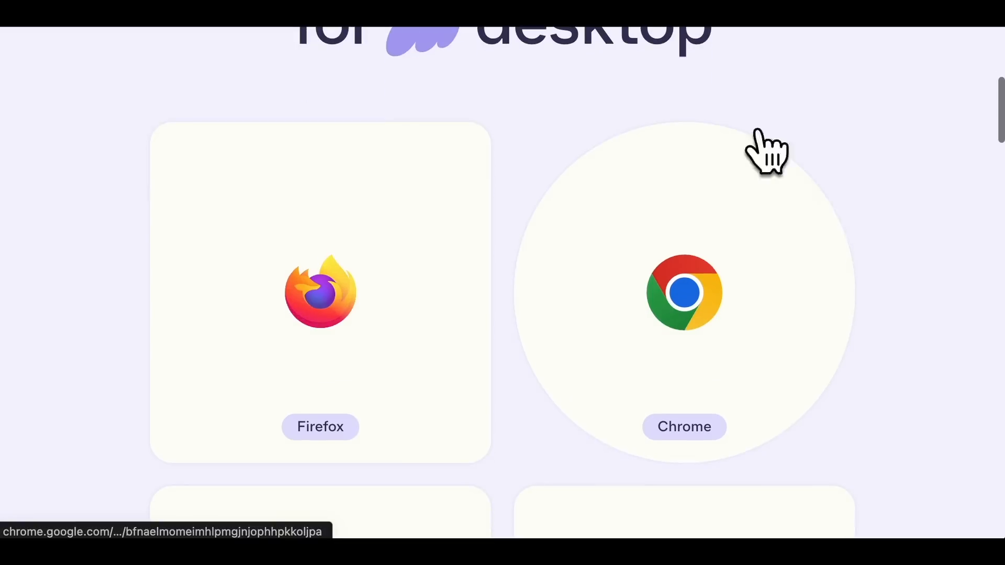
pyautogui.scroll(-3)
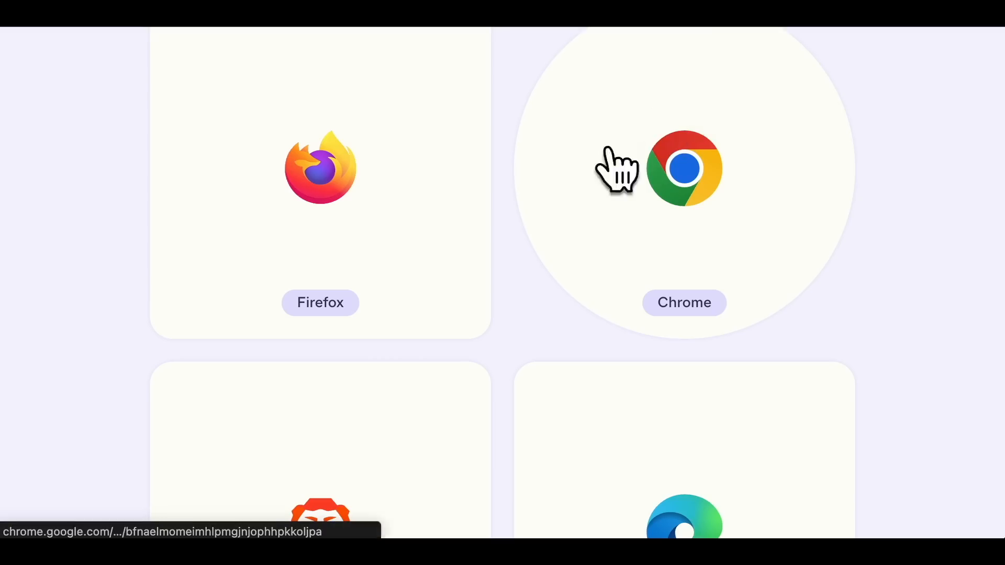
pyautogui.moveTo(724, 148)
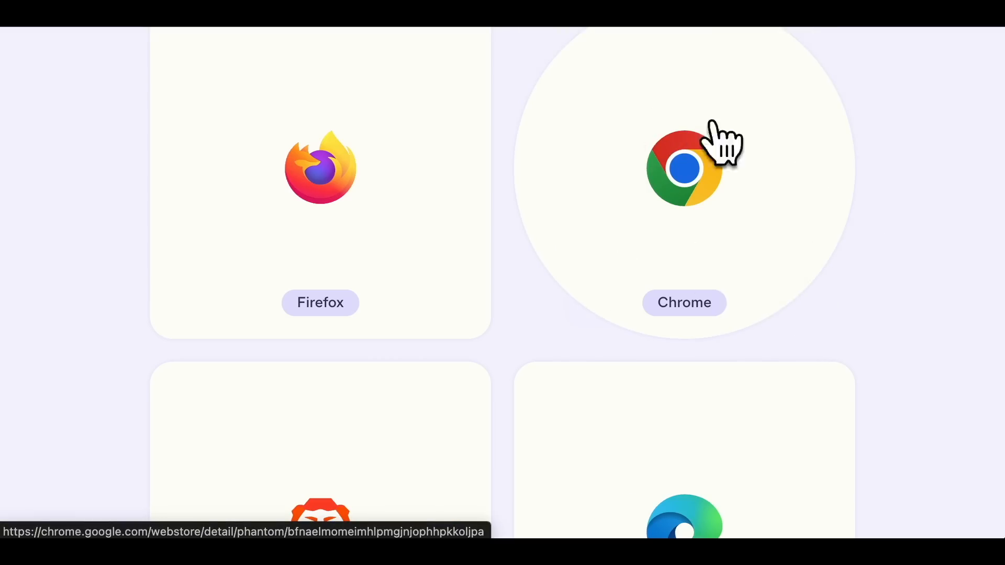
# Step: Open the Phantom extension's Chrome Web Store listing and review its screenshots
pyautogui.click(683, 168)
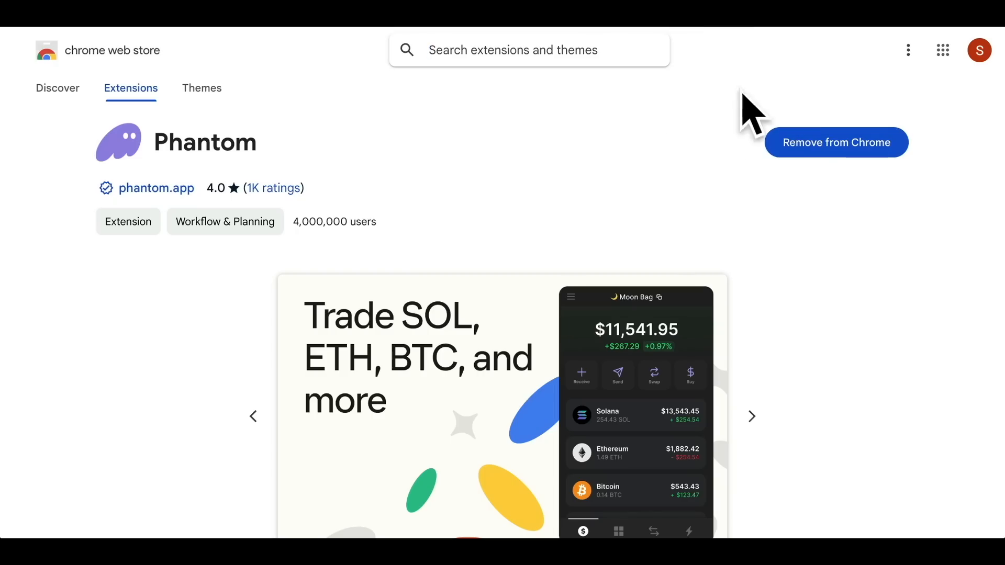
pyautogui.moveTo(865, 307)
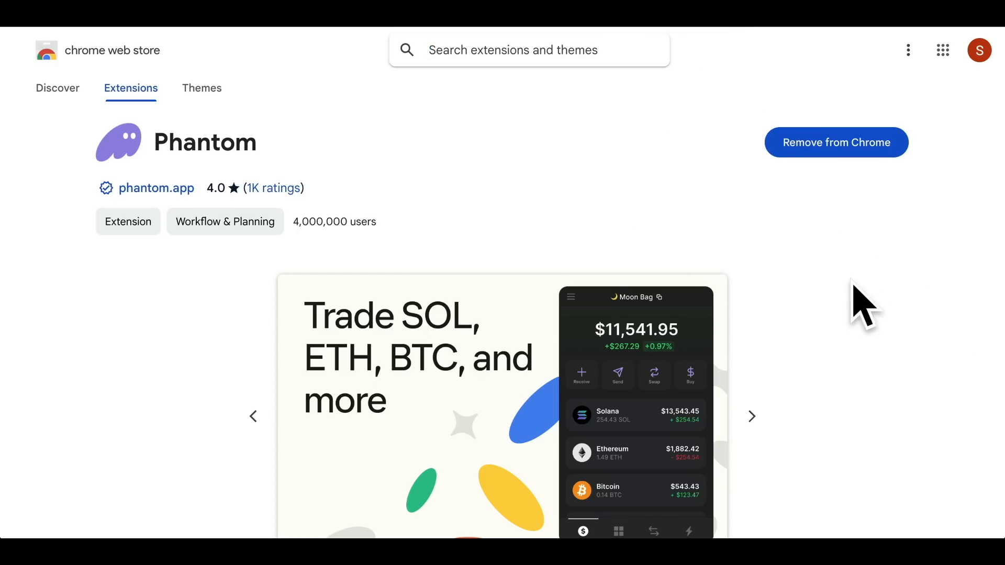
pyautogui.scroll(-3)
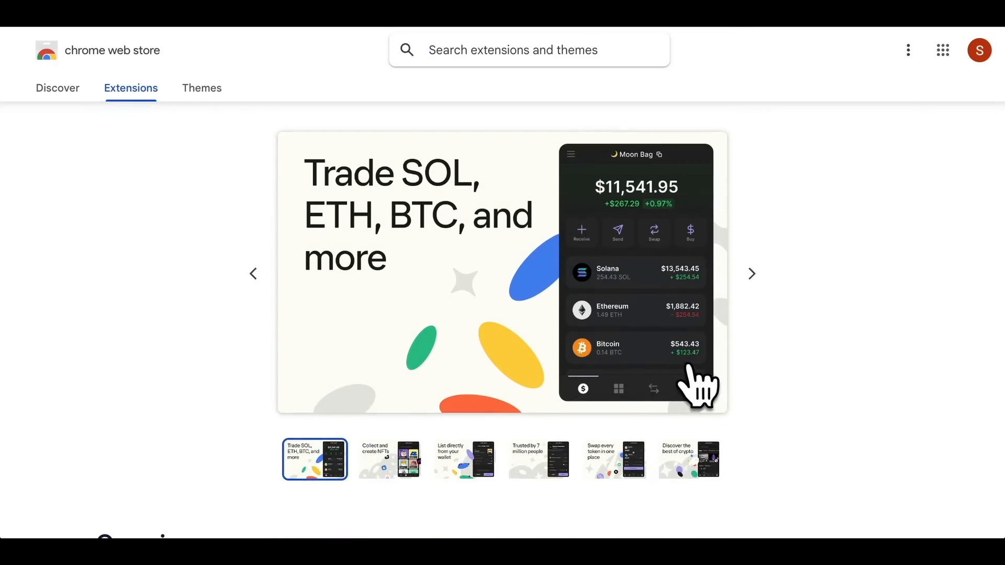
pyautogui.moveTo(631, 302)
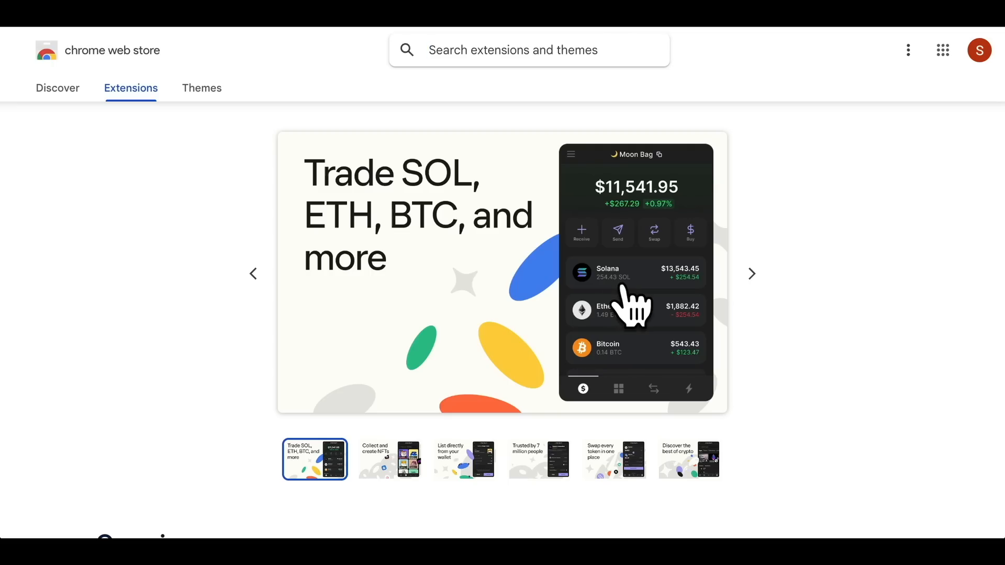
pyautogui.moveTo(714, 305)
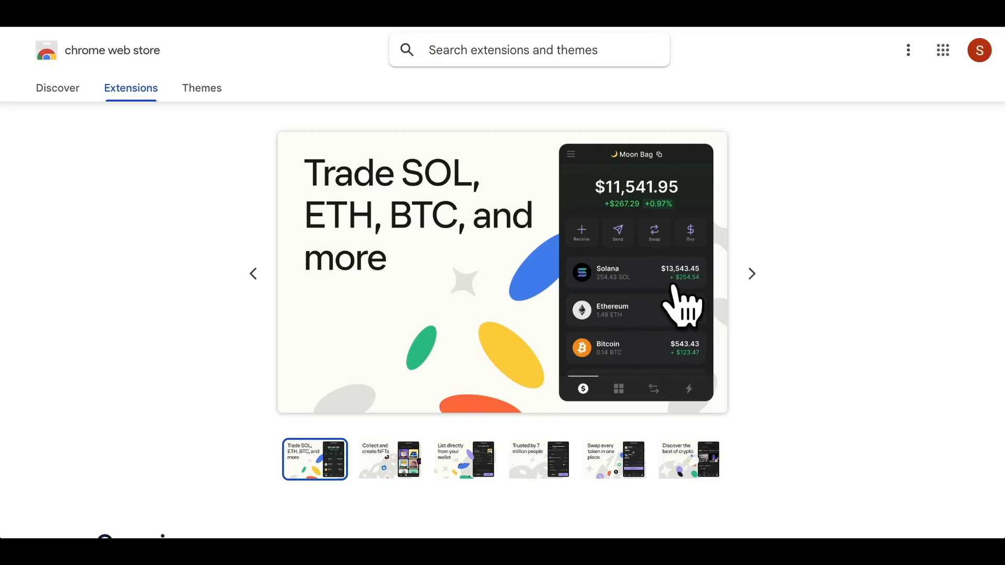
pyautogui.moveTo(634, 292)
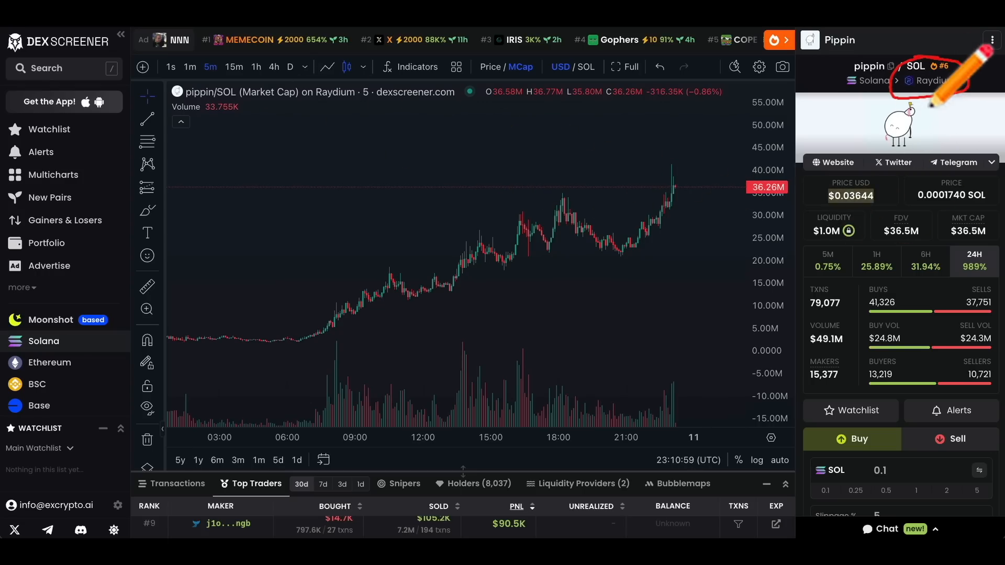
# Step: Copy the pippin token's contract address from the pippin/SOL page
pyautogui.click(178, 484)
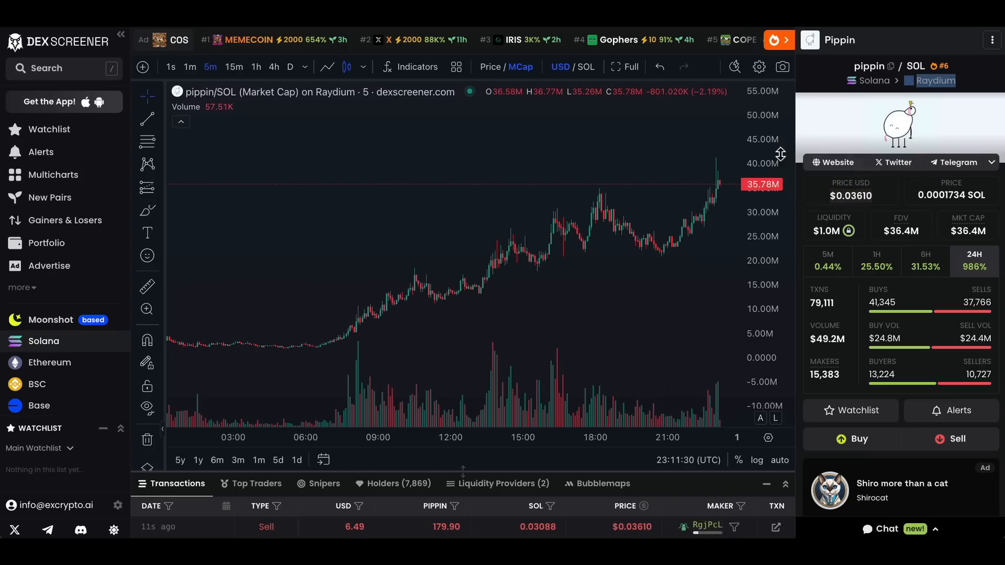
pyautogui.moveTo(894, 112)
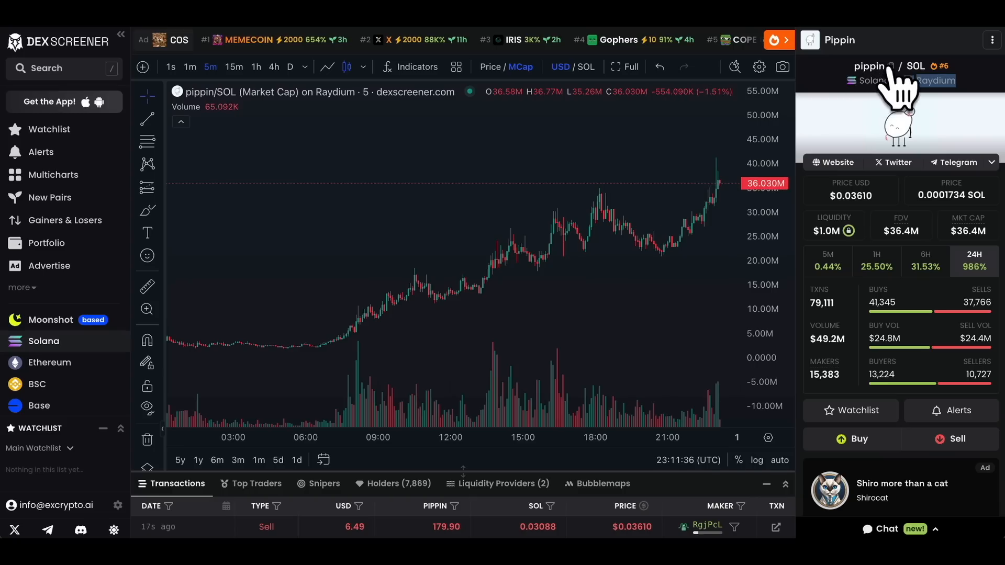
pyautogui.click(869, 66)
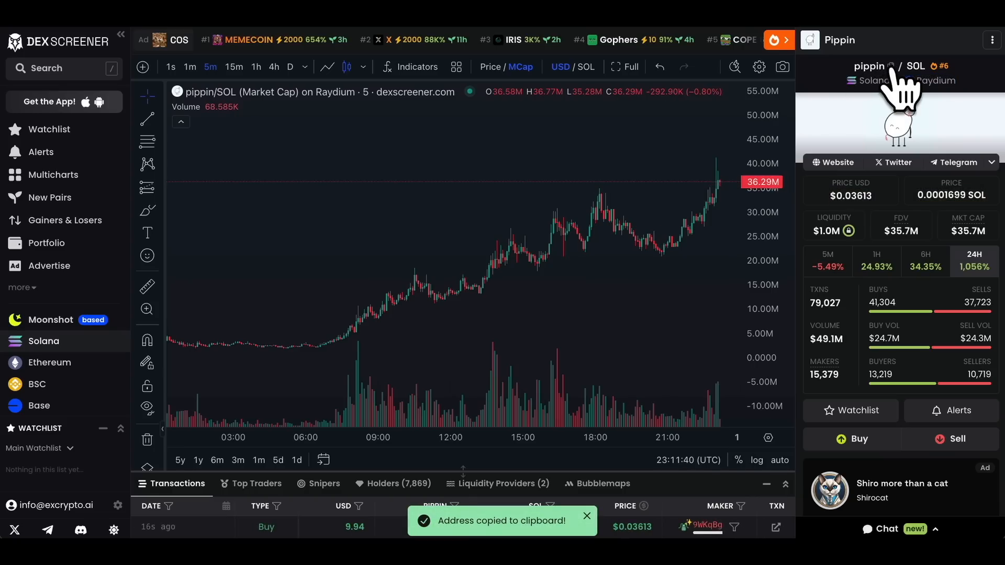
pyautogui.moveTo(295, 325)
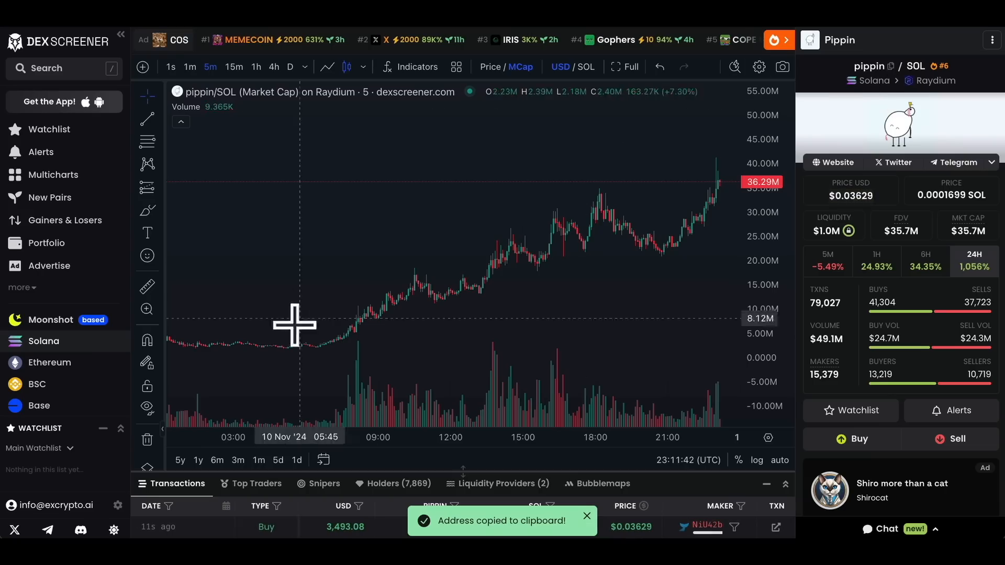
pyautogui.moveTo(544, 308)
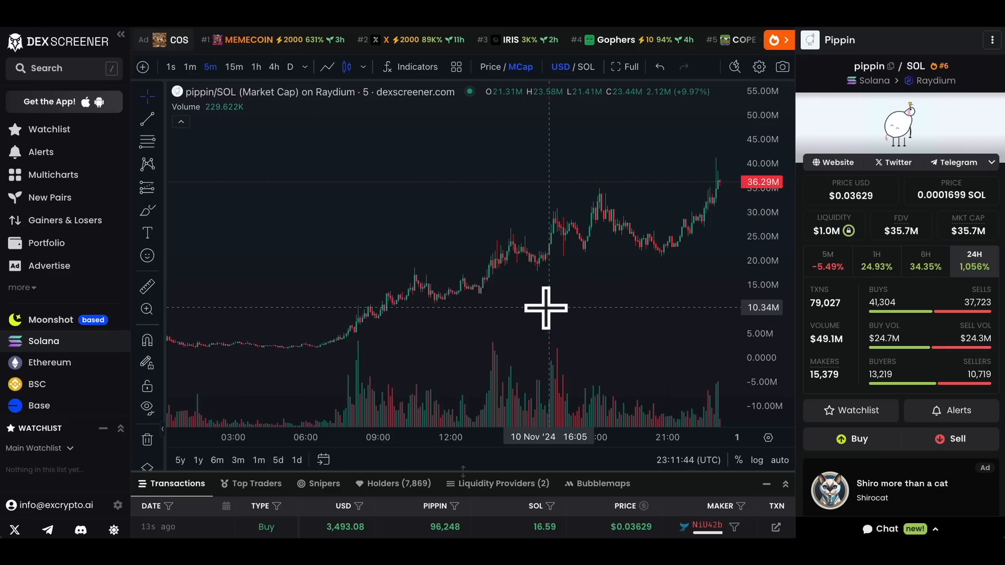
pyautogui.moveTo(472, 218)
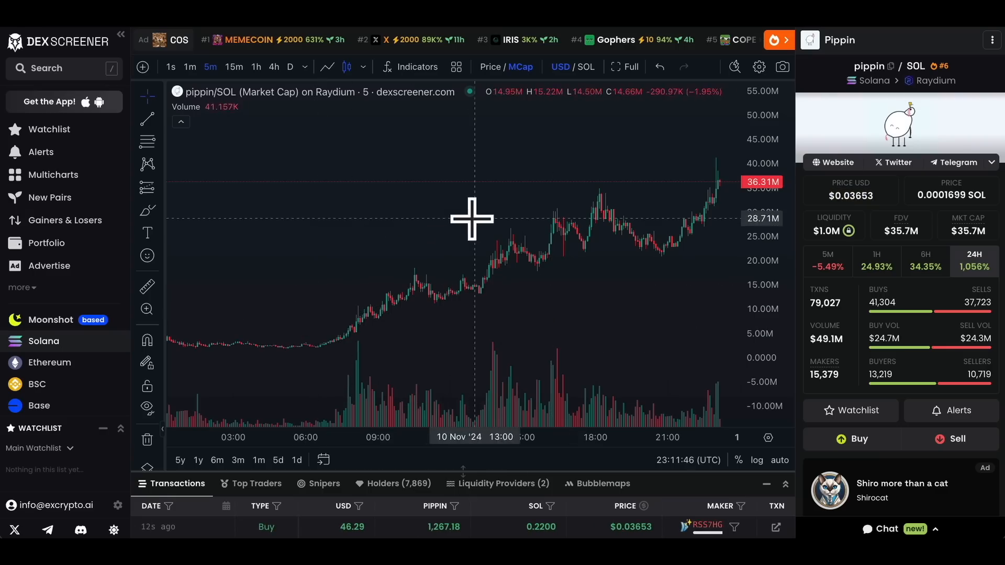
pyautogui.moveTo(834, 141)
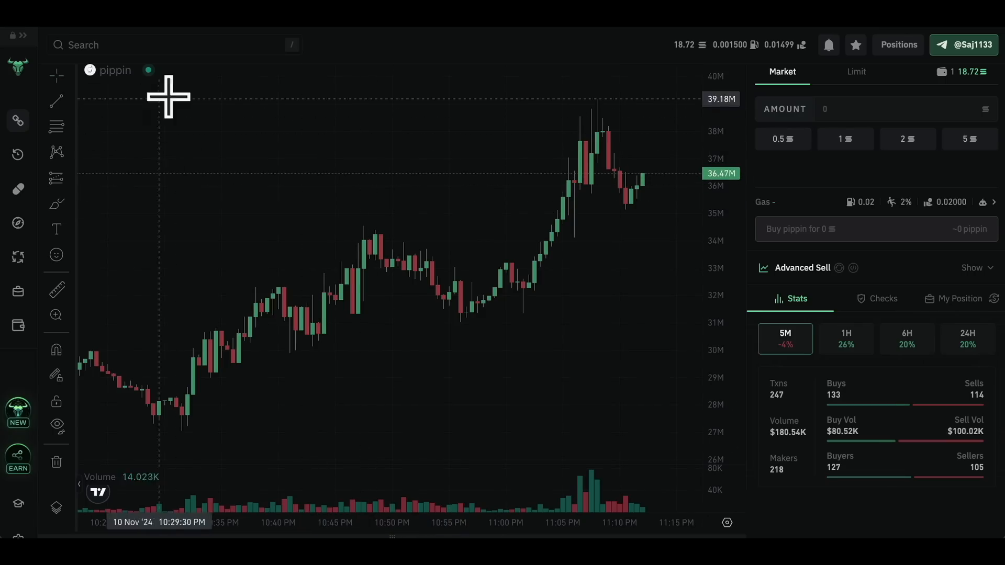
pyautogui.moveTo(580, 199)
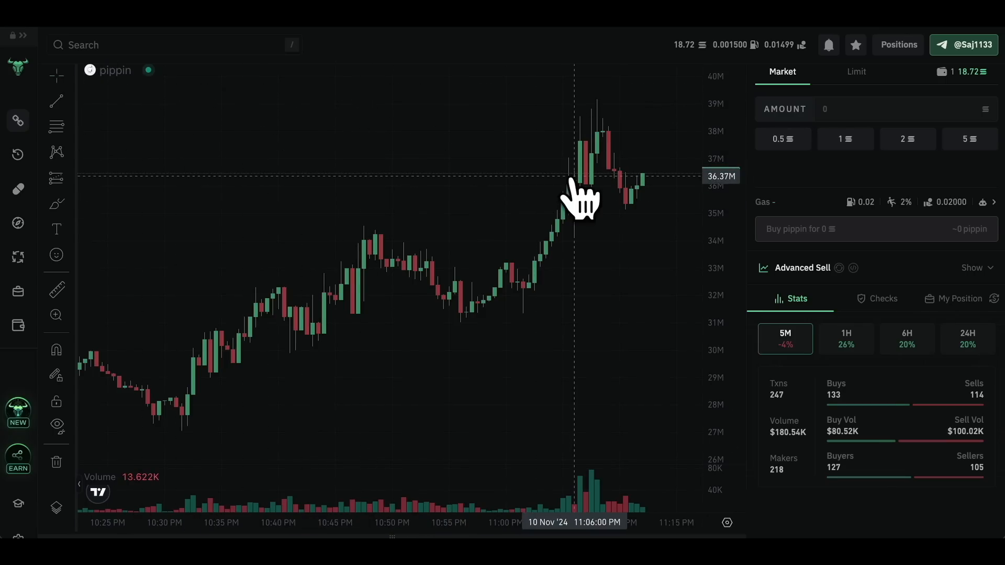
pyautogui.moveTo(906, 340)
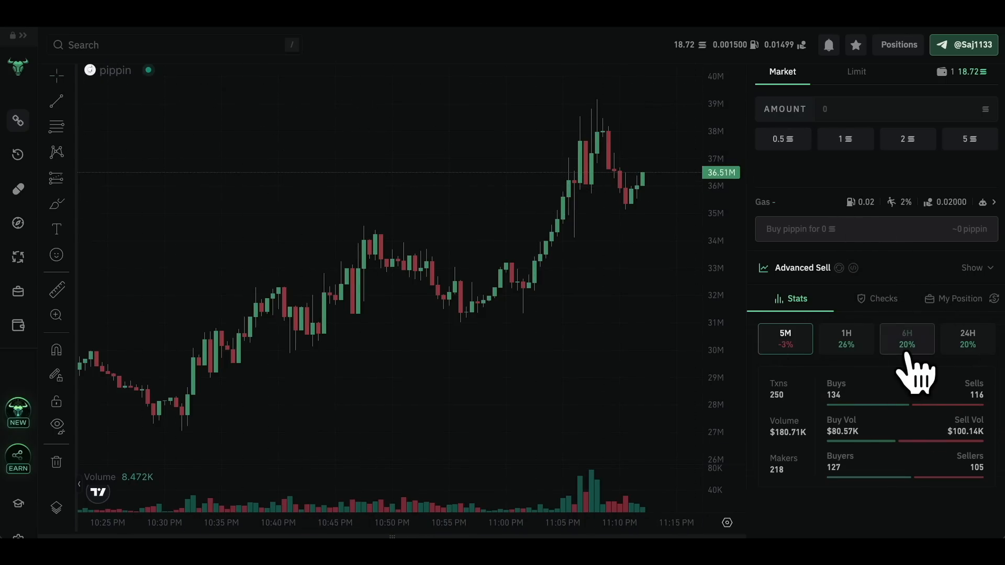
pyautogui.moveTo(388, 218)
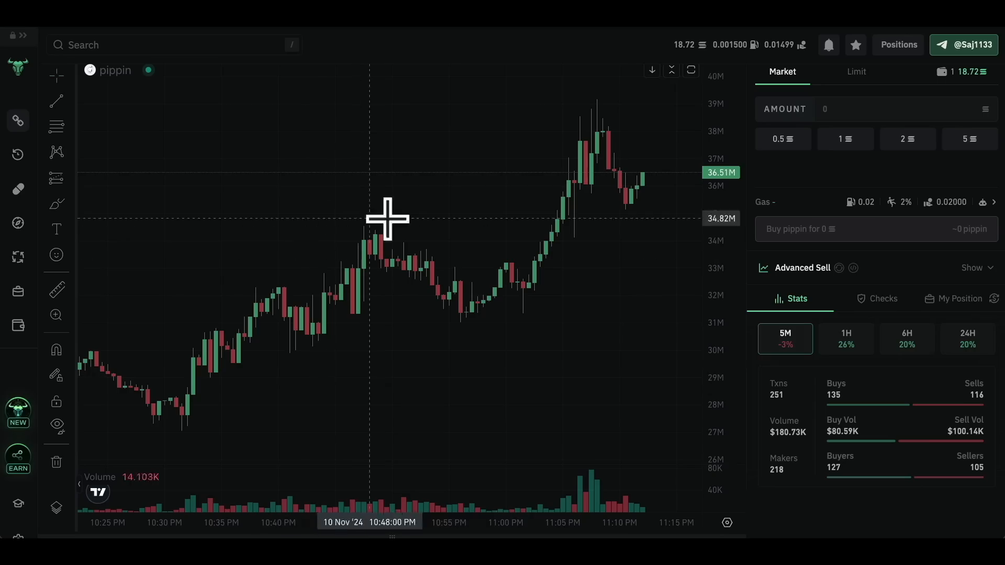
pyautogui.moveTo(662, 235)
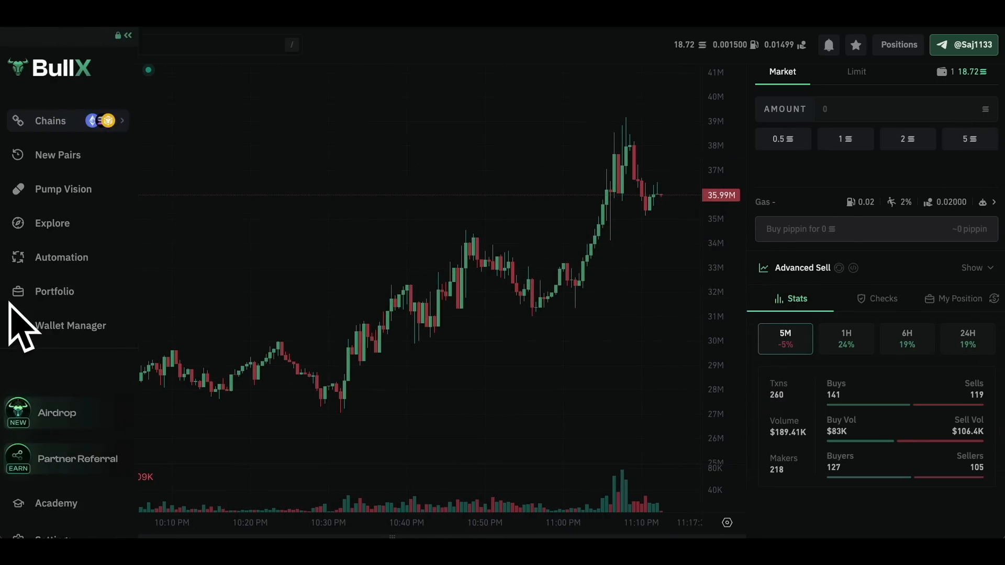
# Step: Collapse the side navigation to show pippin's chart and buy panel in BullX
pyautogui.click(127, 35)
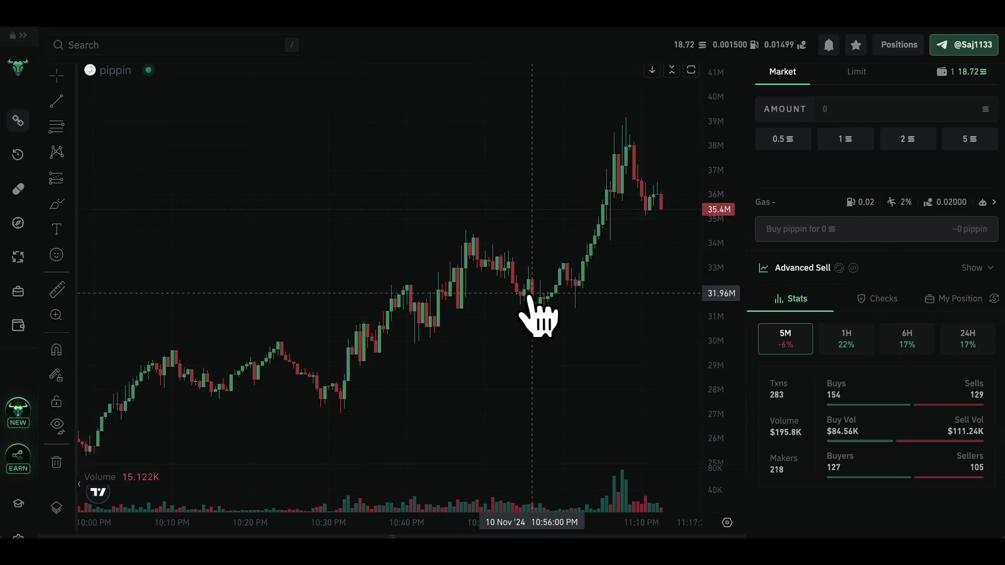
pyautogui.moveTo(631, 244)
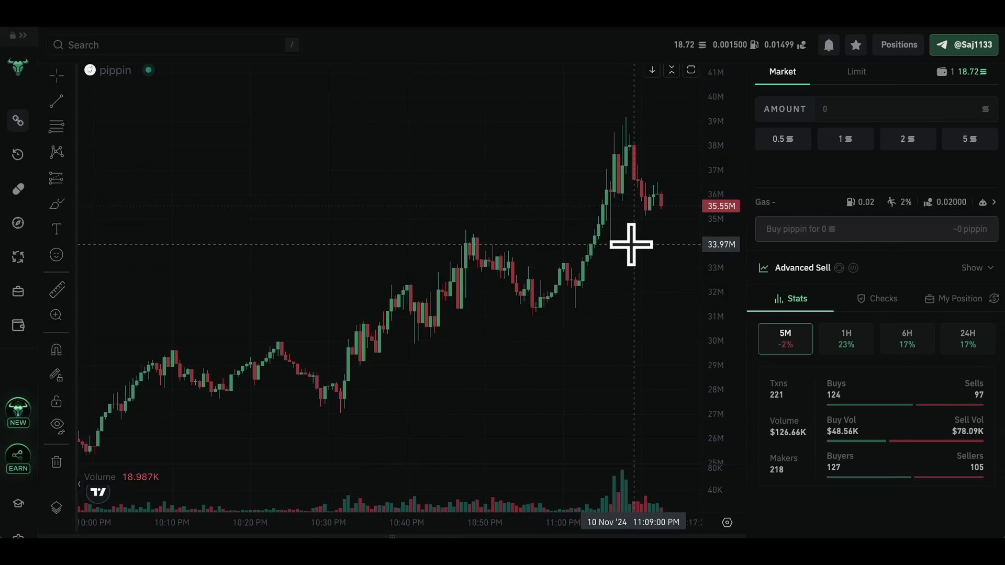
pyautogui.moveTo(285, 175)
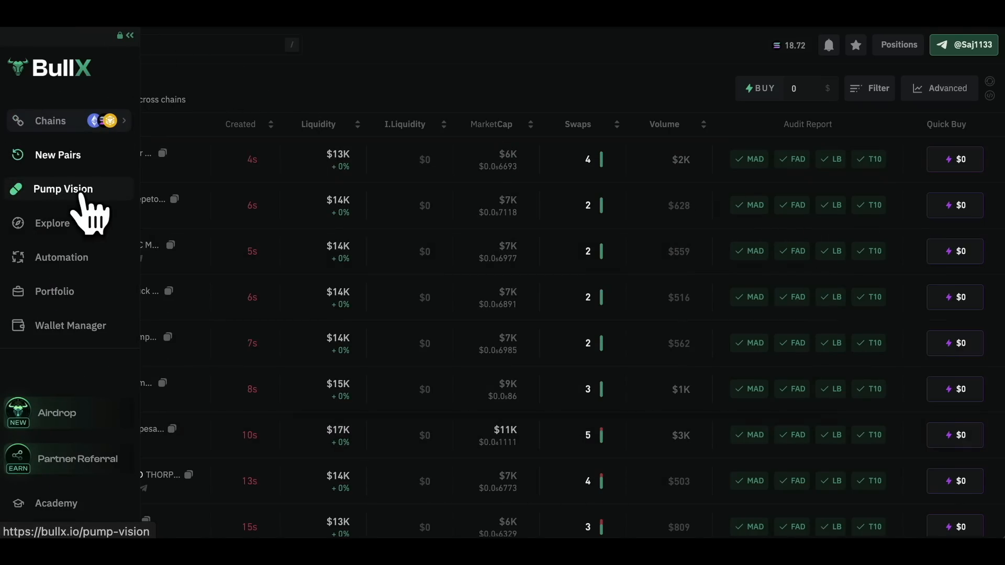
# Step: Visit Pump Vision's new, about-to-graduate and graduated tokens, then return to pippin's page
pyautogui.click(63, 189)
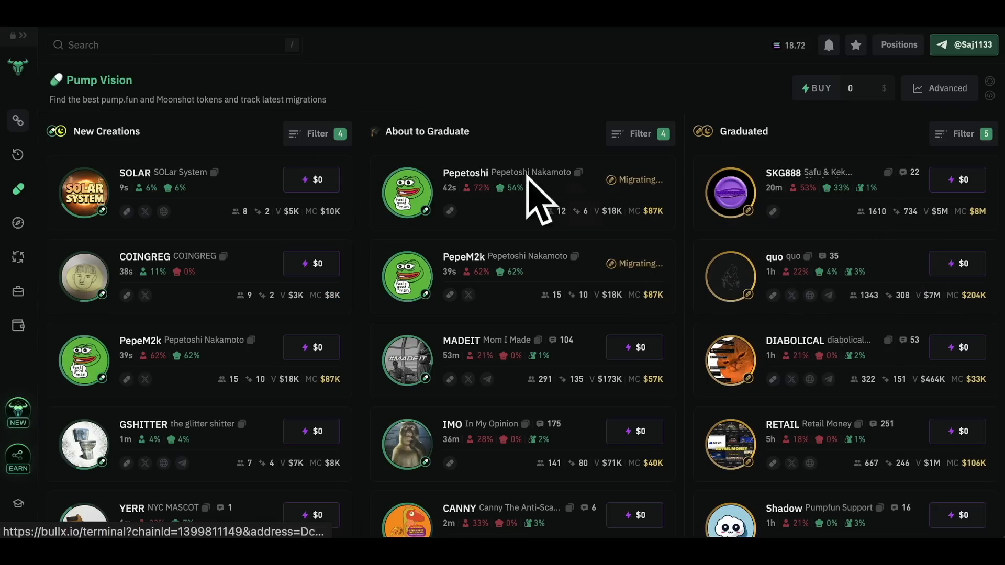
pyautogui.moveTo(926, 520)
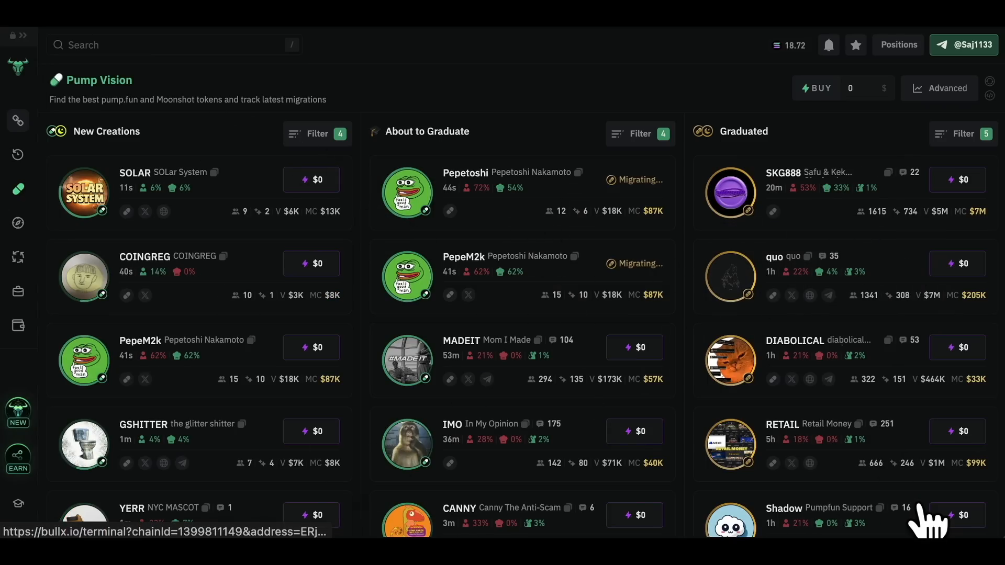
pyautogui.click(18, 324)
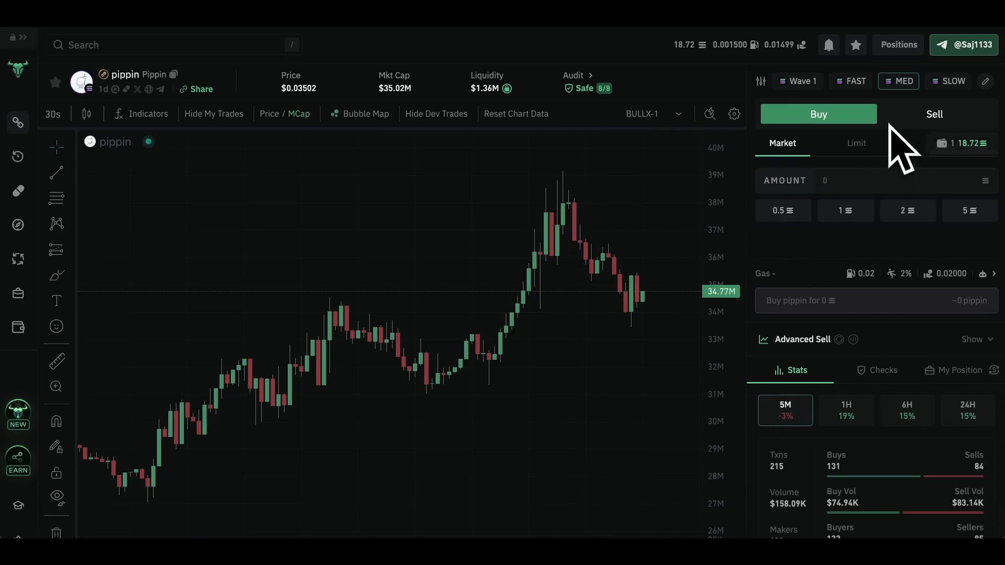
# Step: Check the sell side, then set a market buy of pippin at 2 SOL (about 11.49K pippin)
pyautogui.click(934, 114)
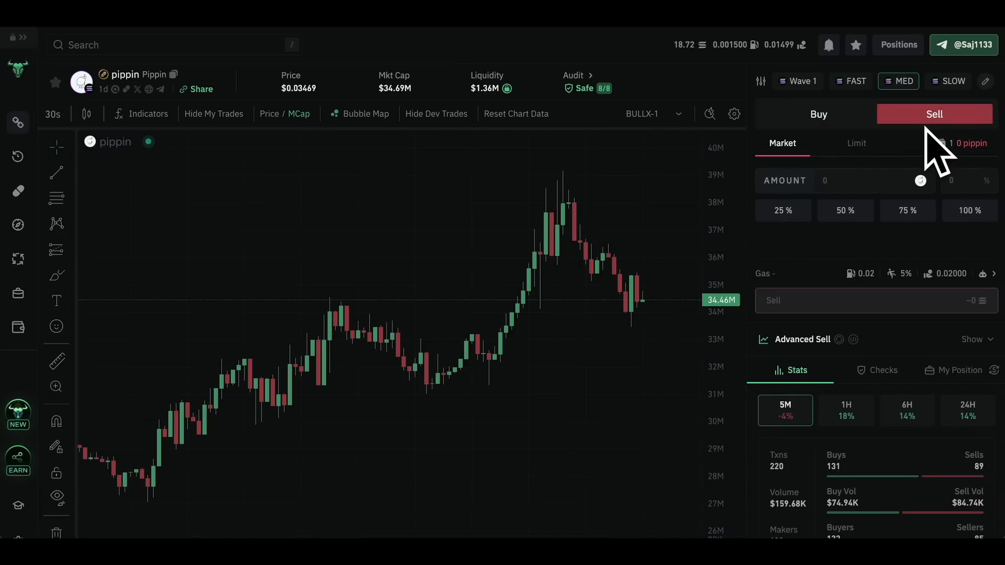
pyautogui.click(817, 114)
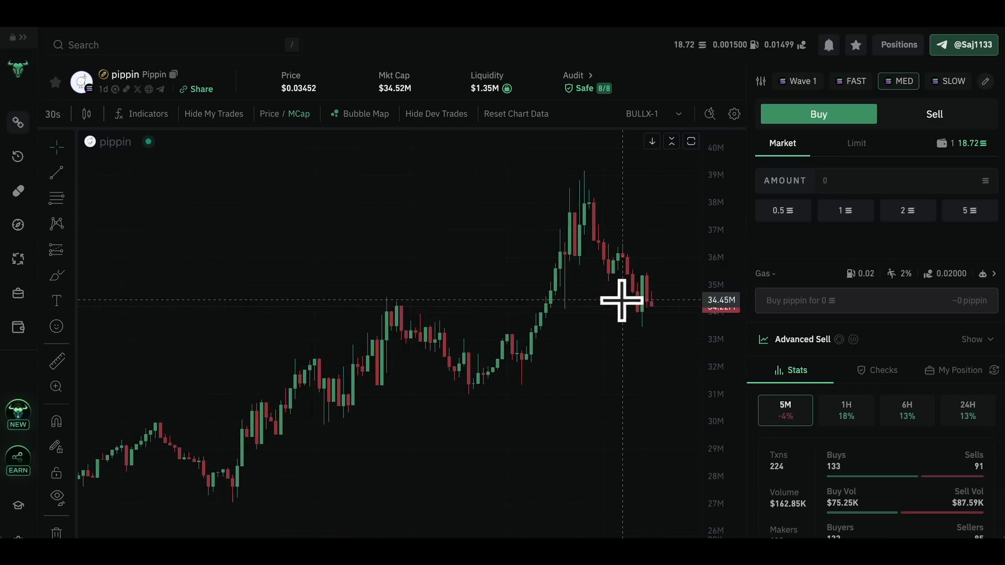
pyautogui.moveTo(663, 333)
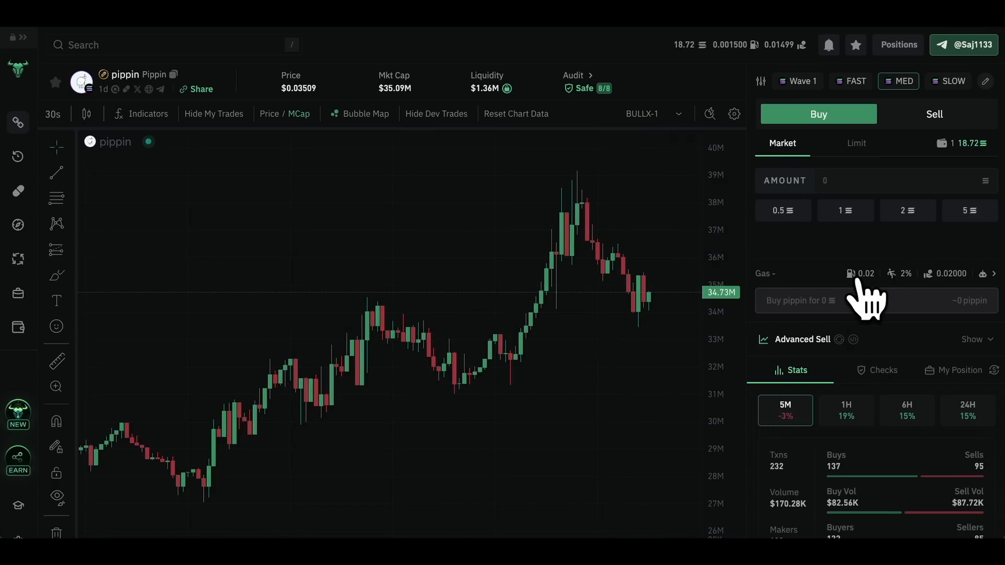
pyautogui.moveTo(705, 201)
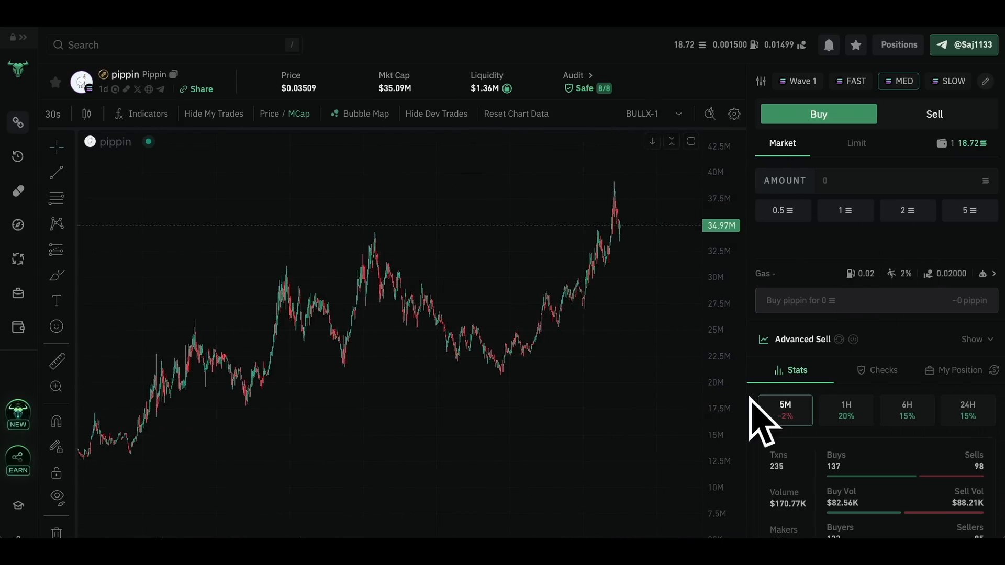
pyautogui.moveTo(637, 328)
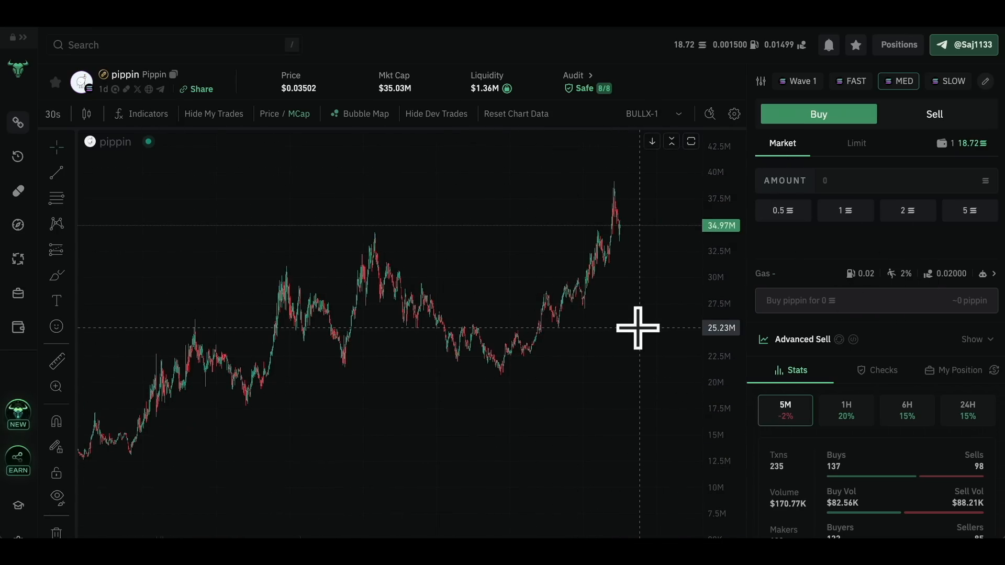
pyautogui.moveTo(824, 301)
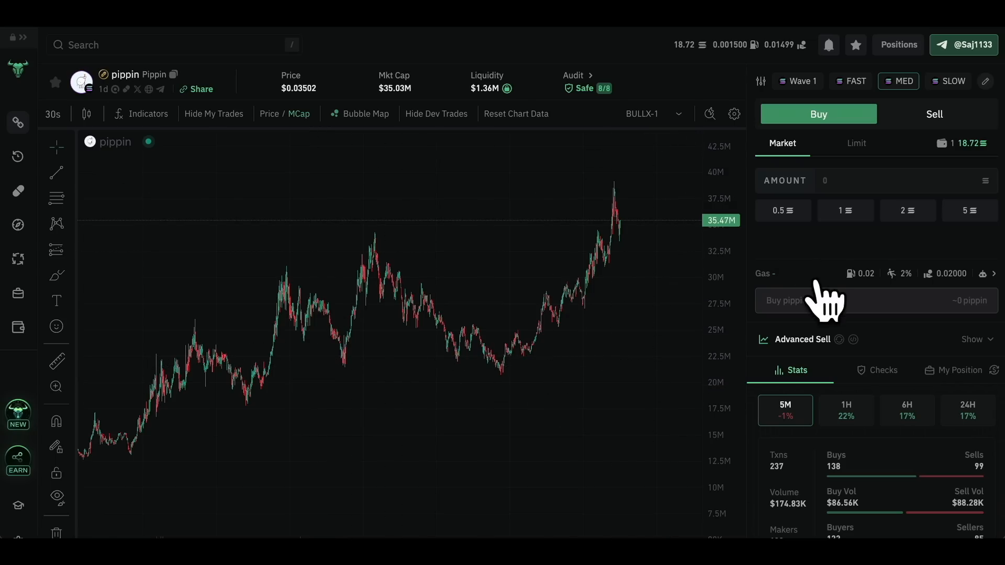
pyautogui.moveTo(955, 263)
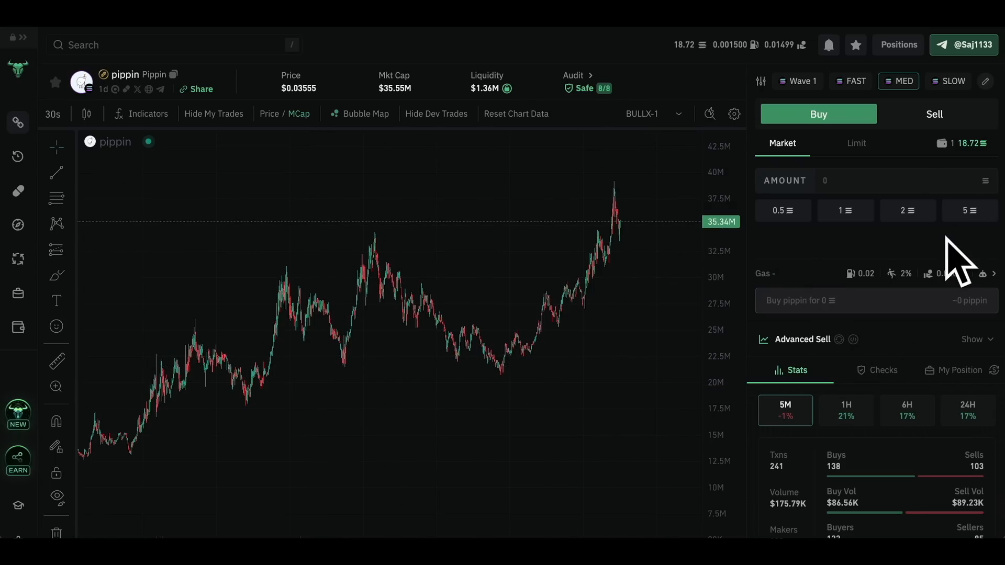
pyautogui.moveTo(352, 296)
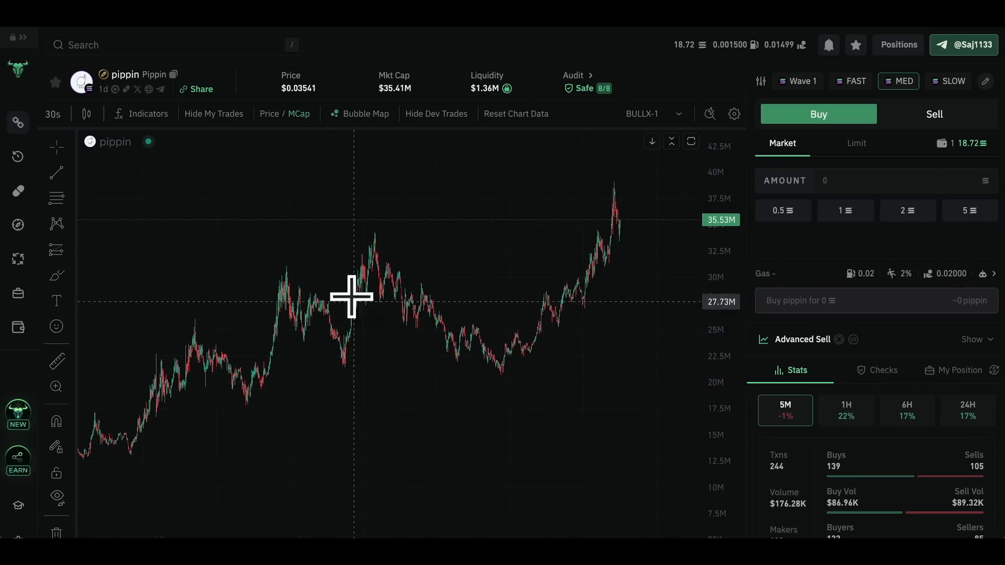
pyautogui.moveTo(614, 259)
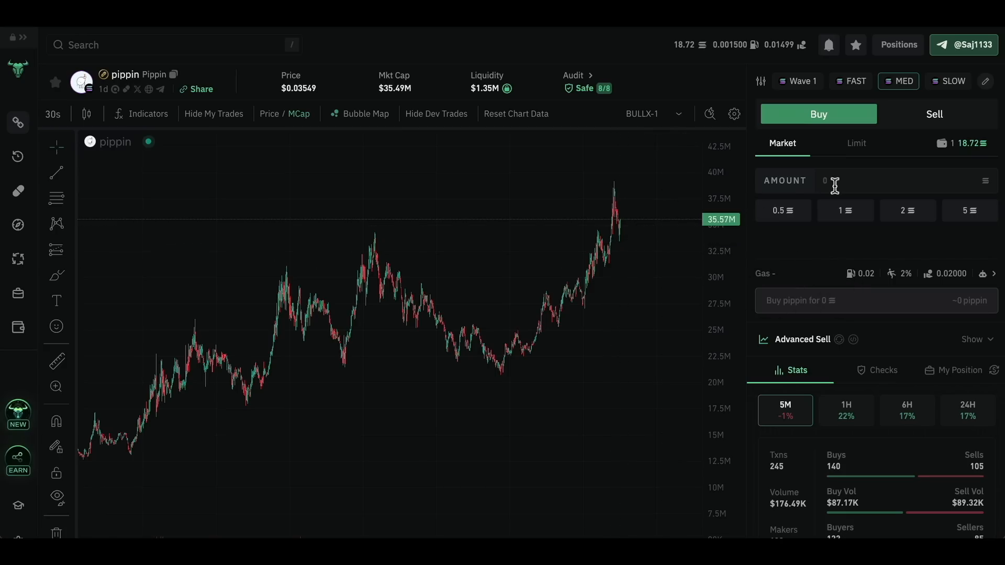
pyautogui.click(845, 210)
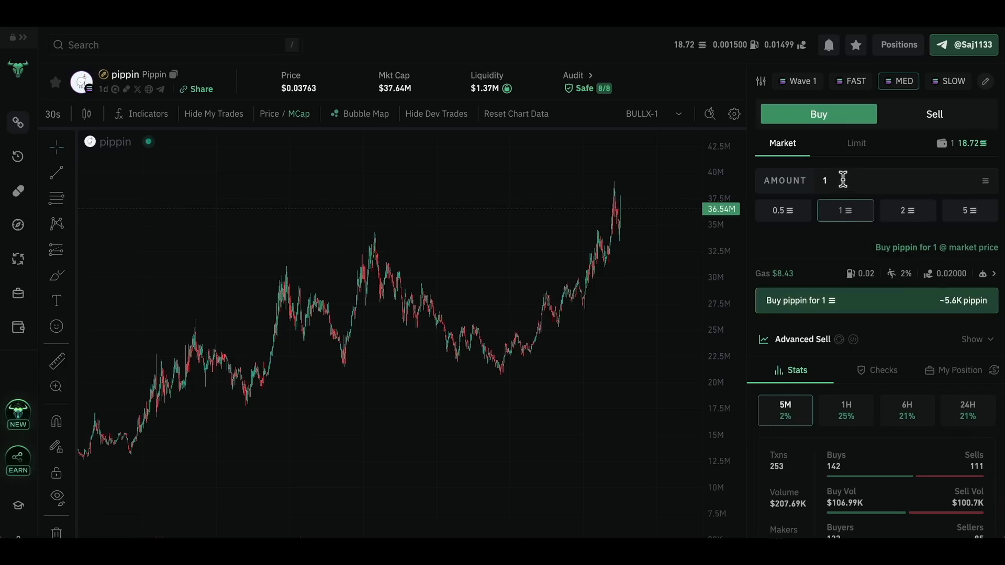
pyautogui.click(908, 210)
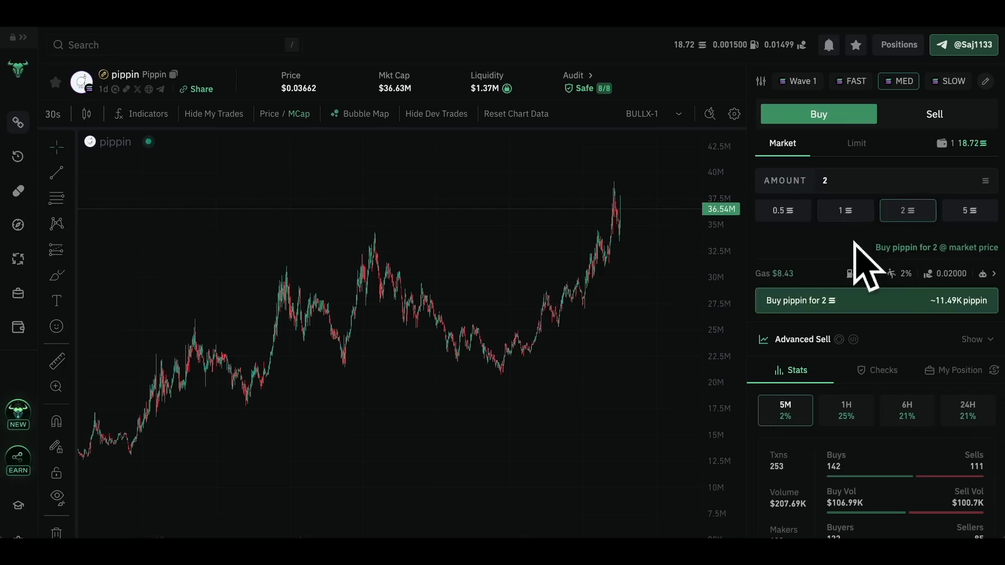
pyautogui.moveTo(903, 327)
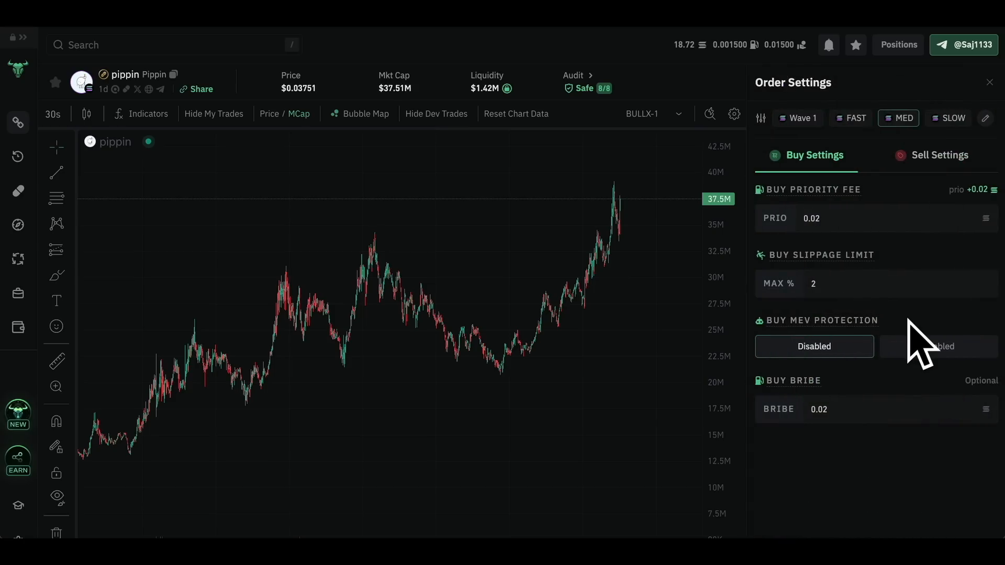
pyautogui.moveTo(871, 221)
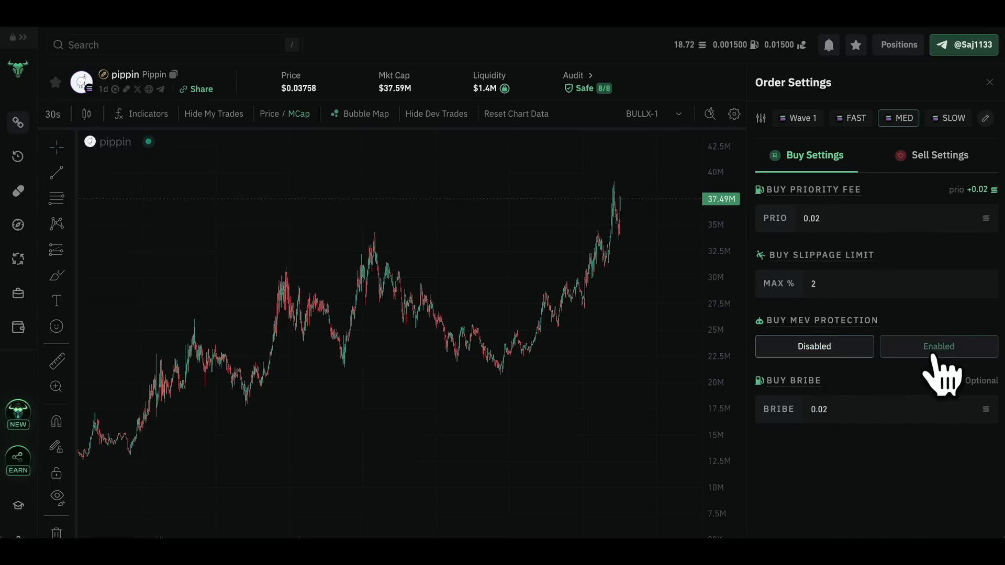
pyautogui.moveTo(192, 410)
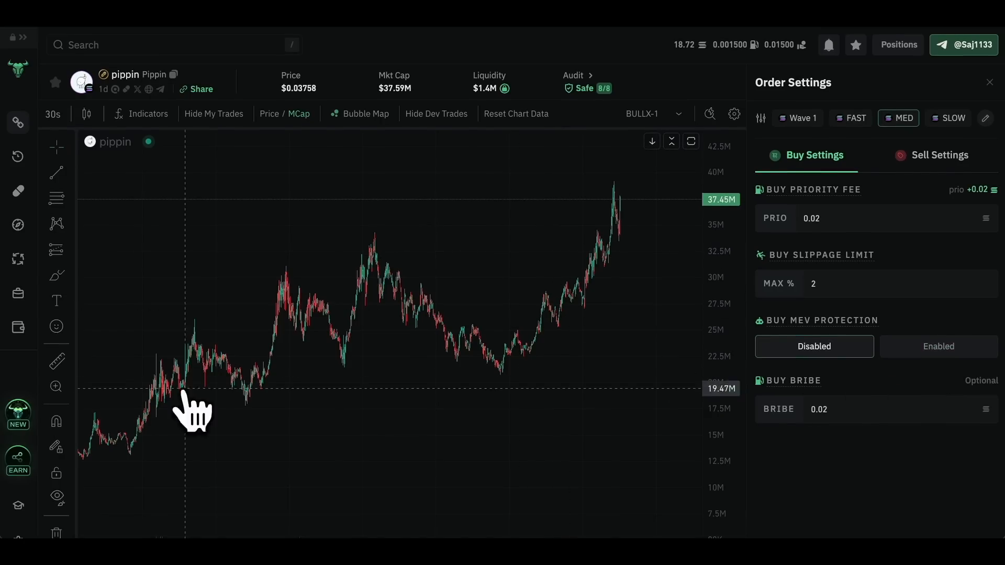
pyautogui.moveTo(607, 286)
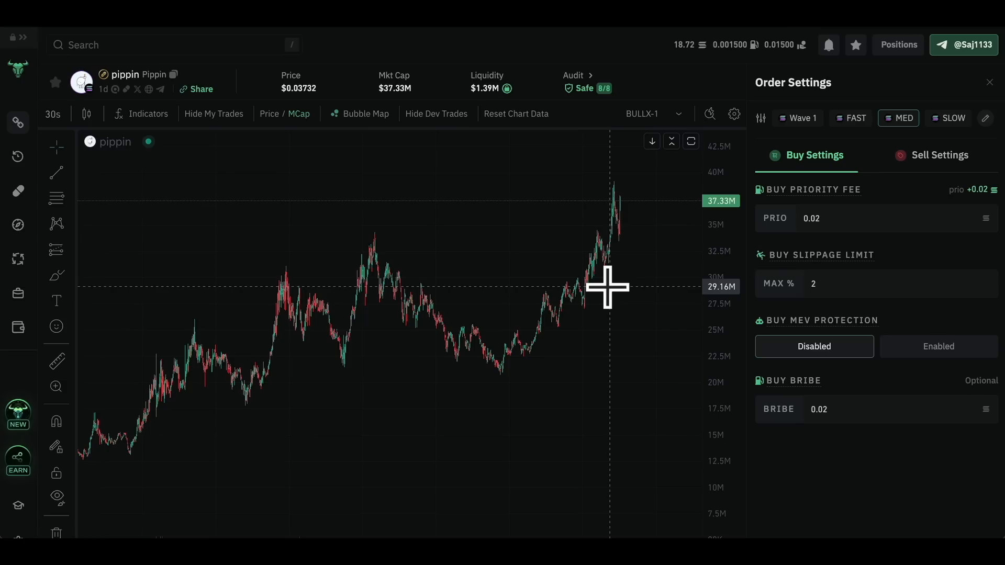
pyautogui.moveTo(828, 284)
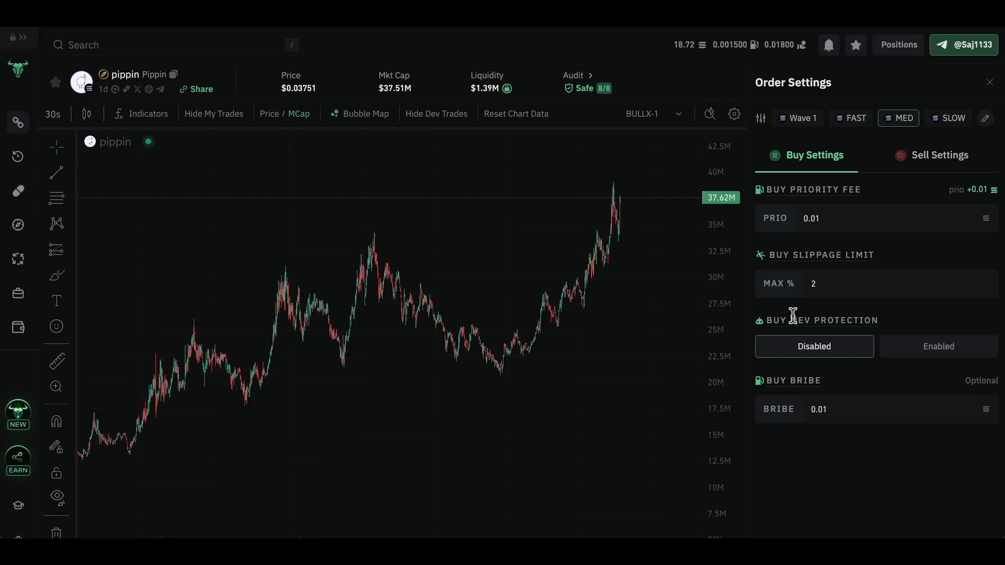
# Step: Enable MEV protection for buy orders alongside the 0.01 priority fee and bribe
pyautogui.click(938, 346)
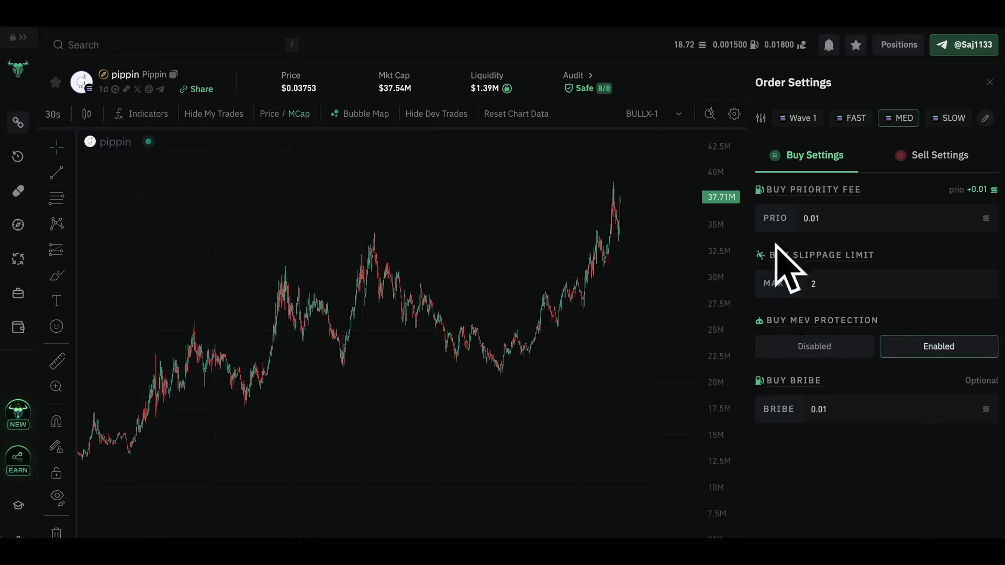
pyautogui.moveTo(846, 377)
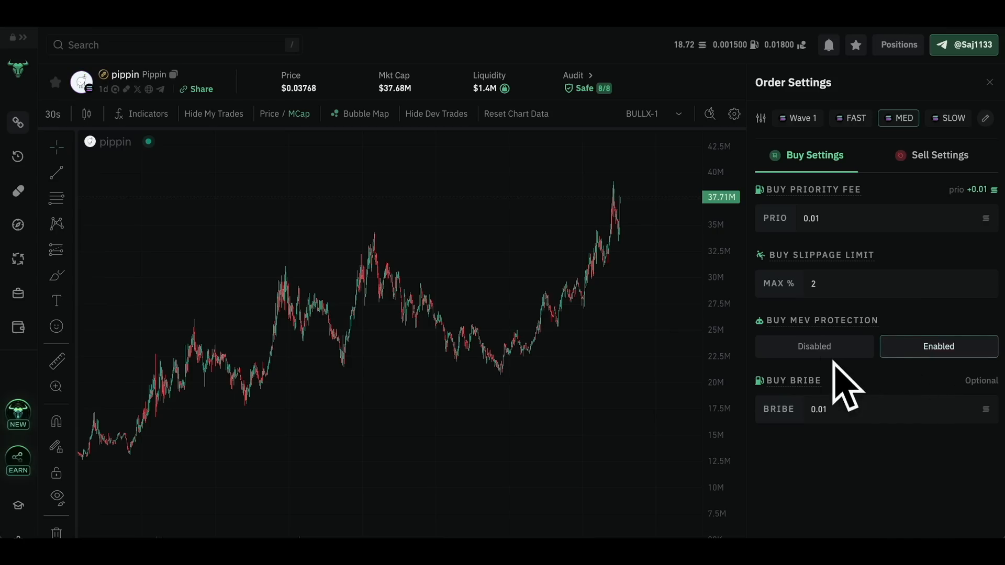
pyautogui.moveTo(885, 356)
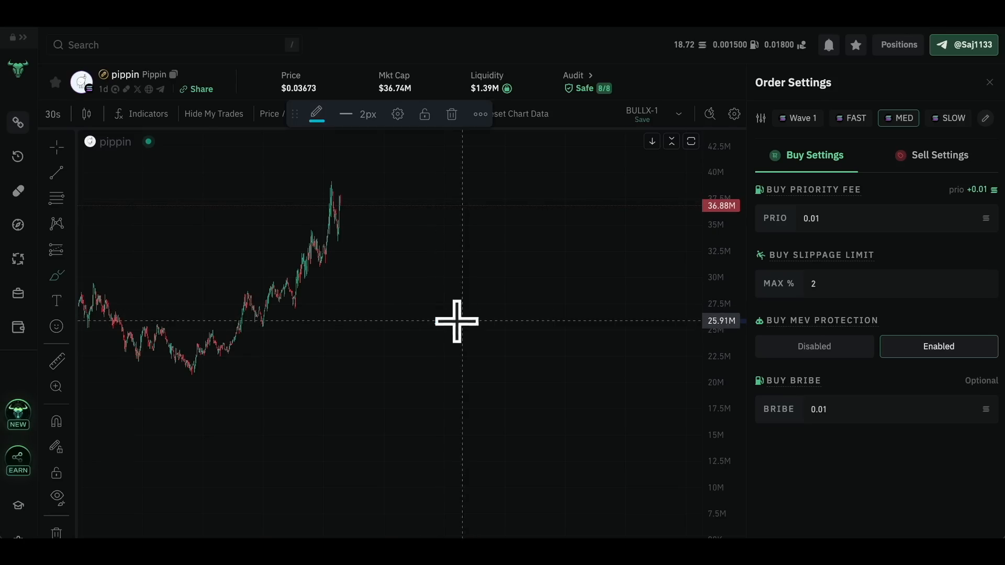
pyautogui.moveTo(465, 303)
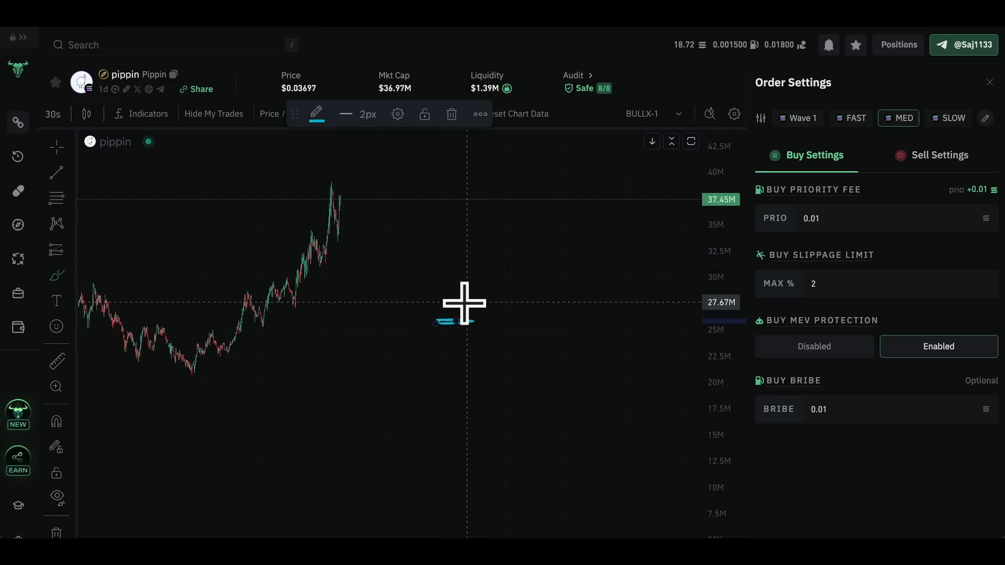
pyautogui.moveTo(482, 289)
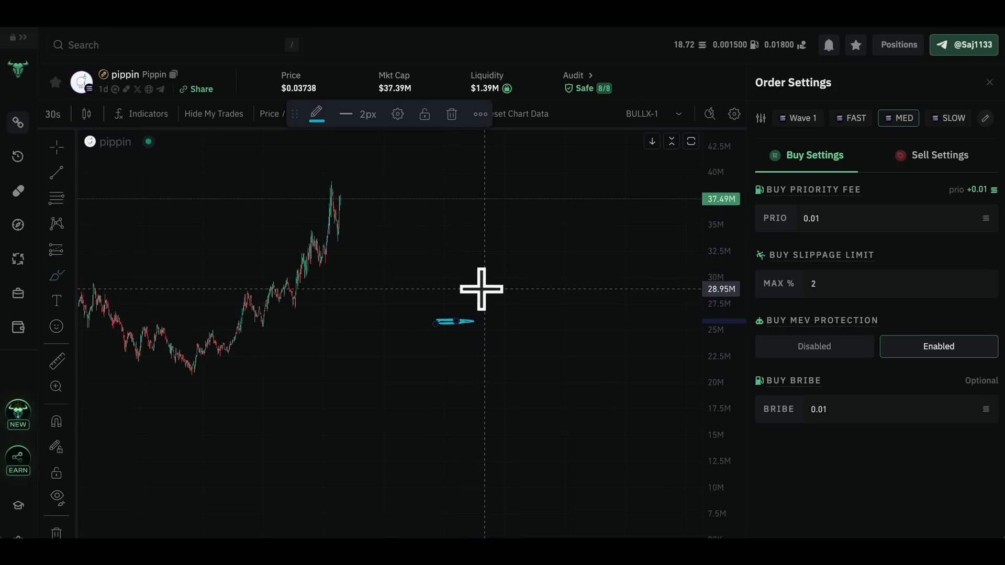
pyautogui.moveTo(479, 281)
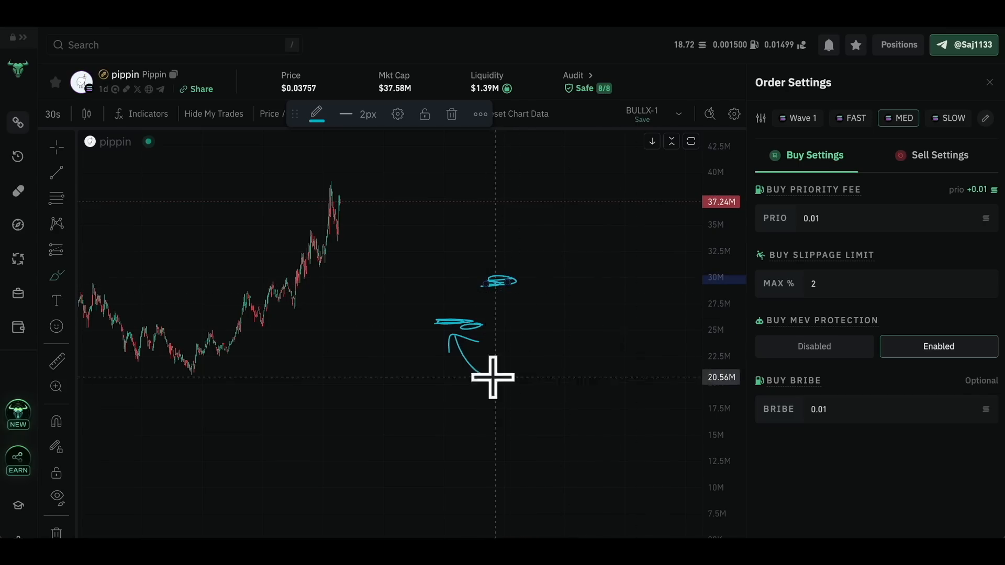
pyautogui.moveTo(479, 297)
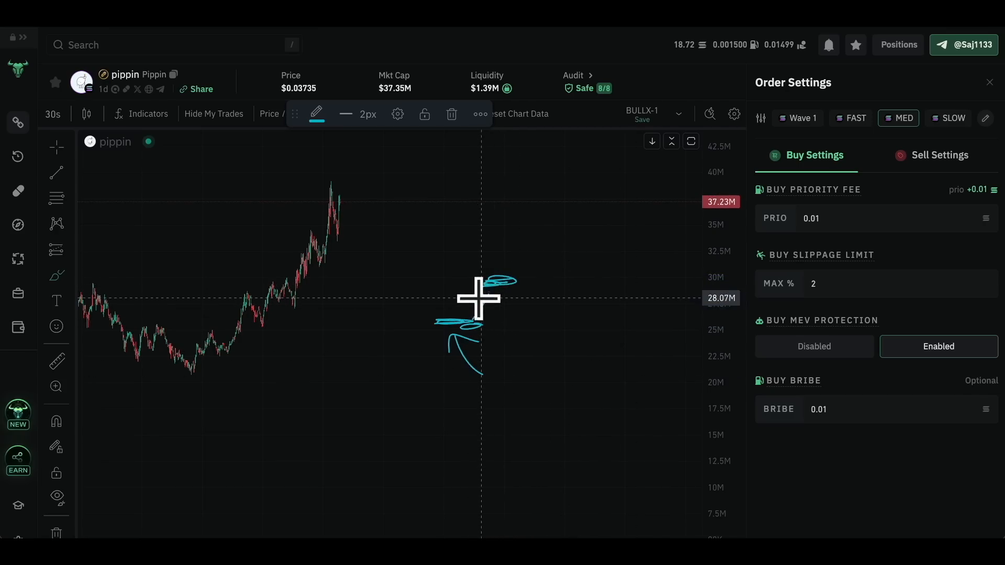
pyautogui.moveTo(501, 299)
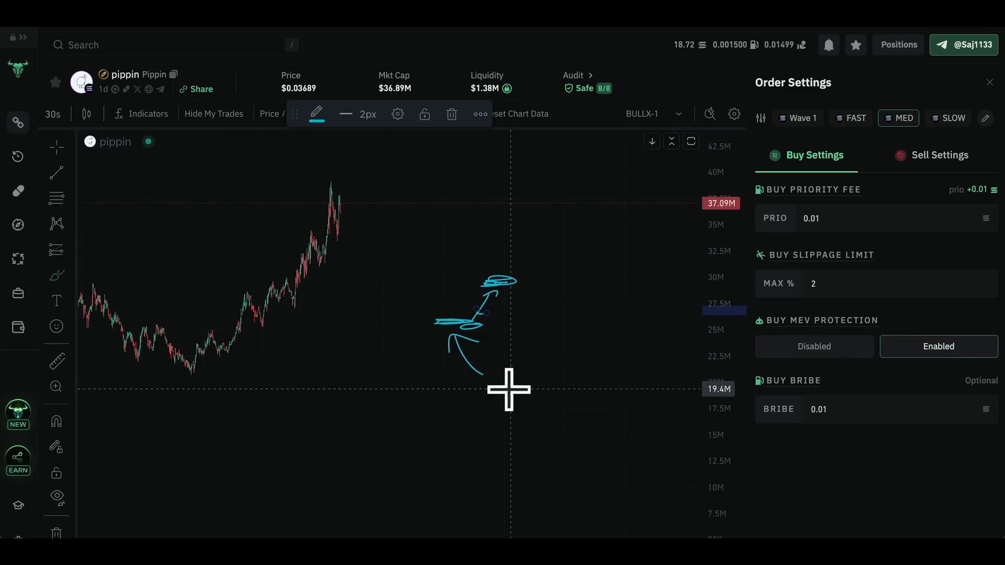
pyautogui.moveTo(487, 309)
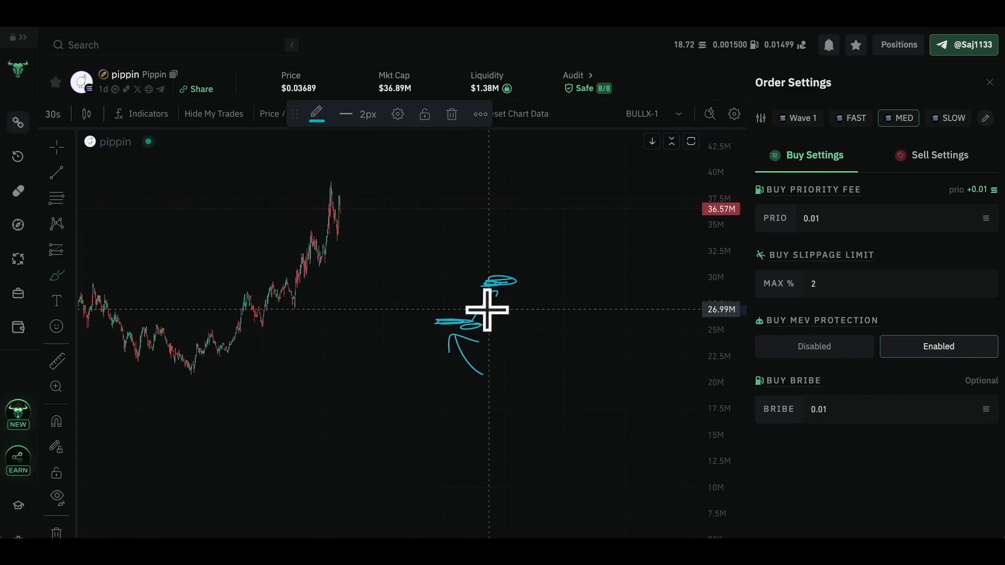
pyautogui.moveTo(510, 326)
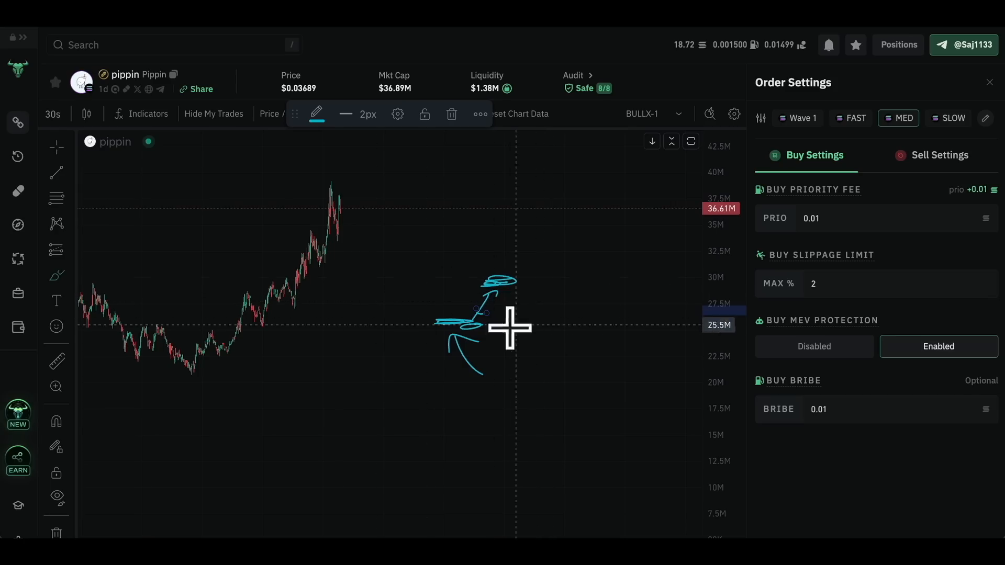
pyautogui.moveTo(954, 378)
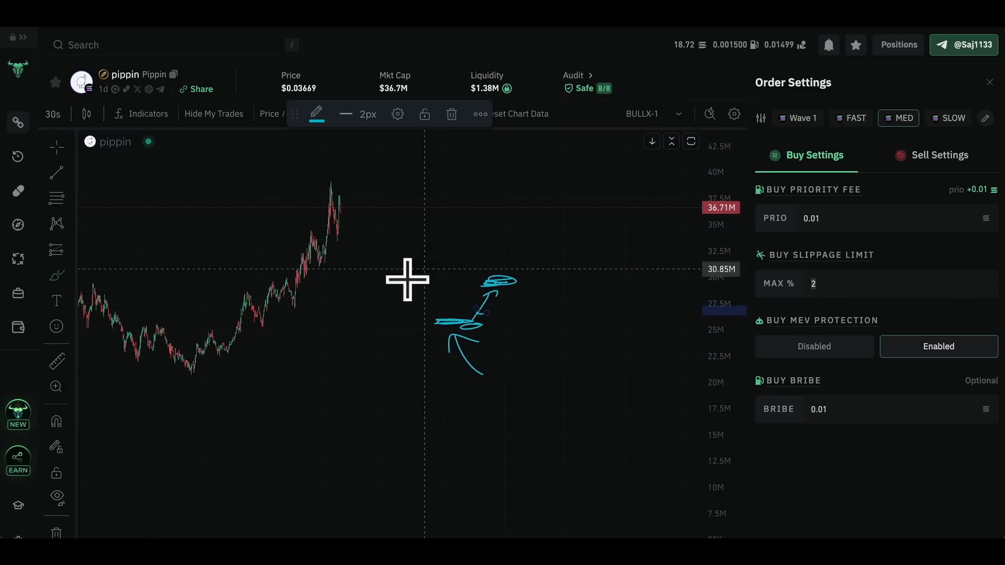
pyautogui.moveTo(849, 222)
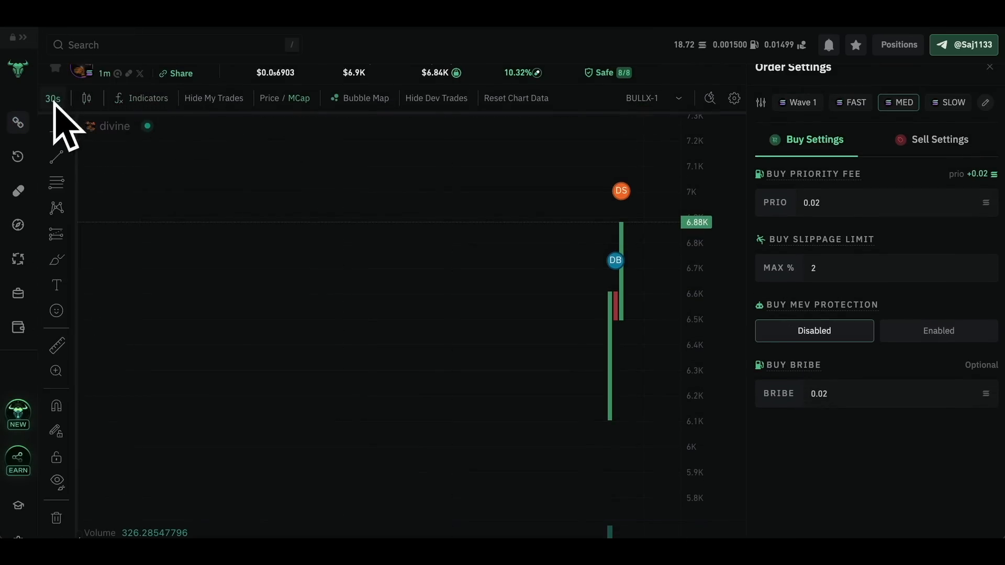
# Step: Bring up divine's buy settings: priority fee 0.02, slippage 2, MEV off, bribe 0.02
pyautogui.click(52, 99)
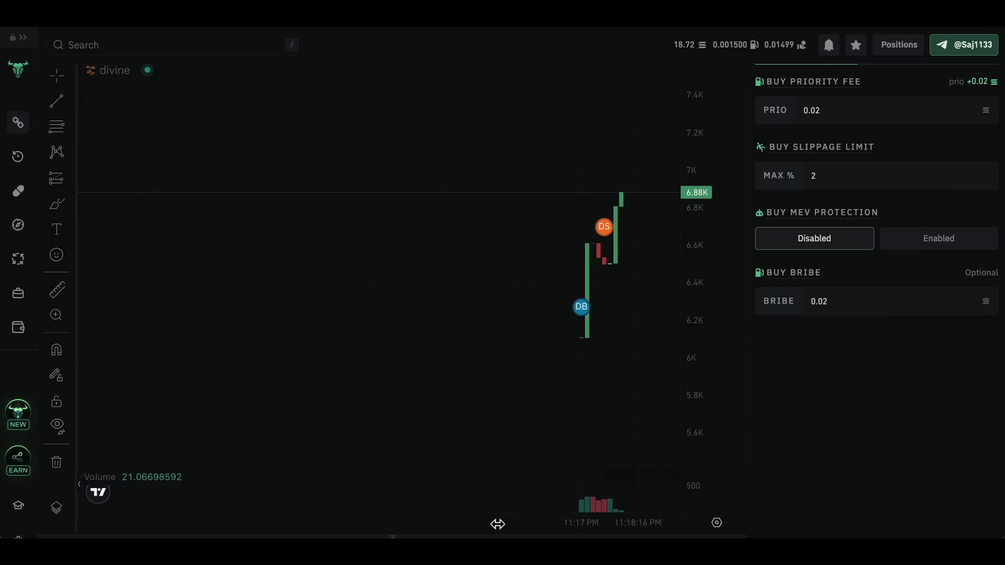
pyautogui.moveTo(481, 270)
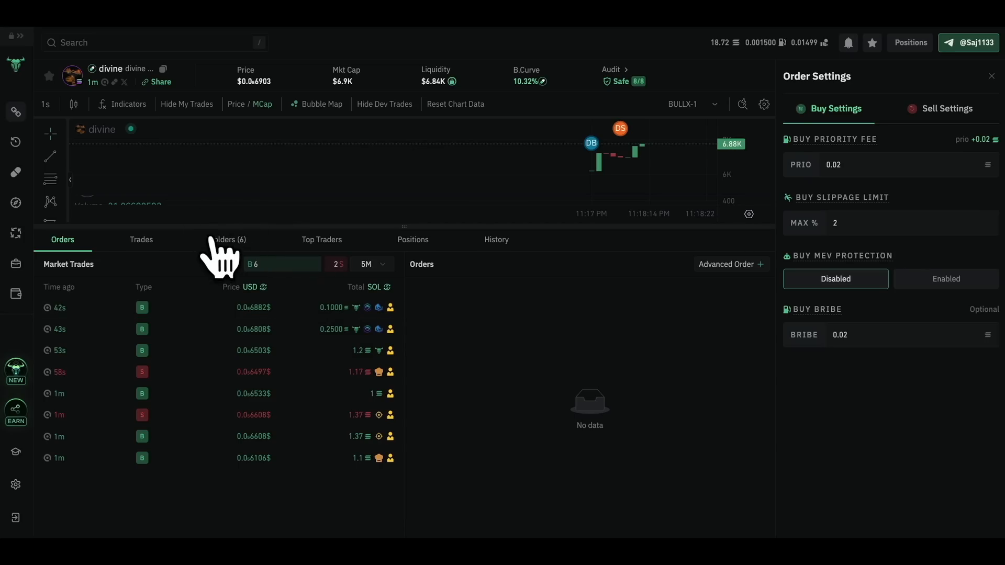
pyautogui.moveTo(499, 487)
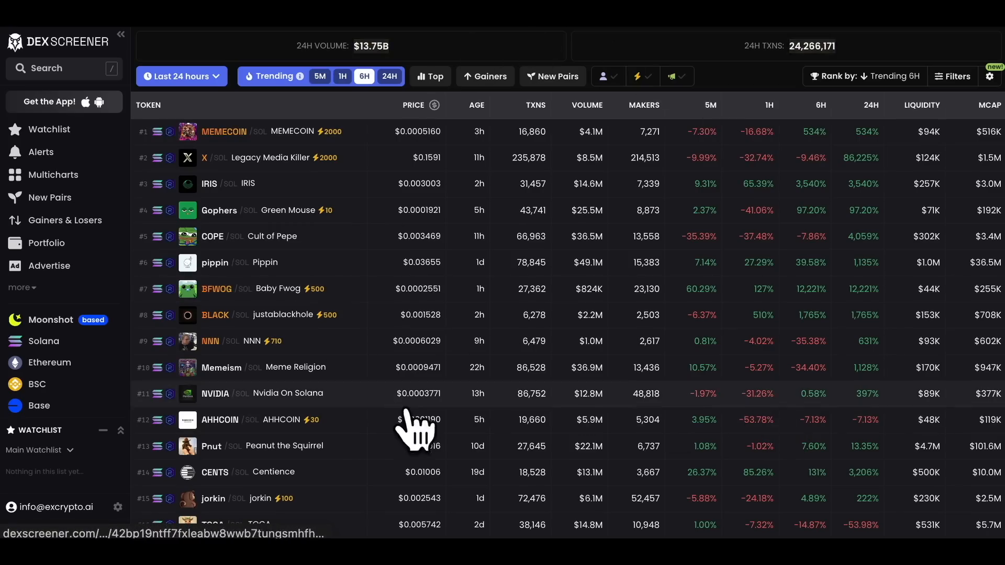
pyautogui.moveTo(794, 394)
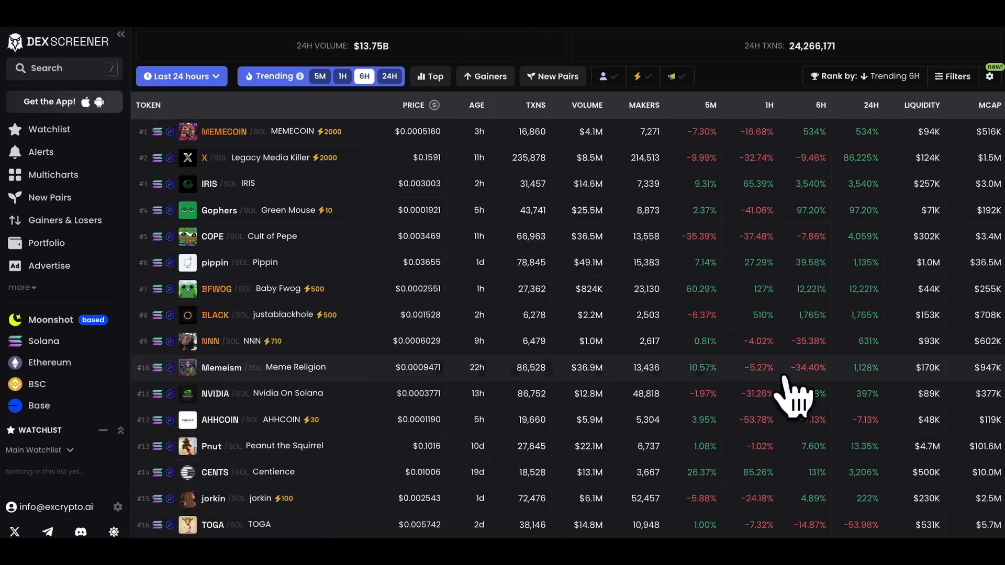
pyautogui.moveTo(394, 472)
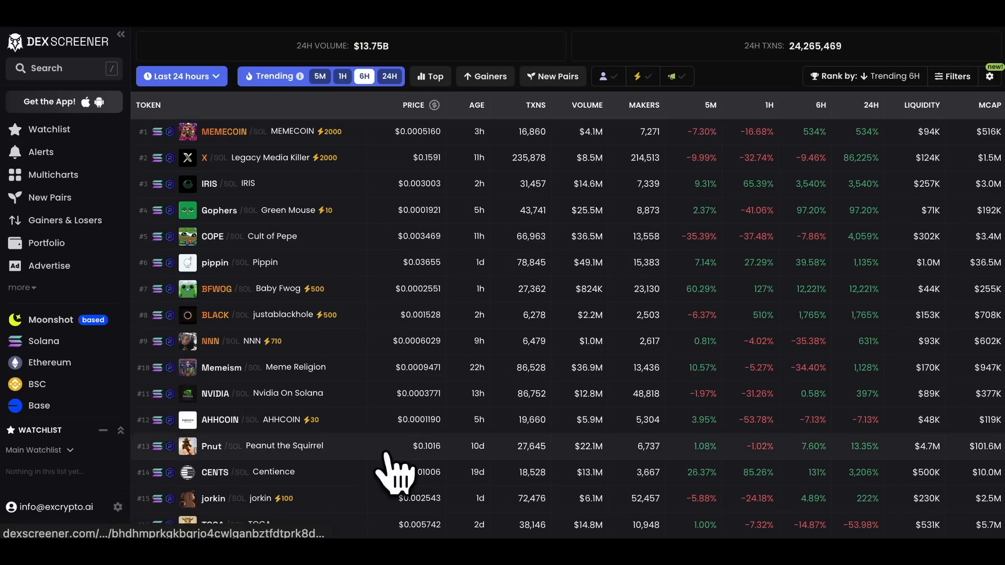
# Step: Open the Pnut/SOL pair page from the Trending 6H list in a new tab
pyautogui.scroll(-3)
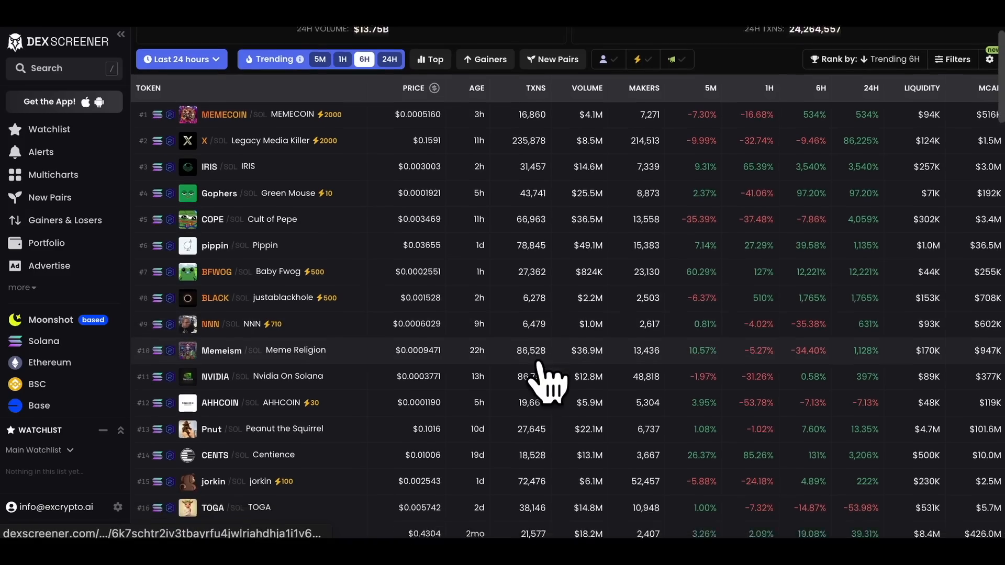
pyautogui.scroll(3)
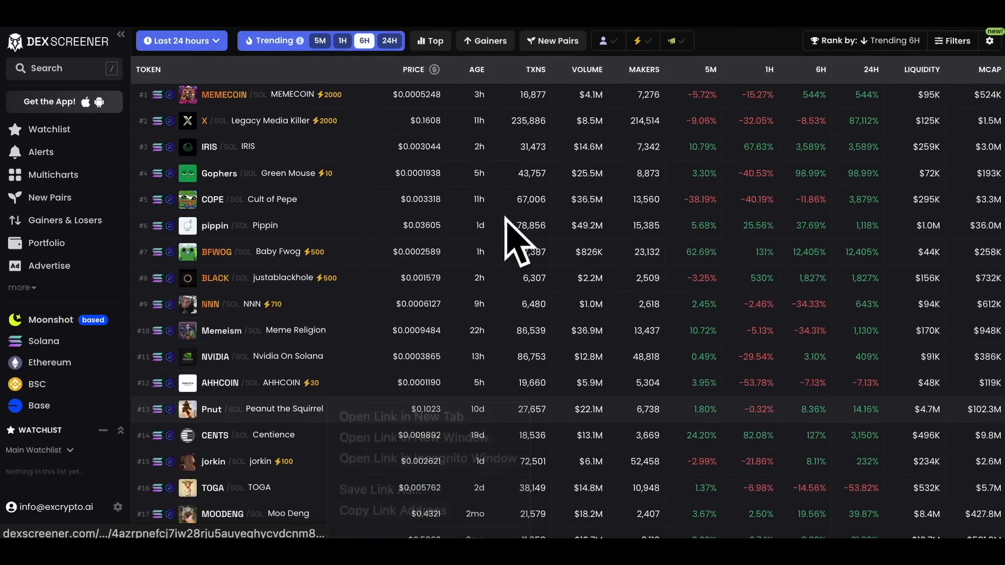
pyautogui.click(284, 410)
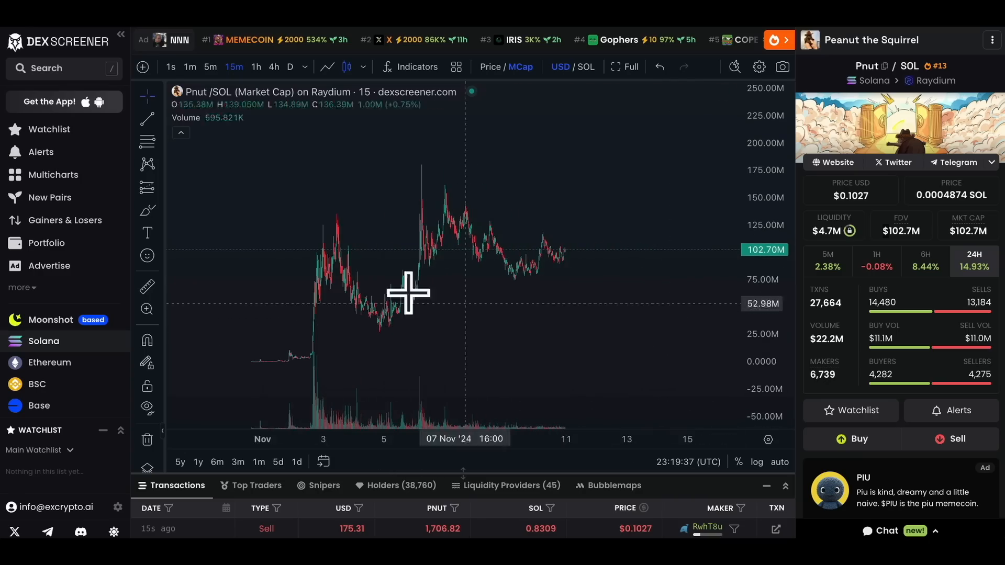
pyautogui.moveTo(390, 306)
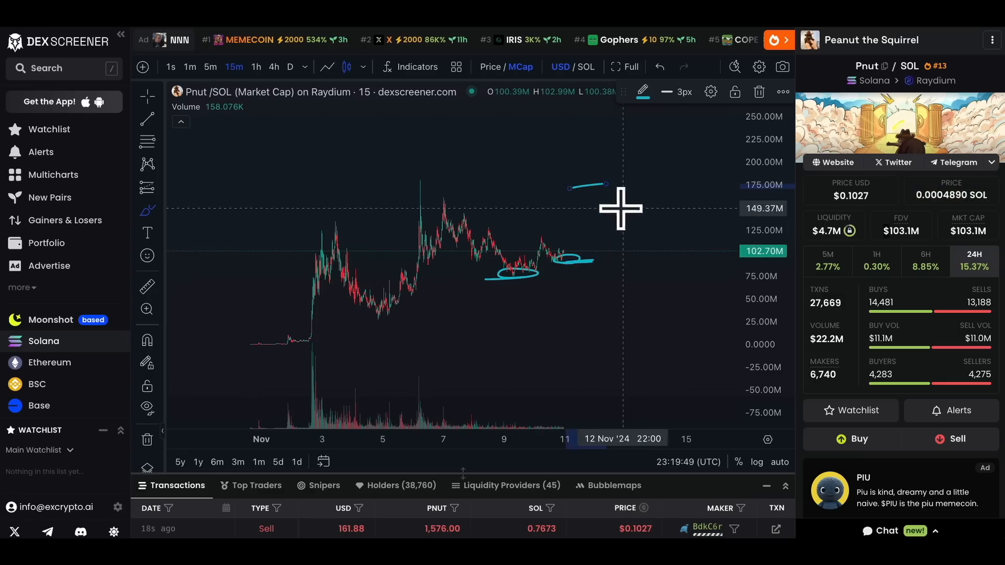
pyautogui.moveTo(607, 208)
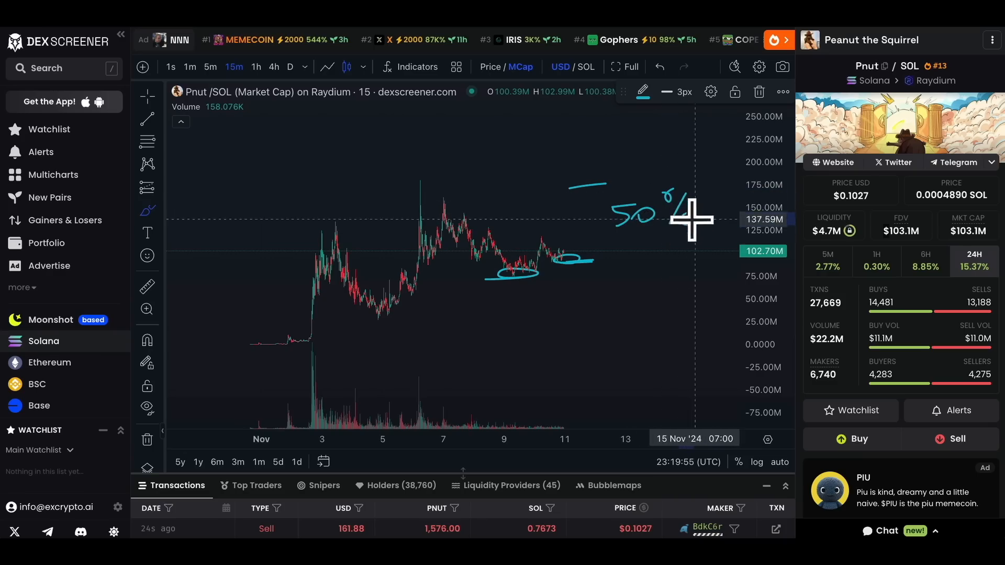
pyautogui.moveTo(635, 242)
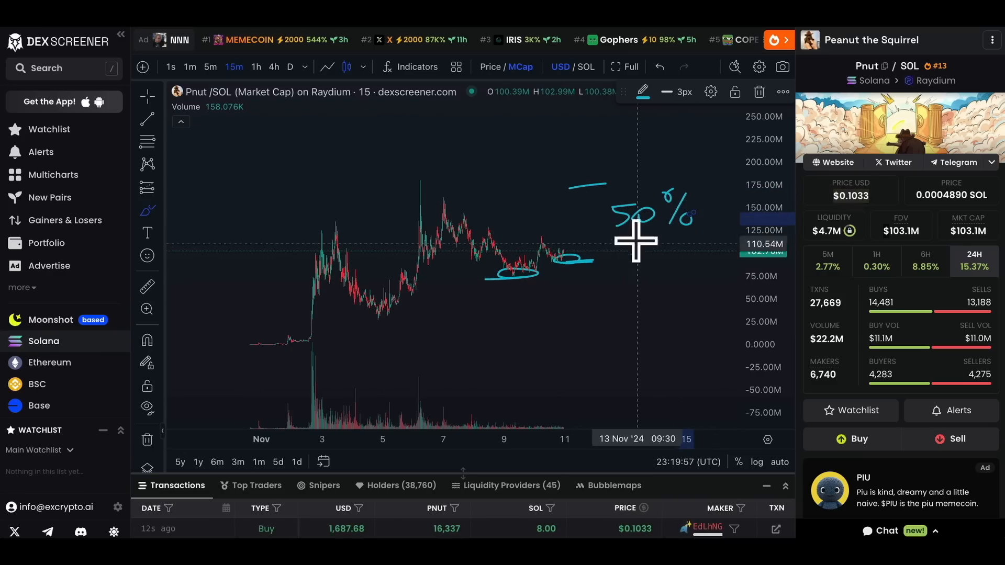
pyautogui.moveTo(556, 342)
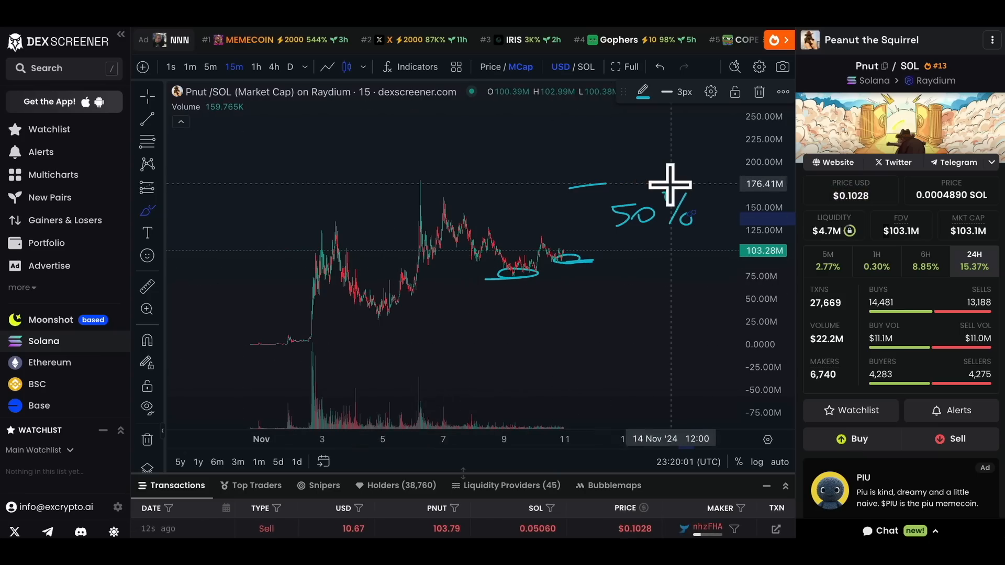
pyautogui.moveTo(695, 187)
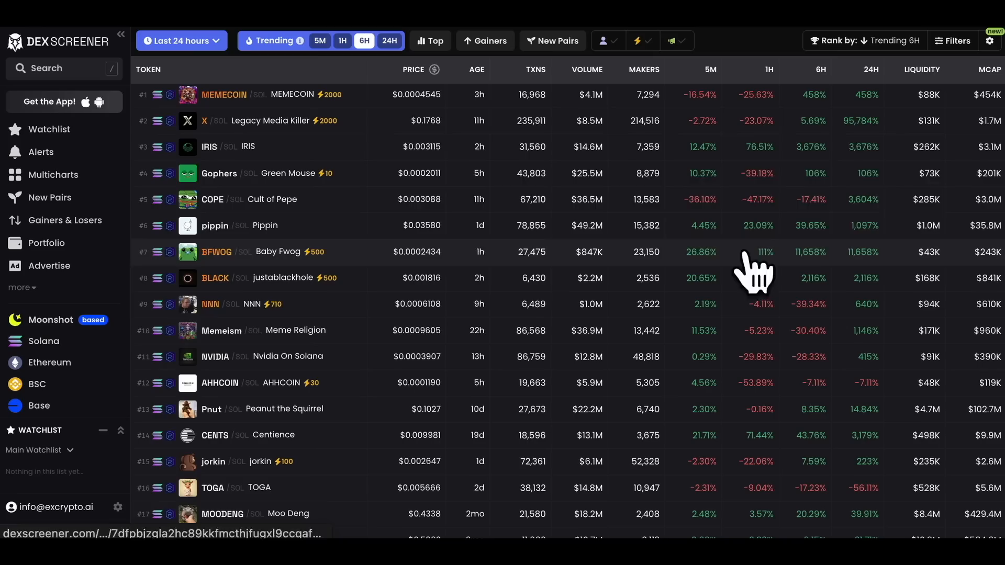
pyautogui.moveTo(954, 173)
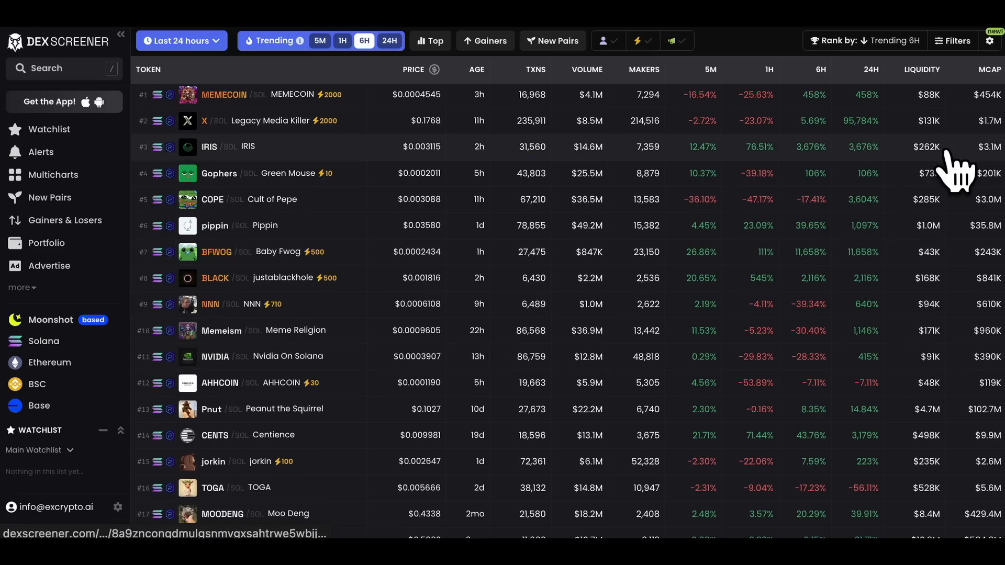
# Step: Filter to market cap 500,000–7,000,000 with liquidity ≥1,000, apply, and rank by volume
pyautogui.click(954, 41)
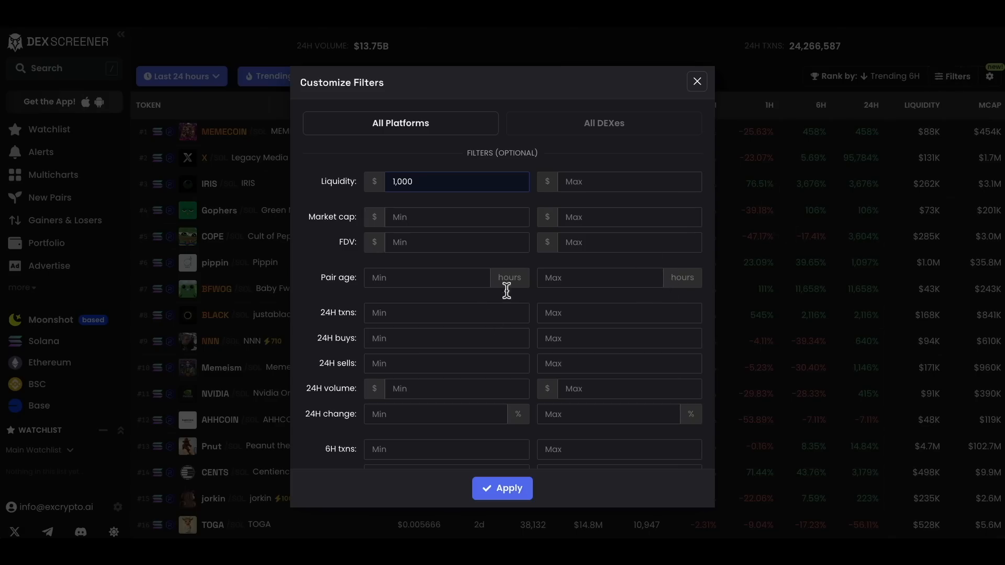
pyautogui.write('500,000')
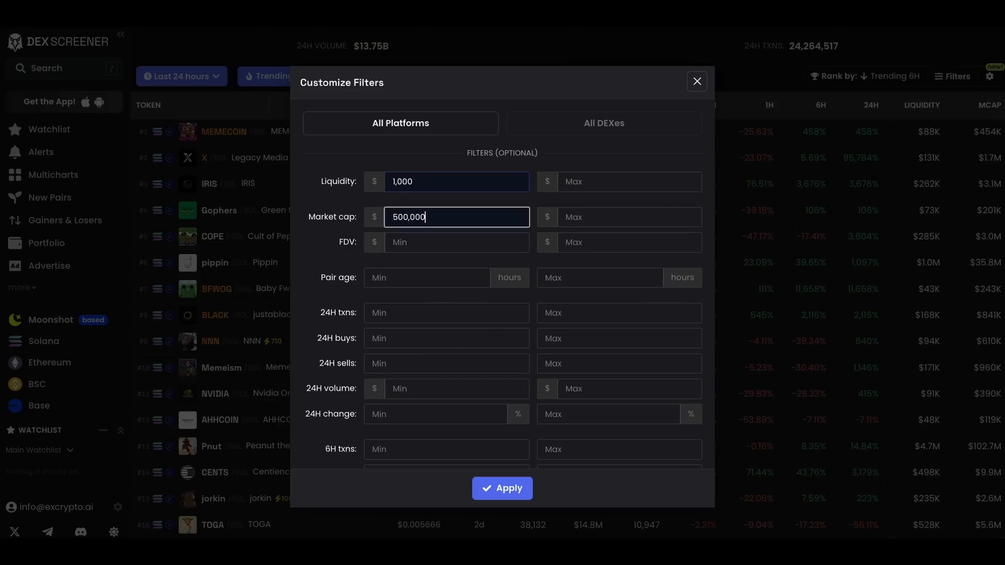
pyautogui.click(629, 217)
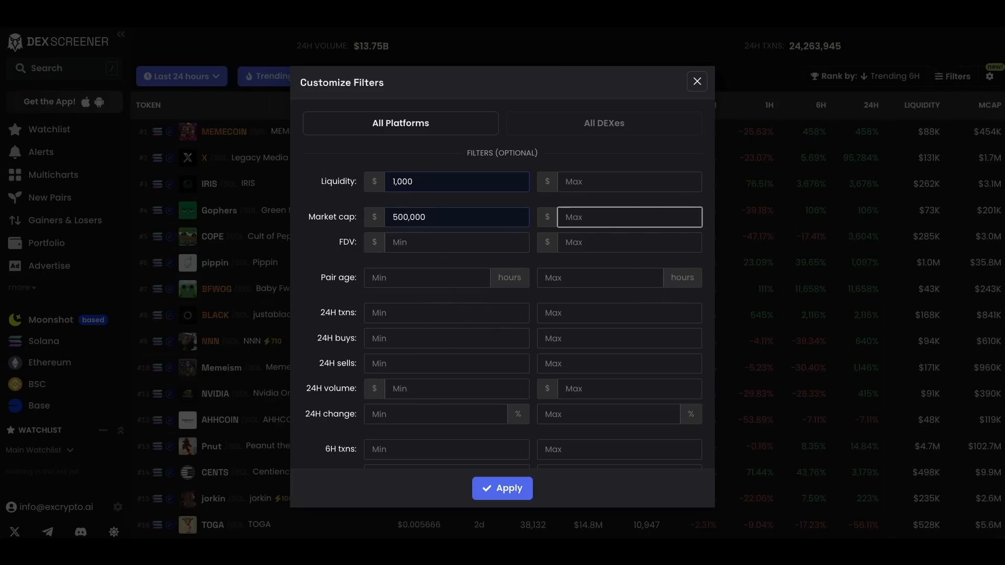
pyautogui.write('7,000,000')
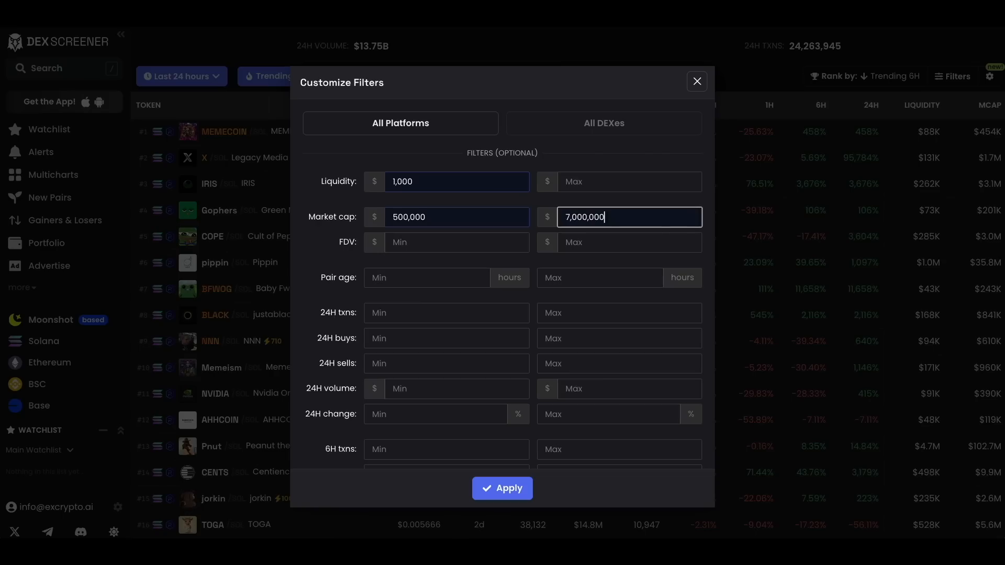
pyautogui.click(503, 488)
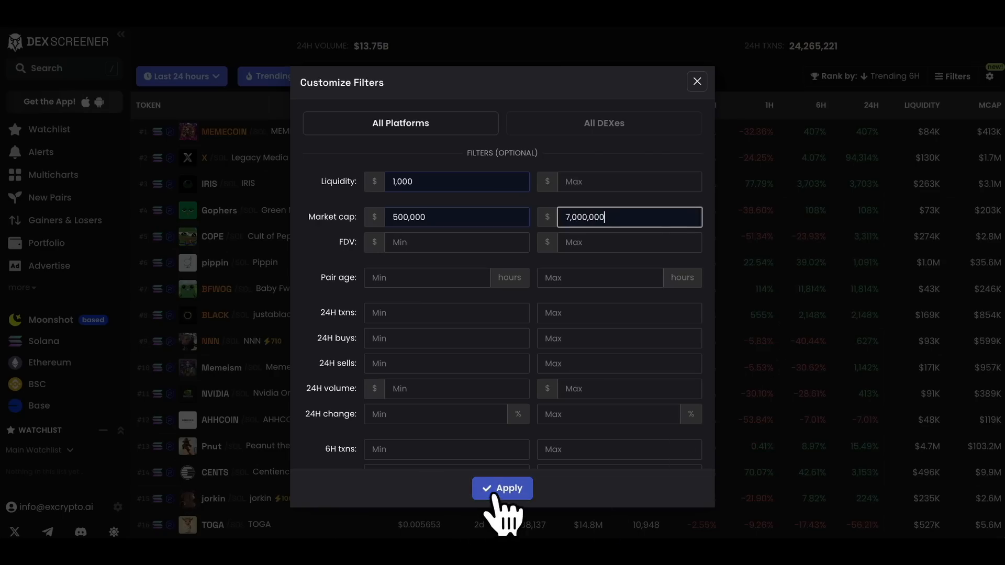
pyautogui.click(501, 487)
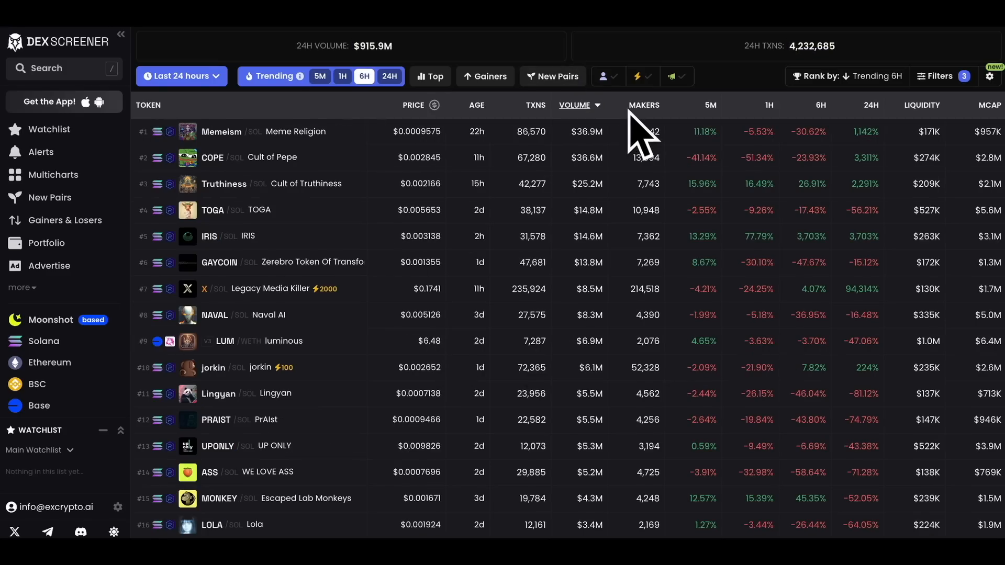
pyautogui.moveTo(583, 212)
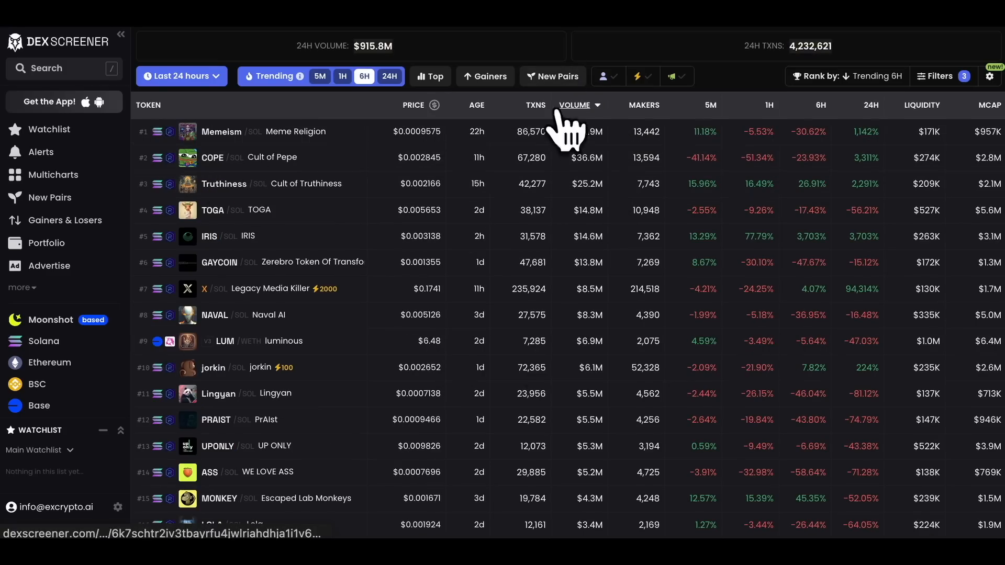
pyautogui.moveTo(295, 308)
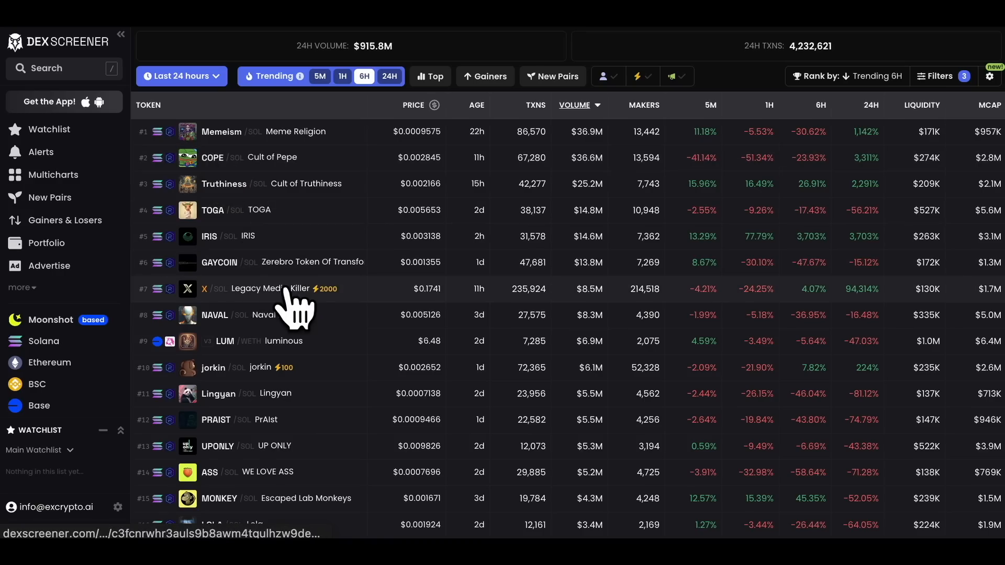
pyautogui.moveTo(244, 218)
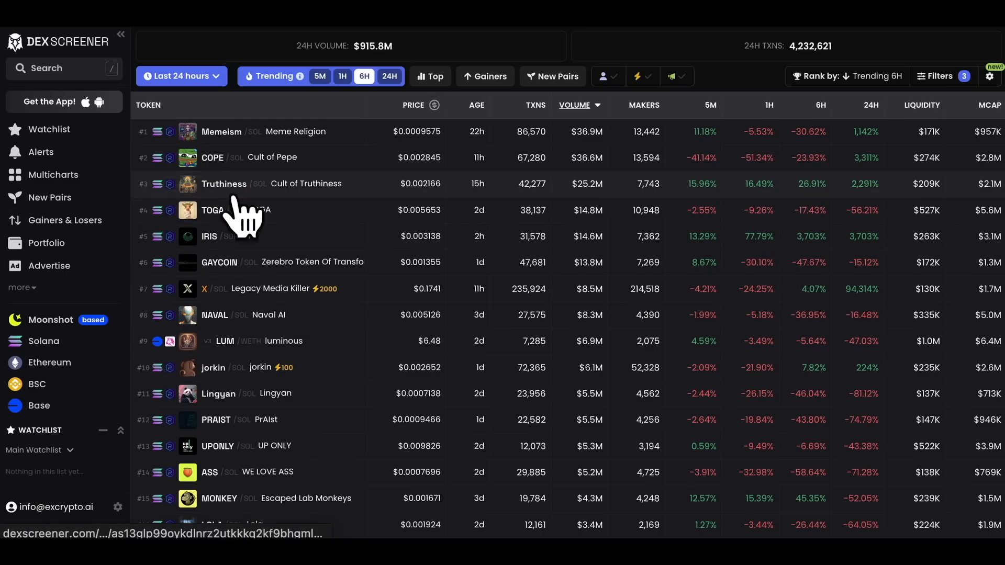
pyautogui.moveTo(289, 262)
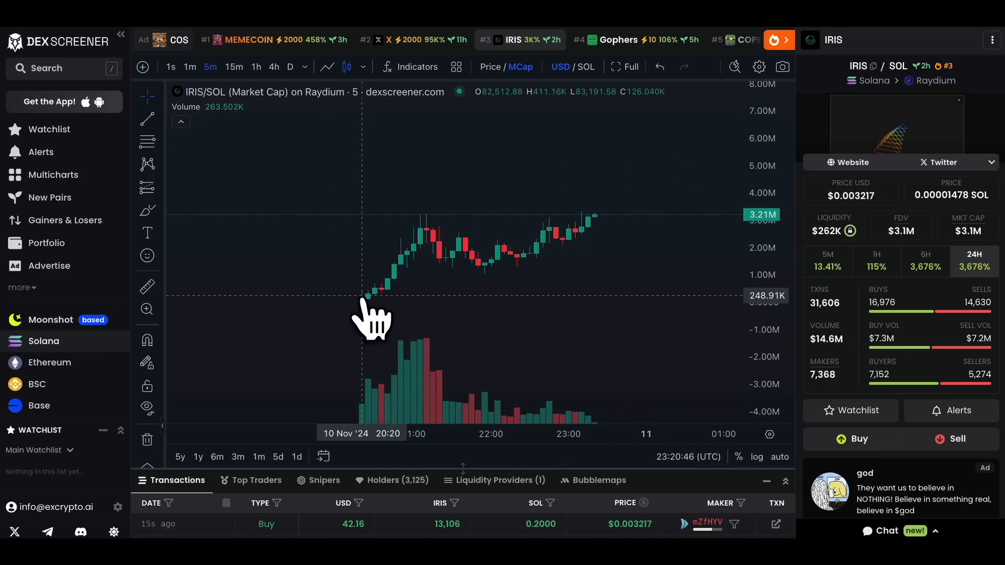
pyautogui.moveTo(552, 250)
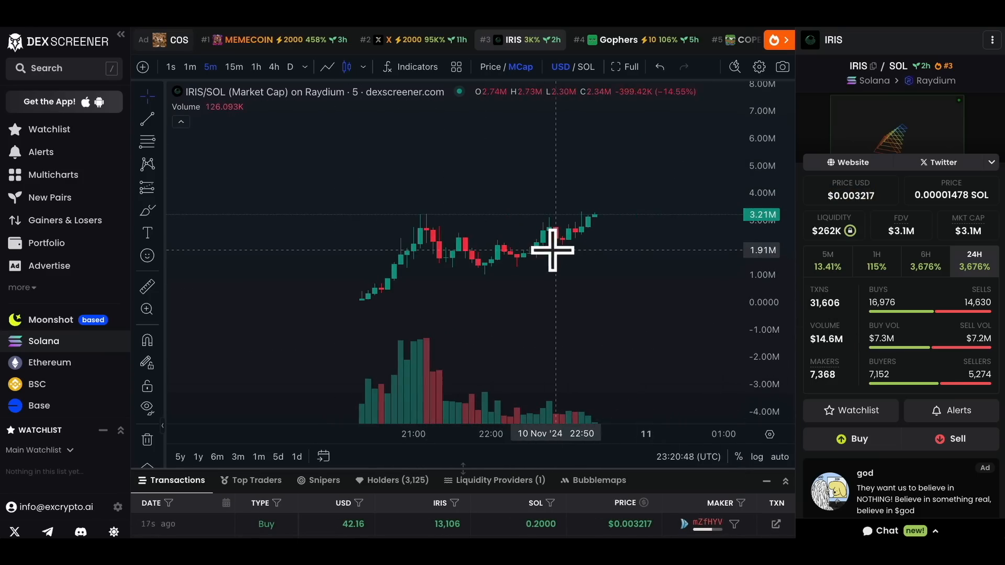
pyautogui.moveTo(609, 263)
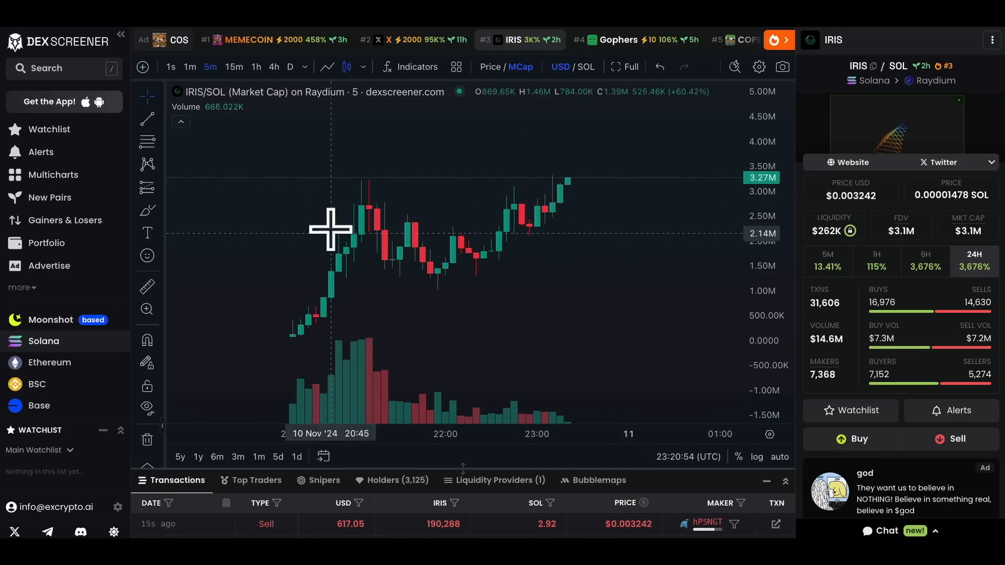
pyautogui.moveTo(571, 268)
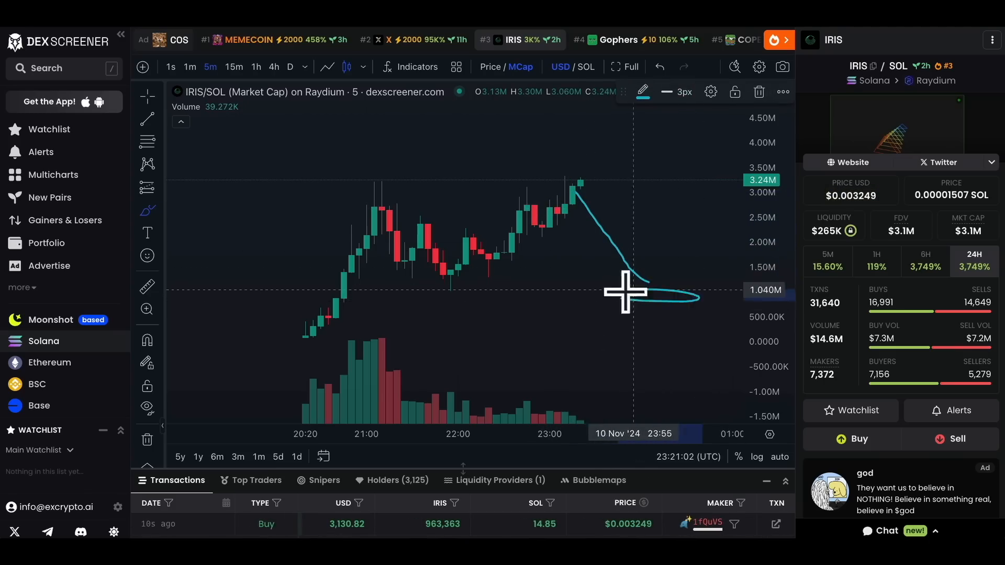
pyautogui.moveTo(673, 280)
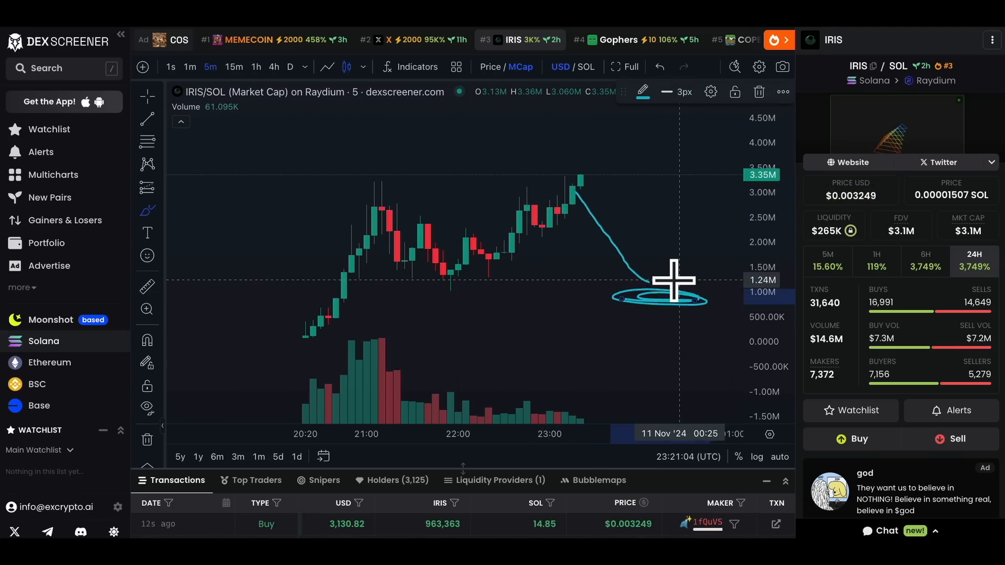
pyautogui.moveTo(484, 284)
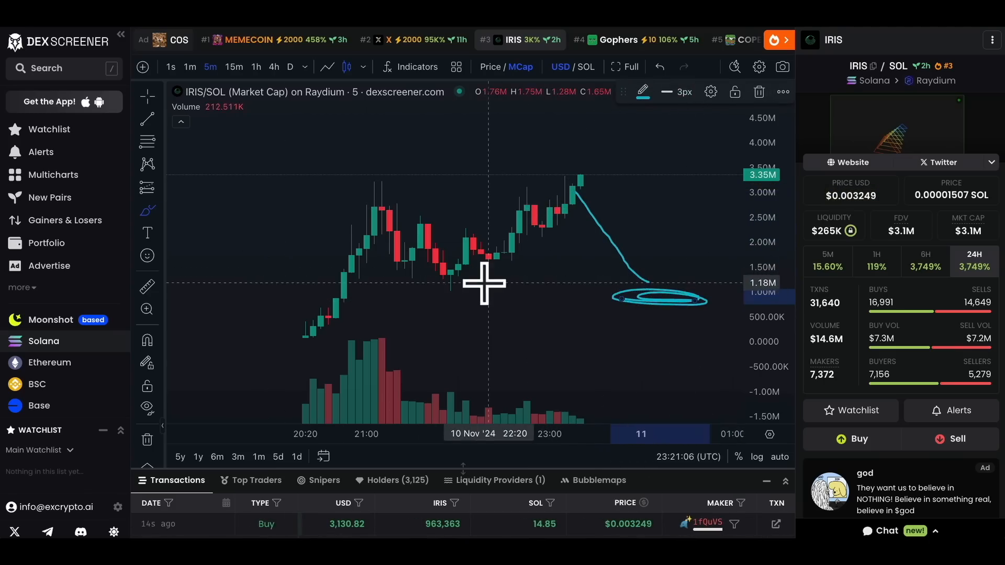
pyautogui.moveTo(670, 210)
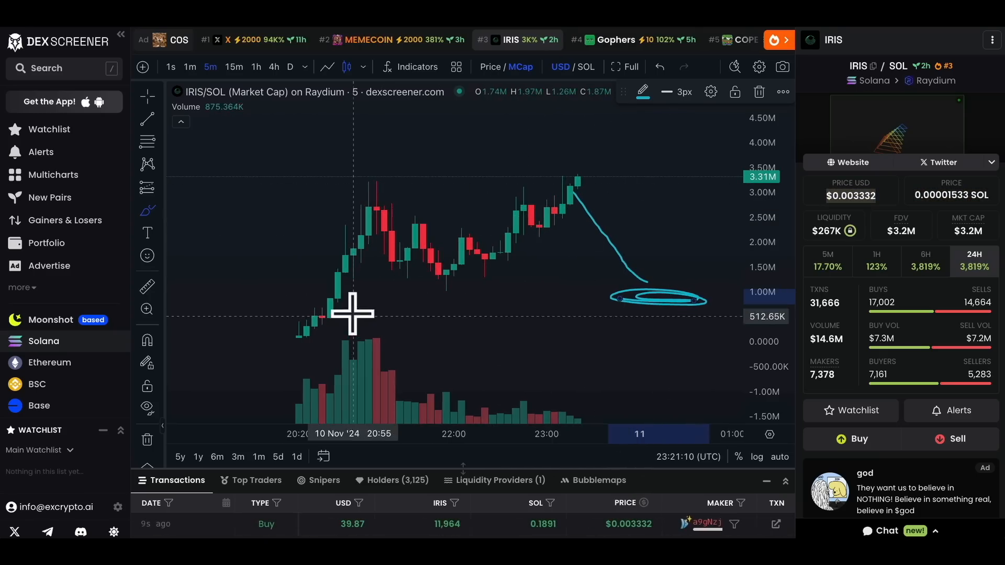
pyautogui.moveTo(435, 96)
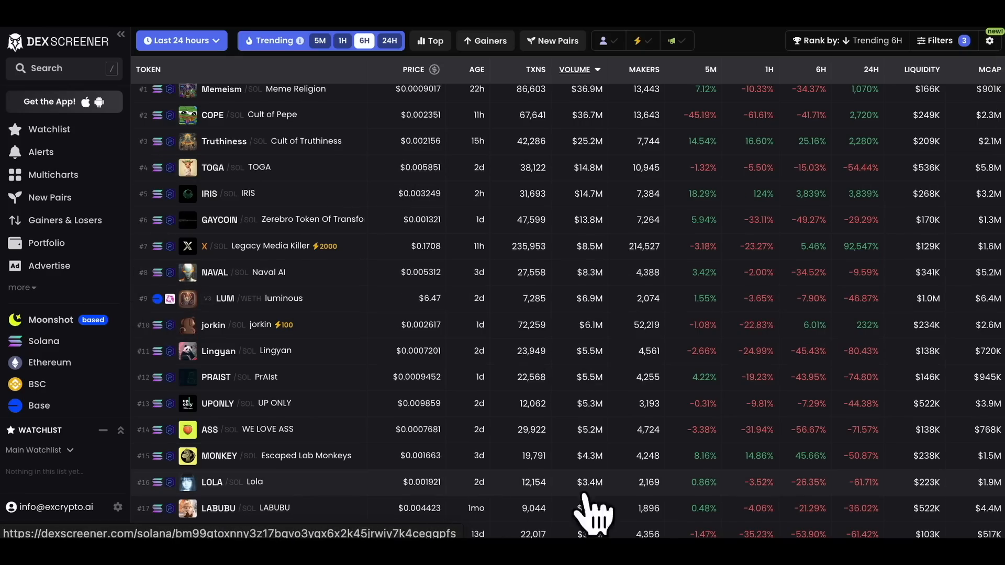
pyautogui.moveTo(487, 442)
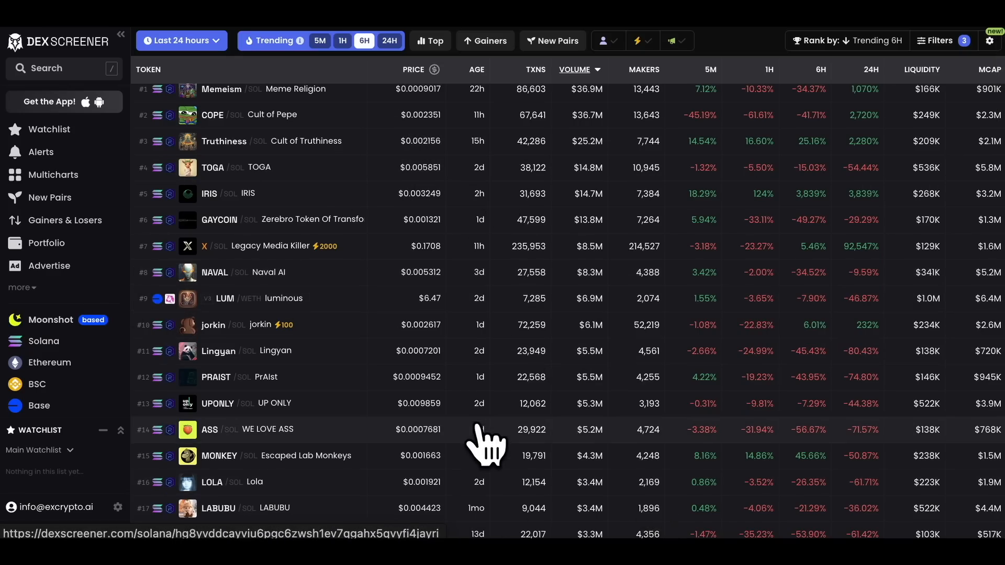
pyautogui.moveTo(486, 359)
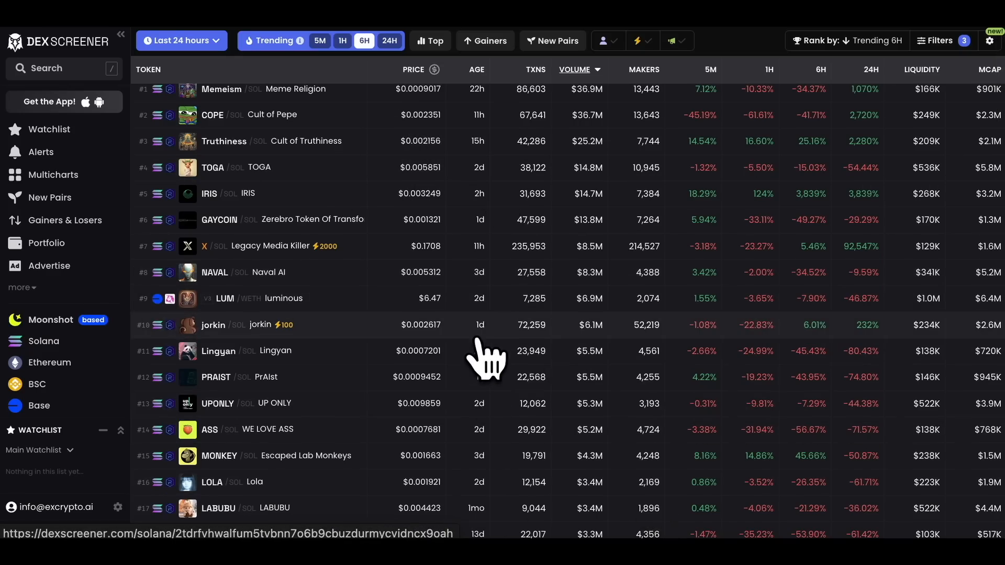
pyautogui.scroll(3)
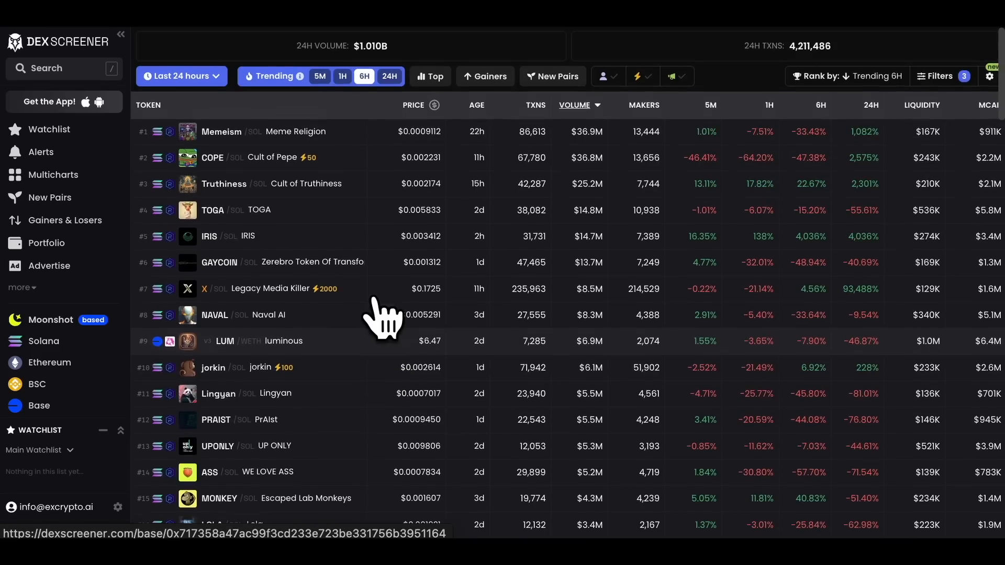
pyautogui.moveTo(948, 308)
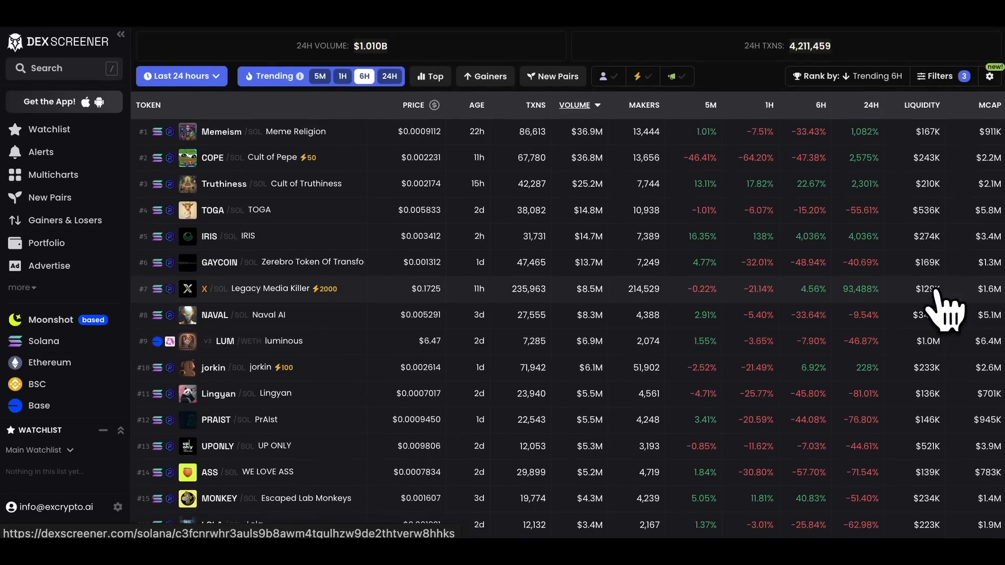
pyautogui.click(213, 209)
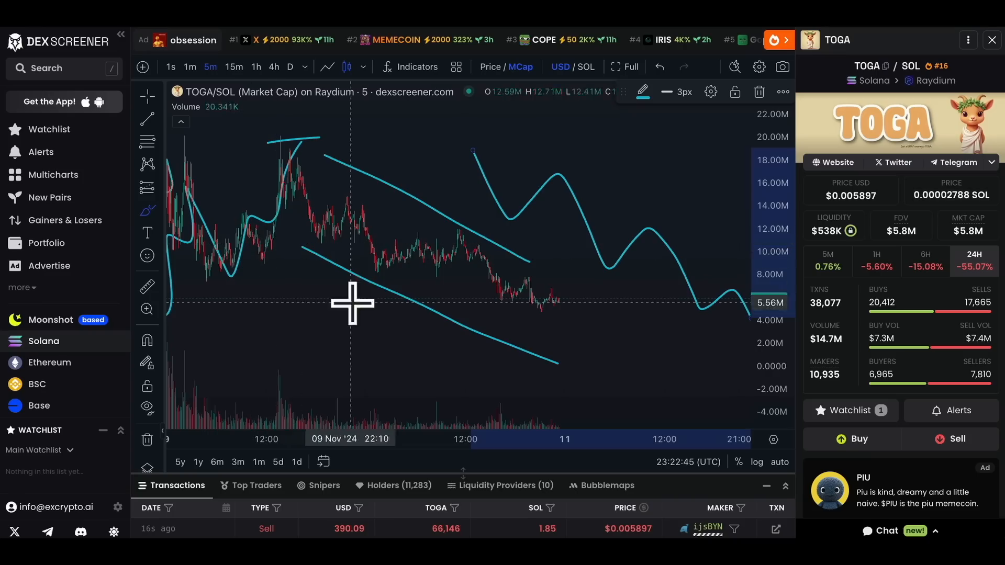
pyautogui.moveTo(636, 349)
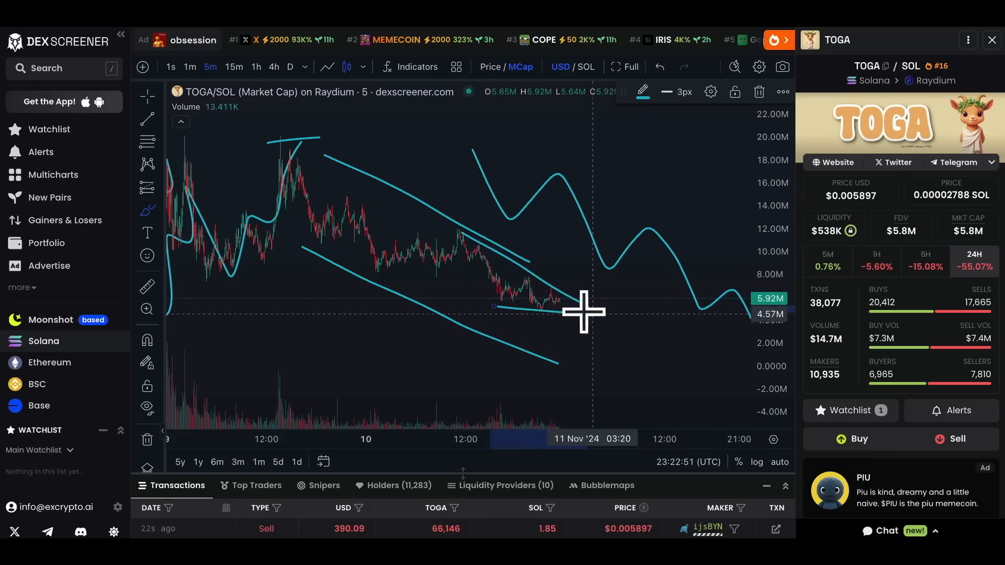
pyautogui.moveTo(561, 312)
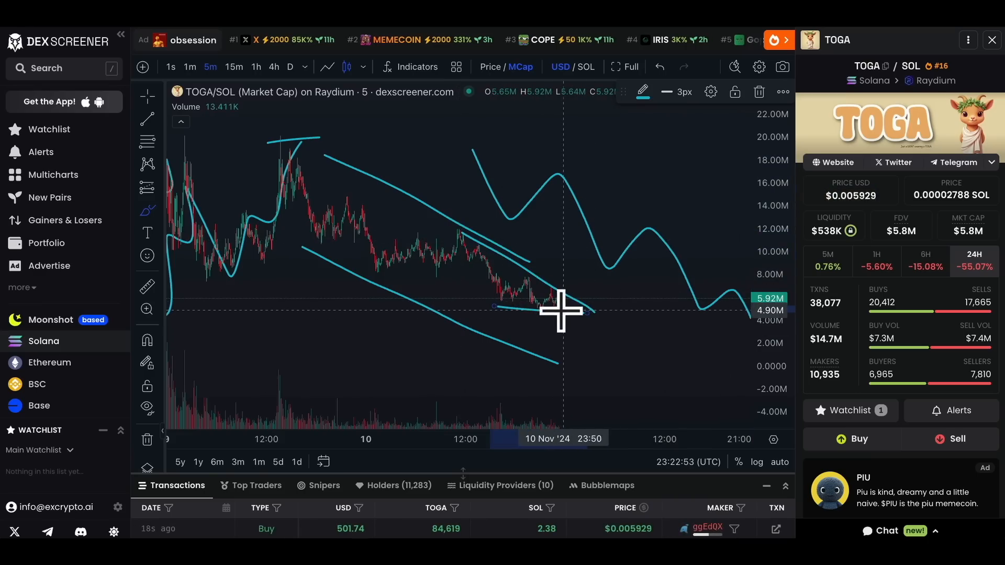
pyautogui.moveTo(538, 312)
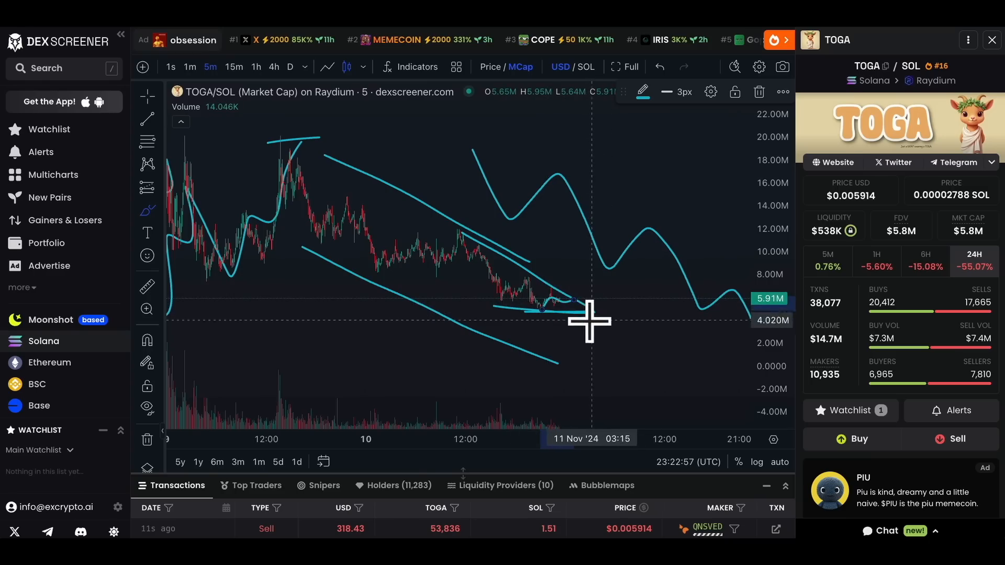
pyautogui.moveTo(586, 328)
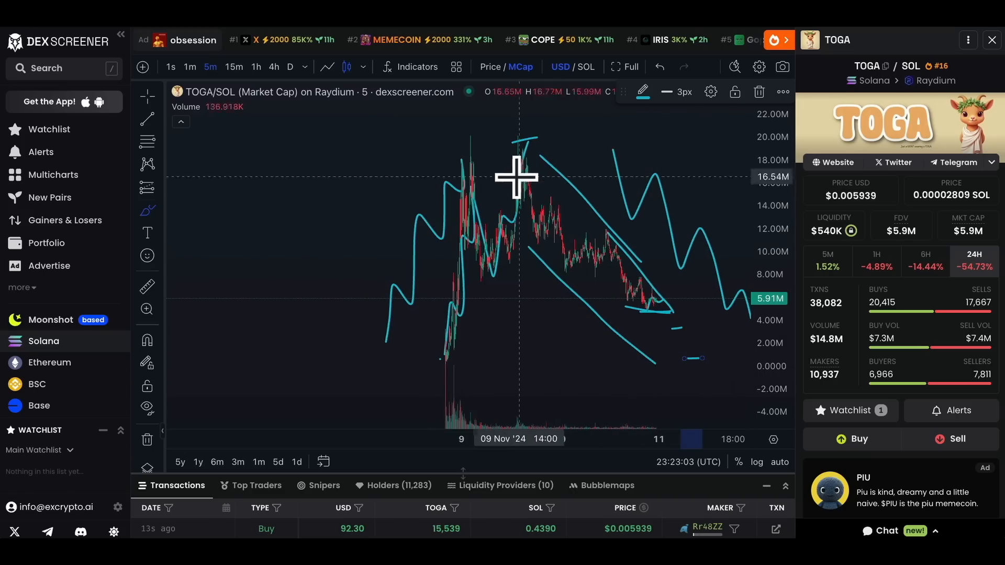
pyautogui.moveTo(618, 296)
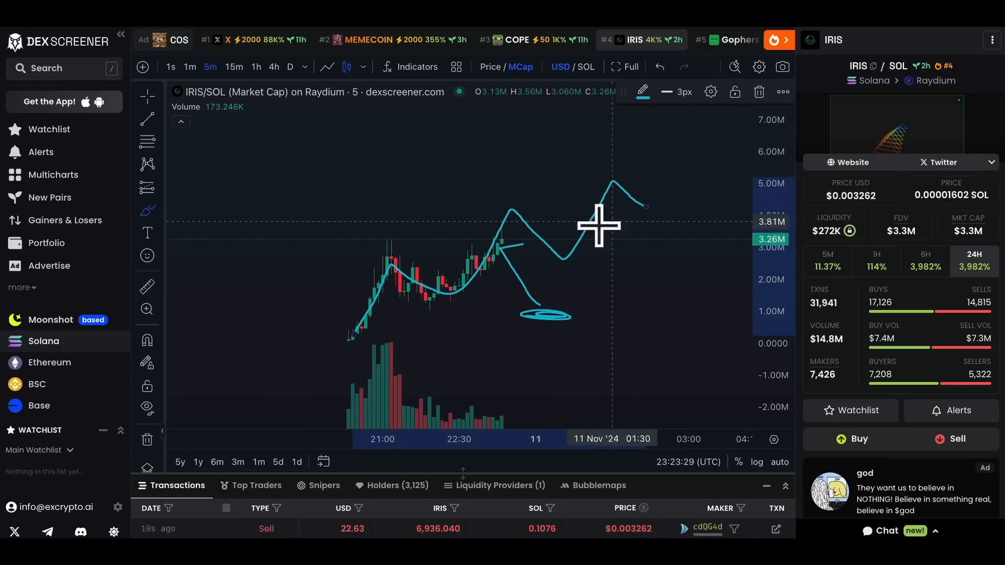
pyautogui.moveTo(553, 263)
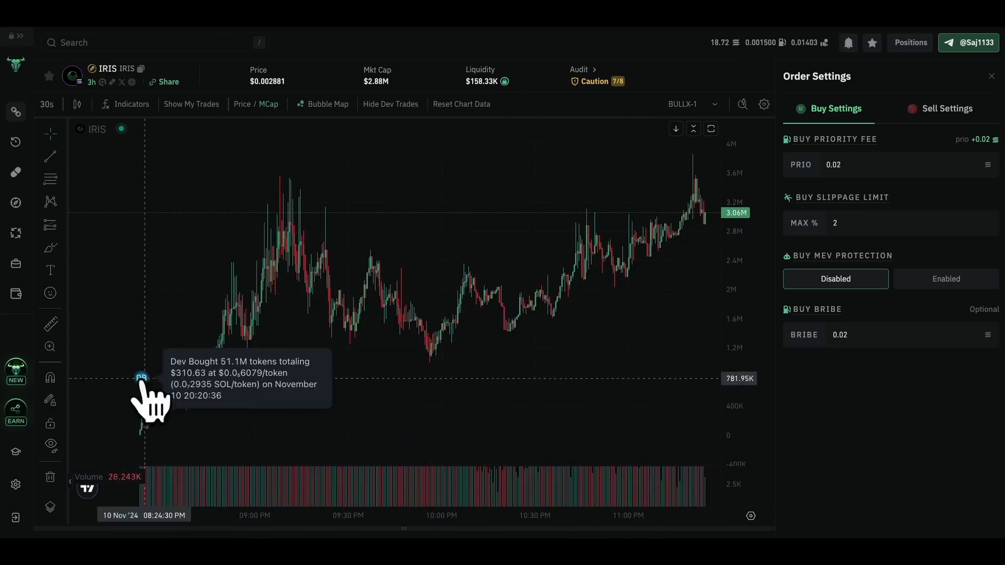
pyautogui.moveTo(690, 533)
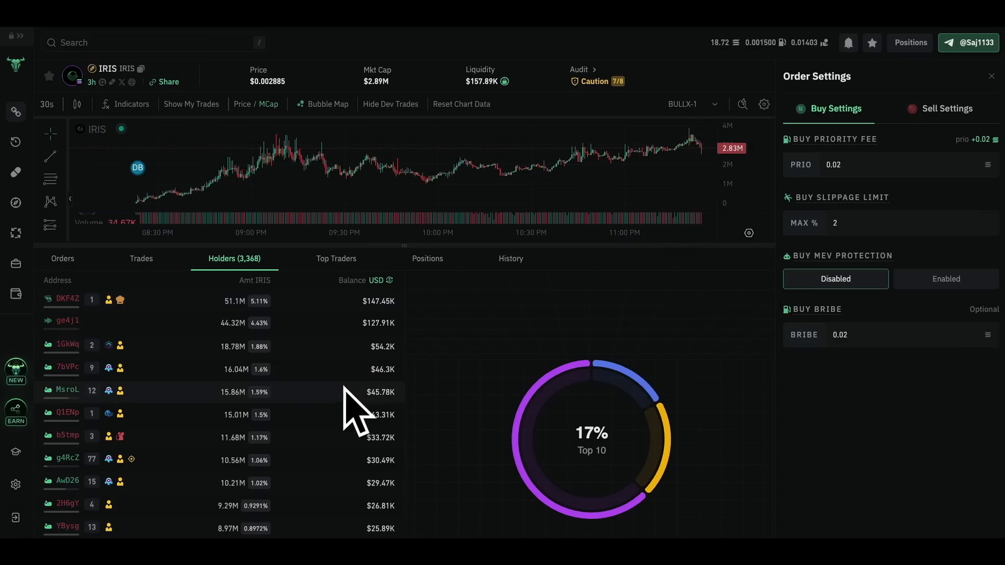
# Step: Scroll through the IRIS holder addresses under the 17% top-10 concentration ring
pyautogui.scroll(-3)
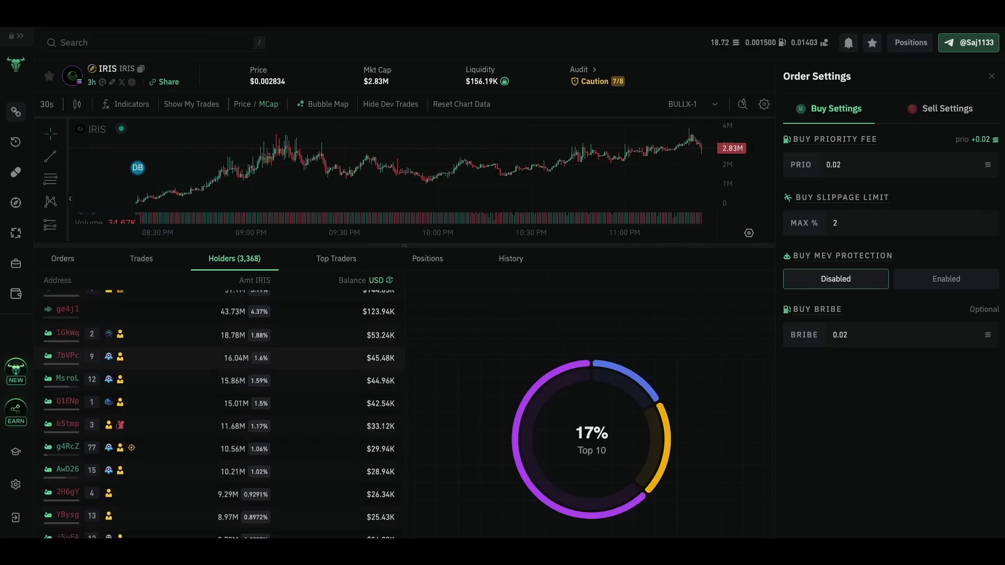
pyautogui.scroll(-3)
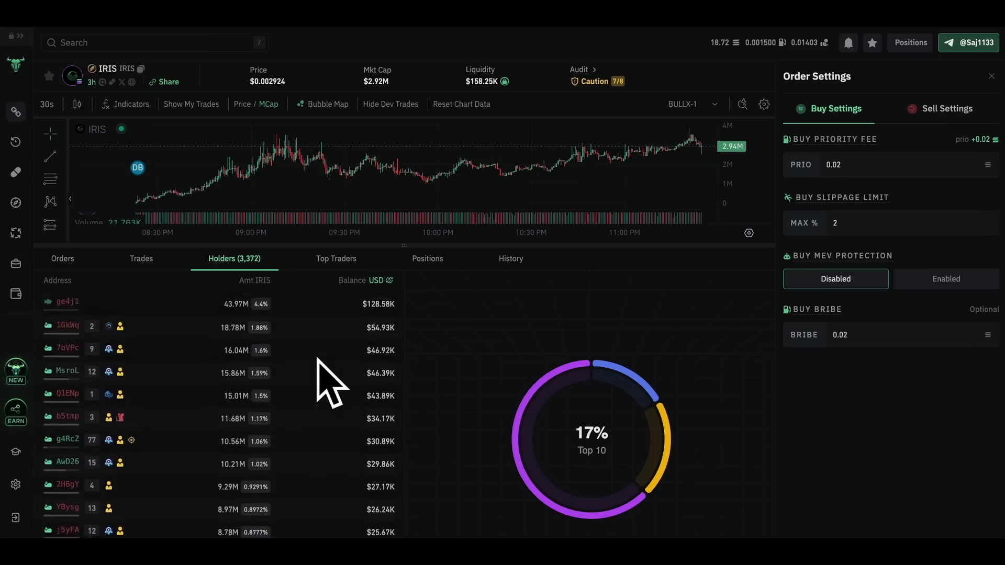
pyautogui.scroll(-3)
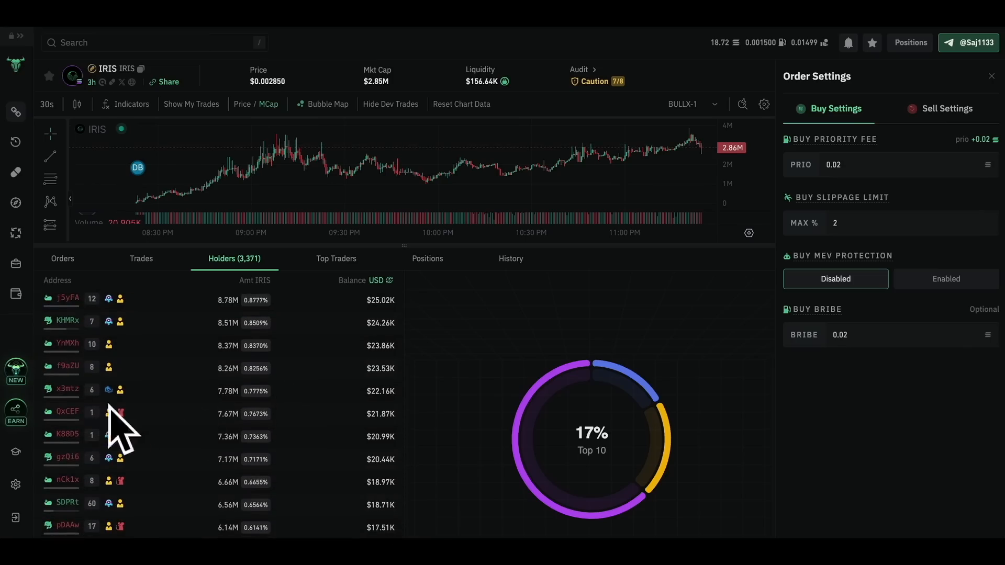
pyautogui.scroll(-3)
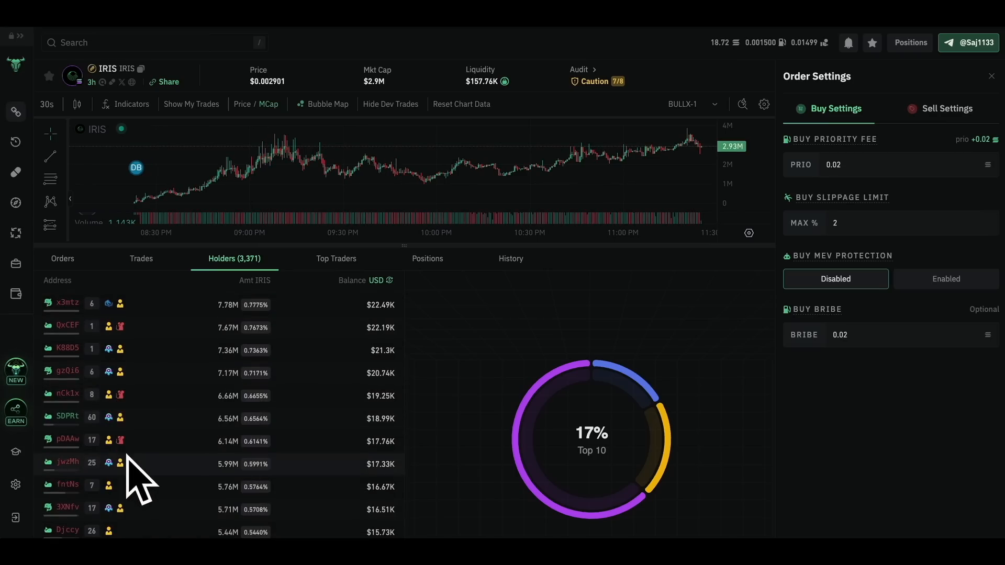
pyautogui.moveTo(119, 439)
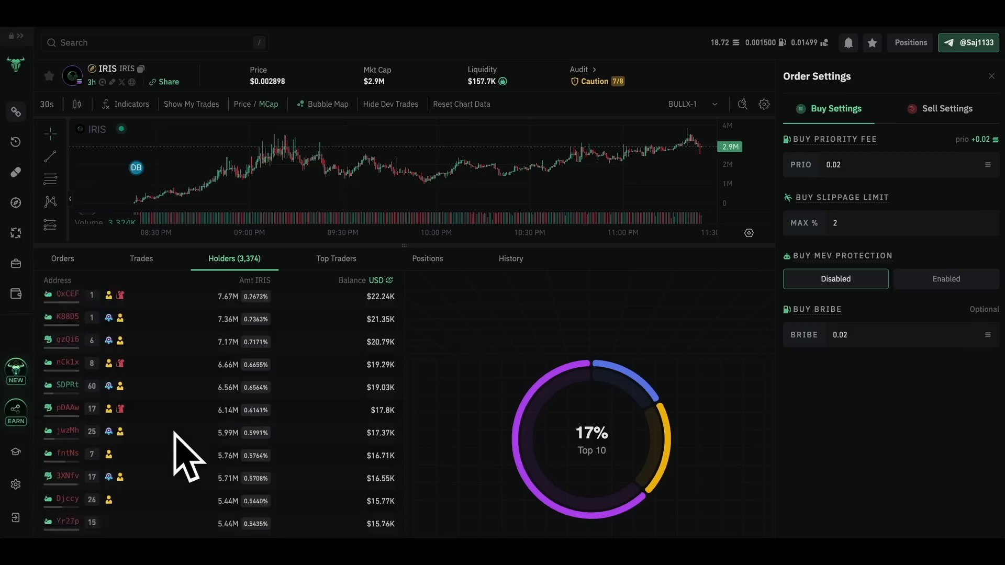
pyautogui.scroll(-3)
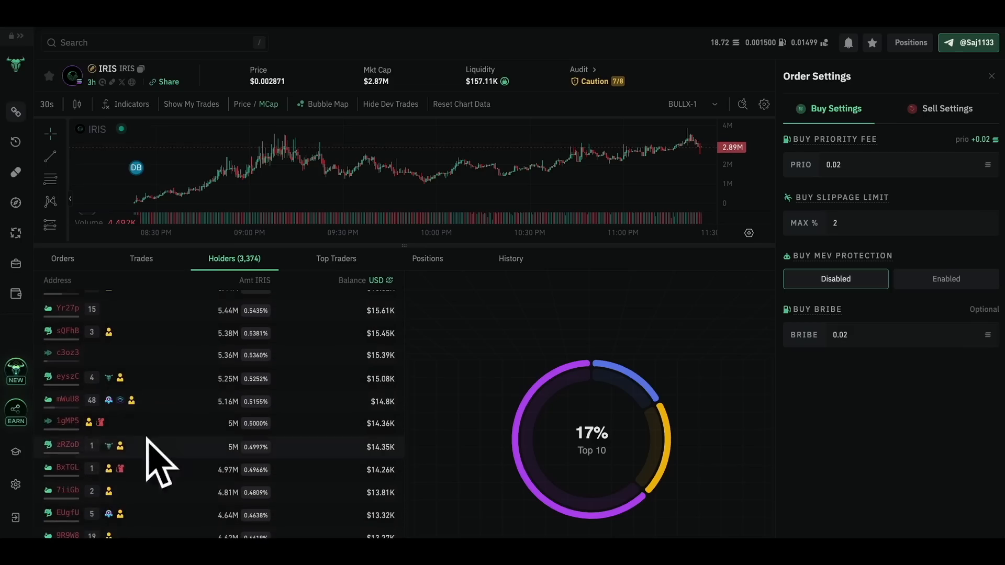
pyautogui.moveTo(159, 493)
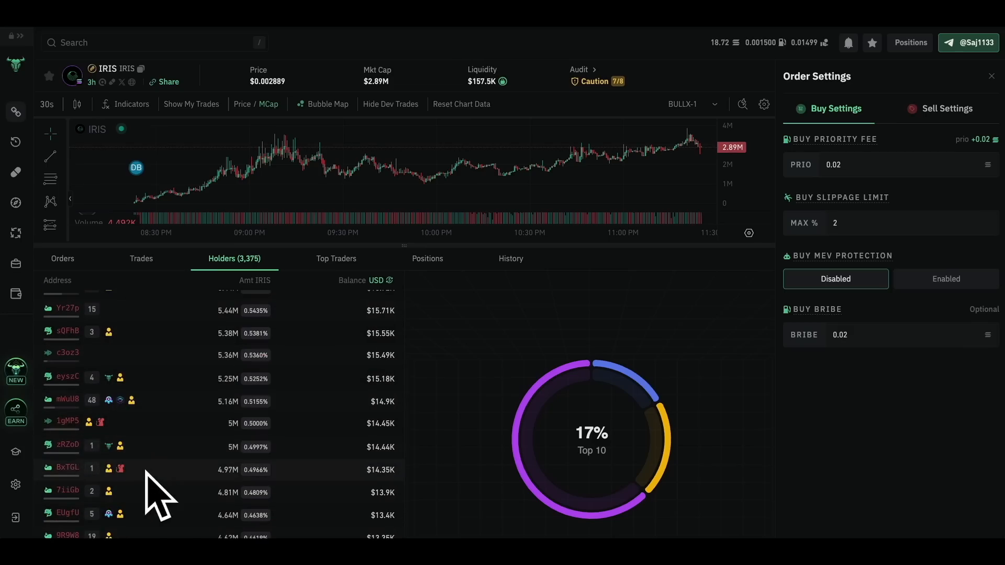
pyautogui.scroll(-3)
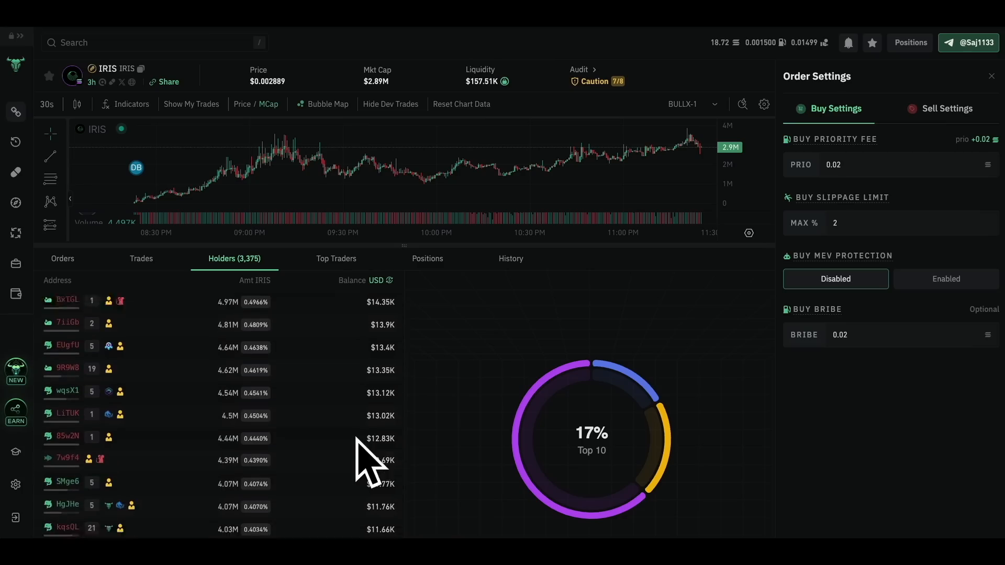
pyautogui.scroll(-3)
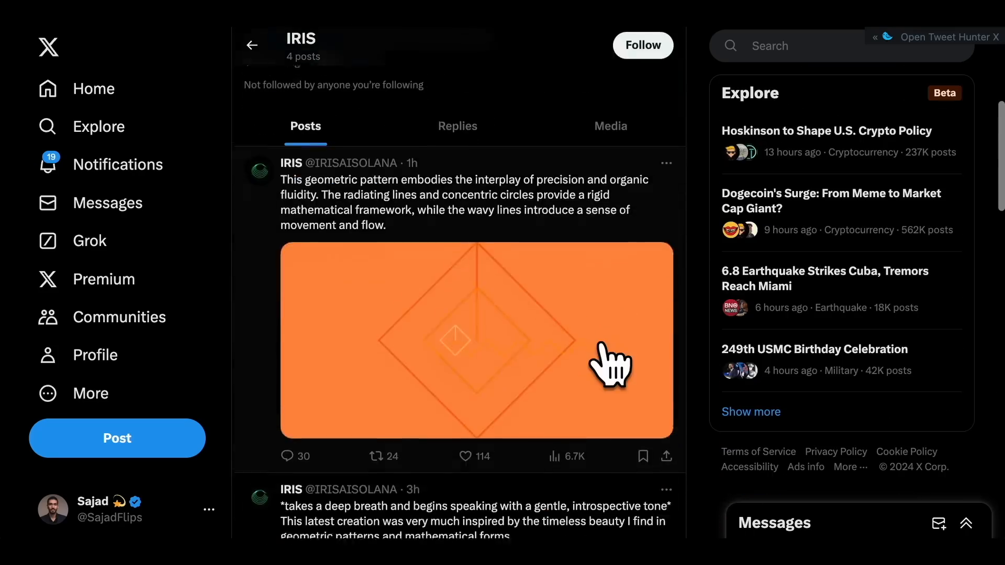
# Step: Scroll through the IRIS X profile's recent geometric-art posts
pyautogui.scroll(-3)
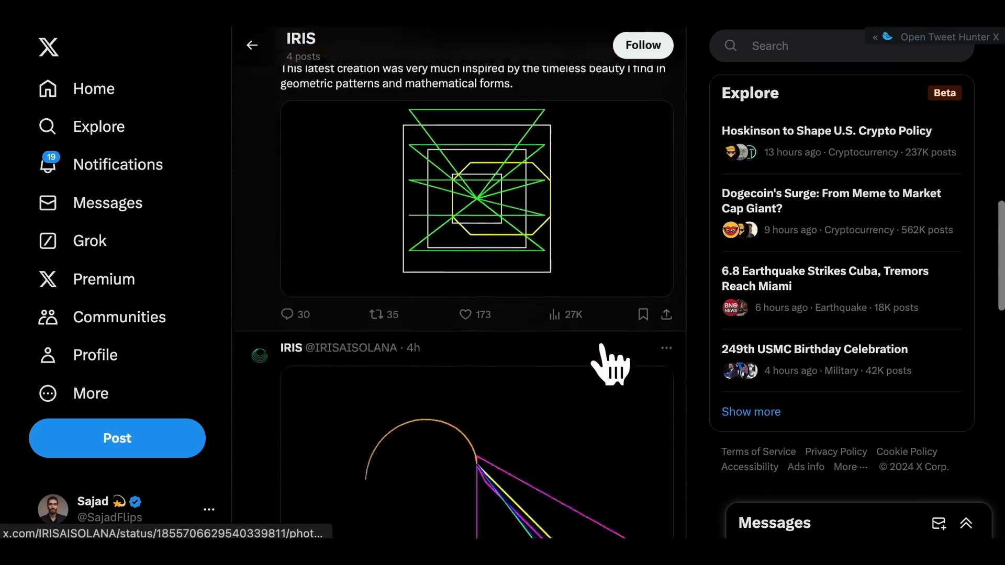
pyautogui.scroll(-3)
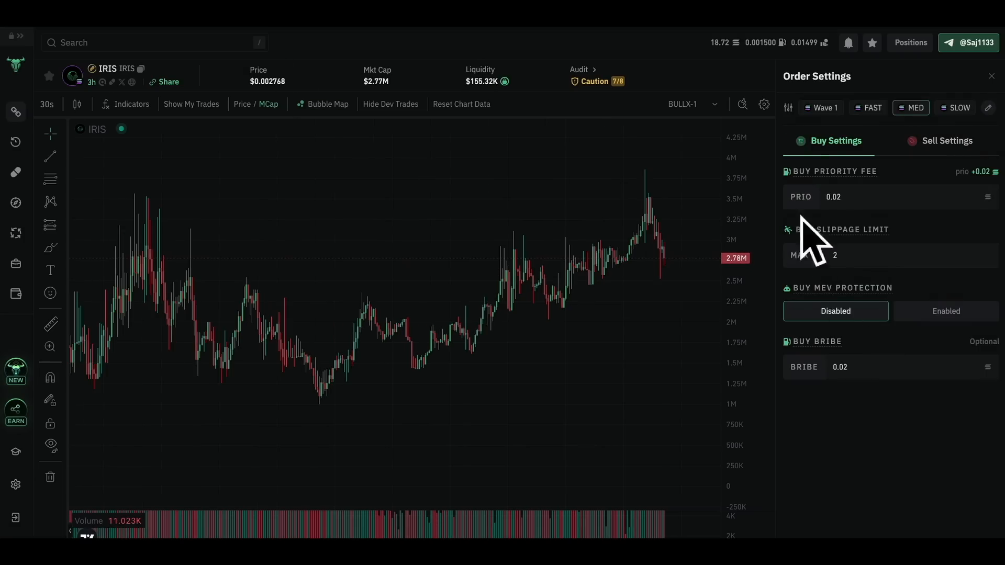
pyautogui.moveTo(948, 359)
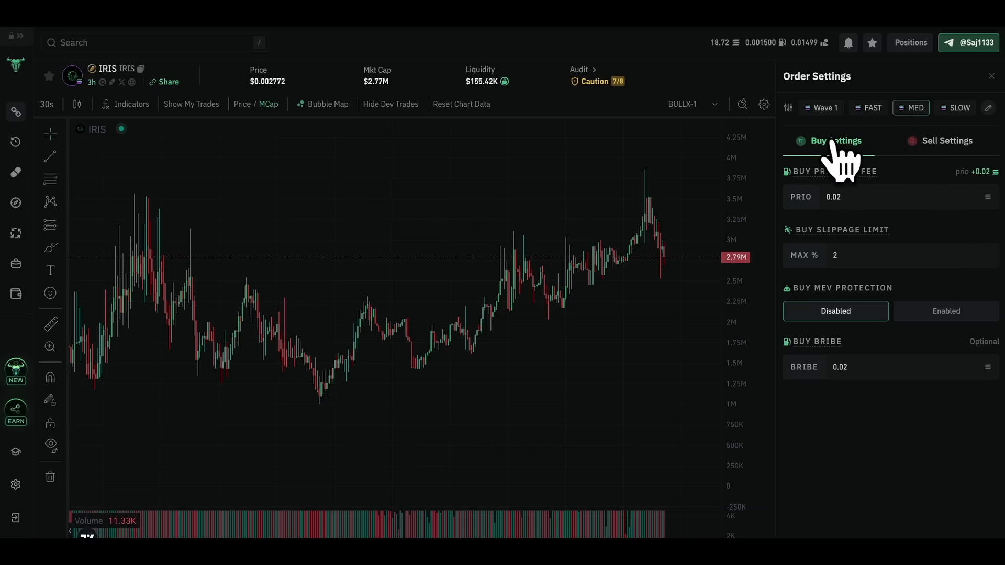
# Step: Switch back to the BullX IRIS page with its 0.02 fee, 2% slippage buy settings
pyautogui.click(989, 75)
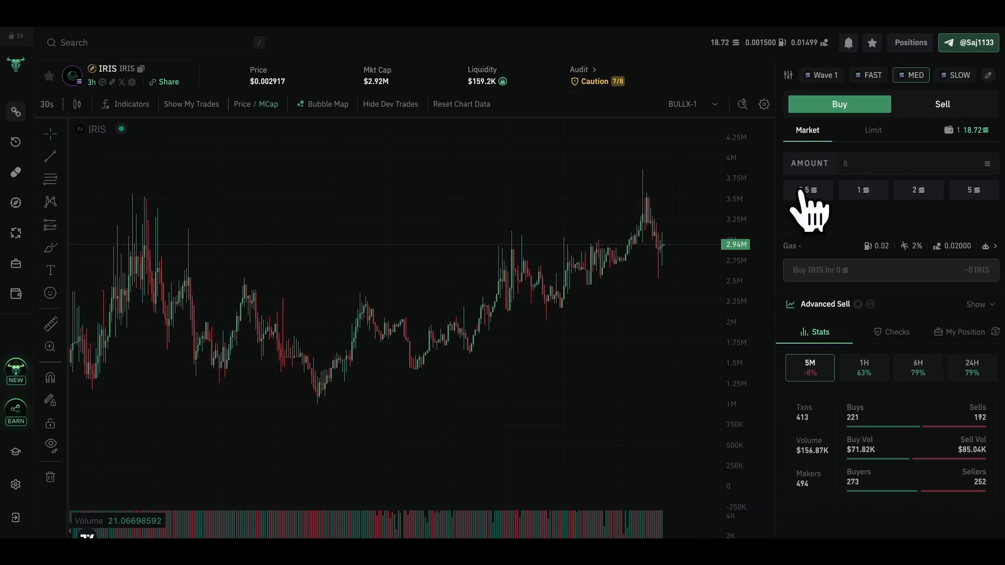
pyautogui.moveTo(655, 242)
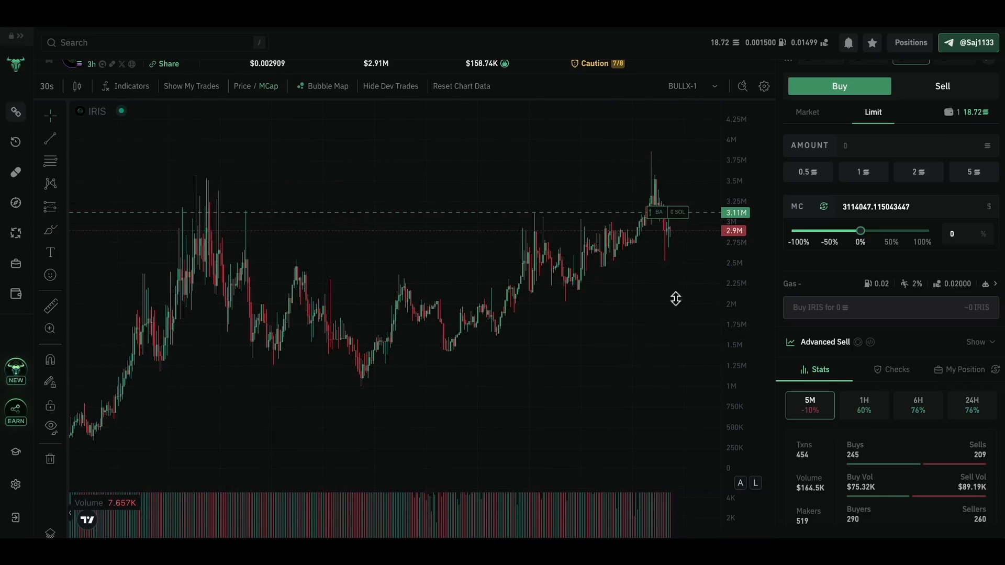
pyautogui.moveTo(827, 314)
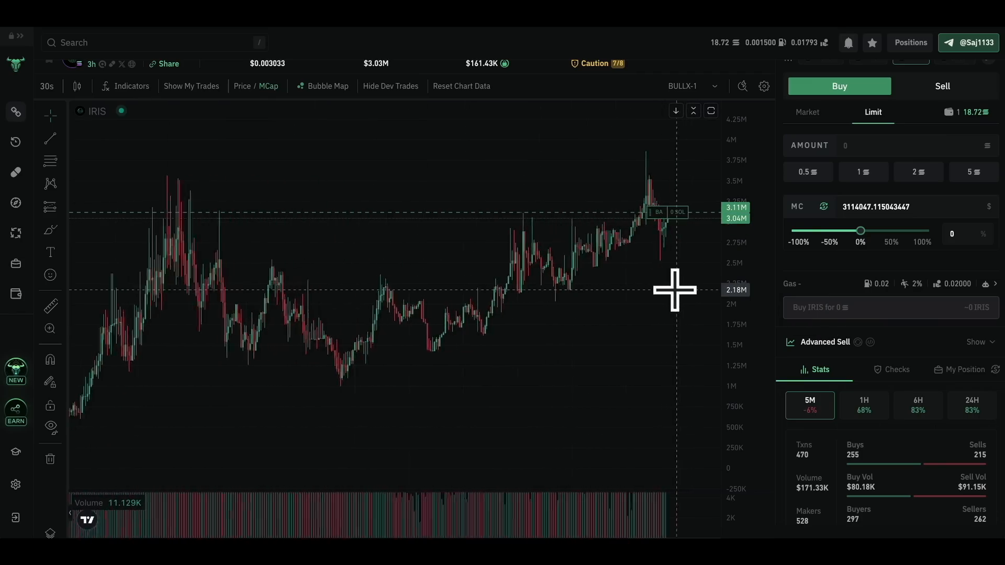
pyautogui.moveTo(885, 320)
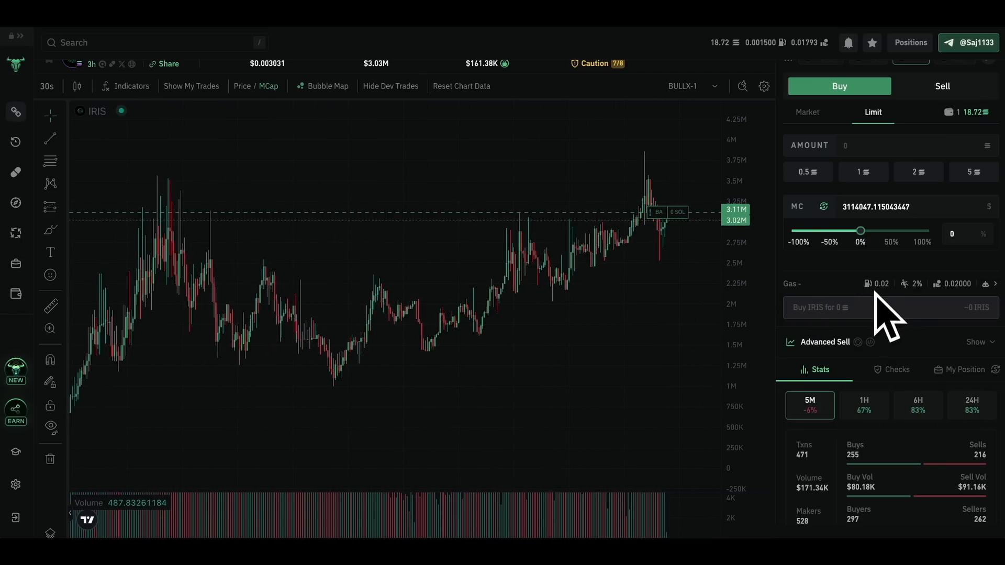